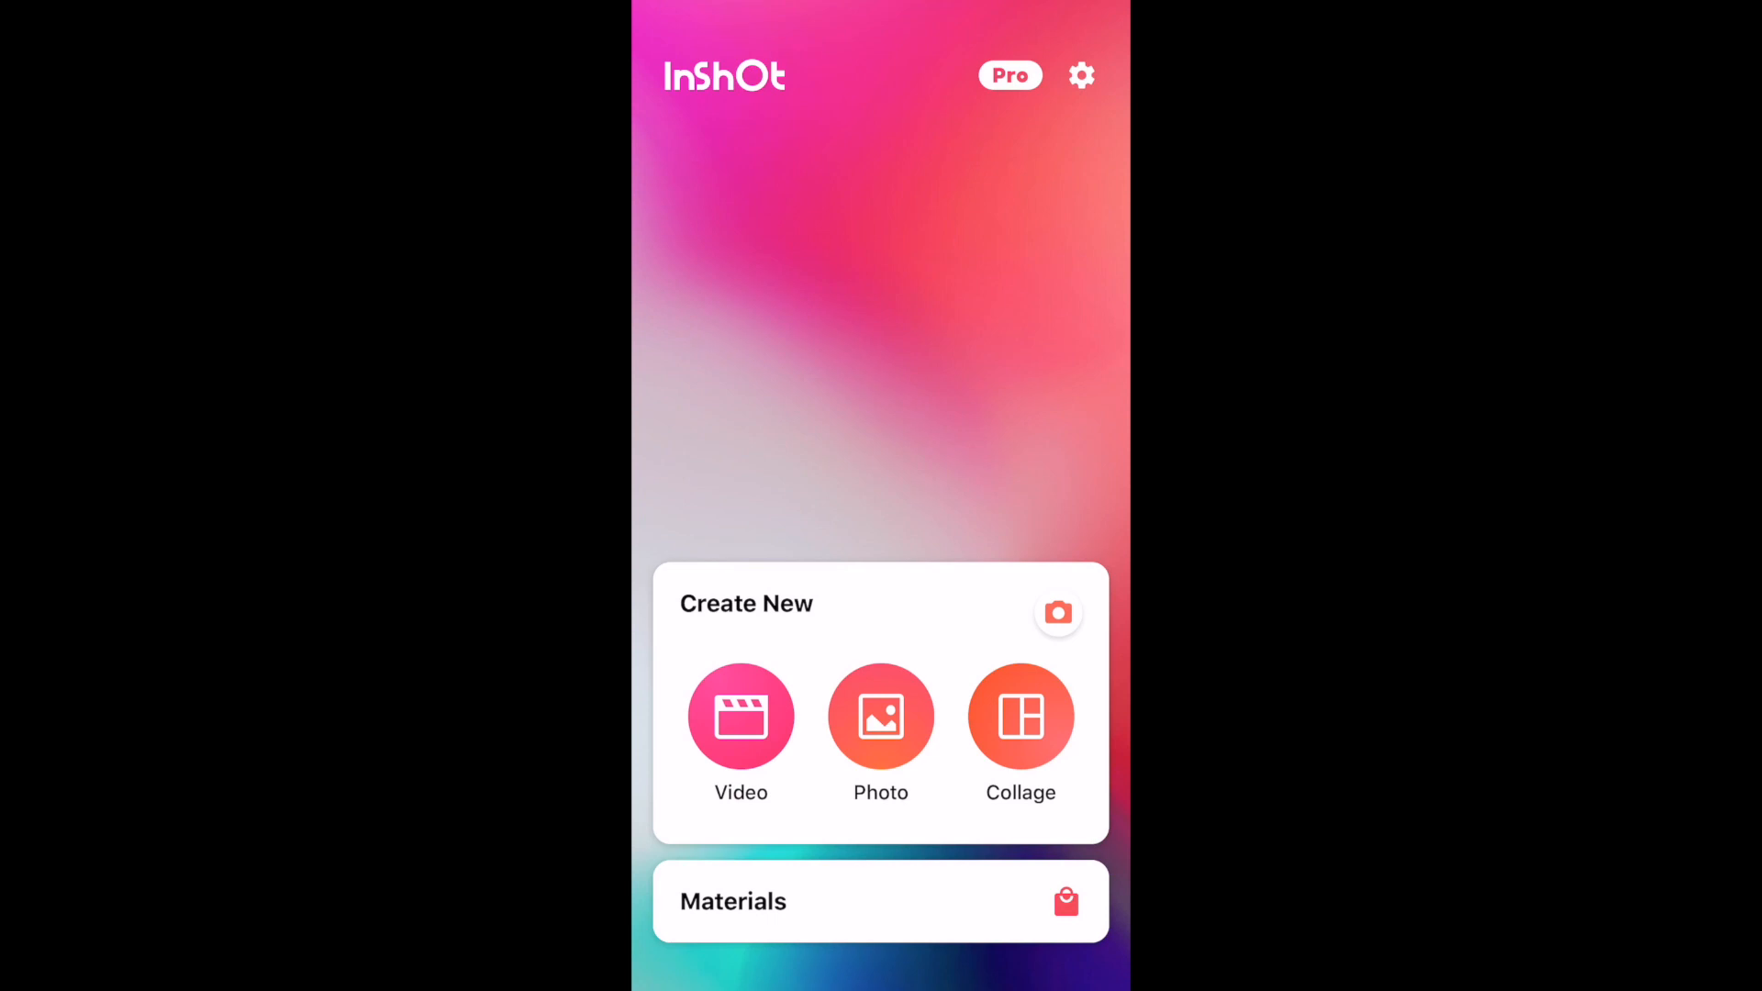
# Start a new video project with the airplane-wing runway clip loaded from the gallery
pyautogui.click(740, 716)
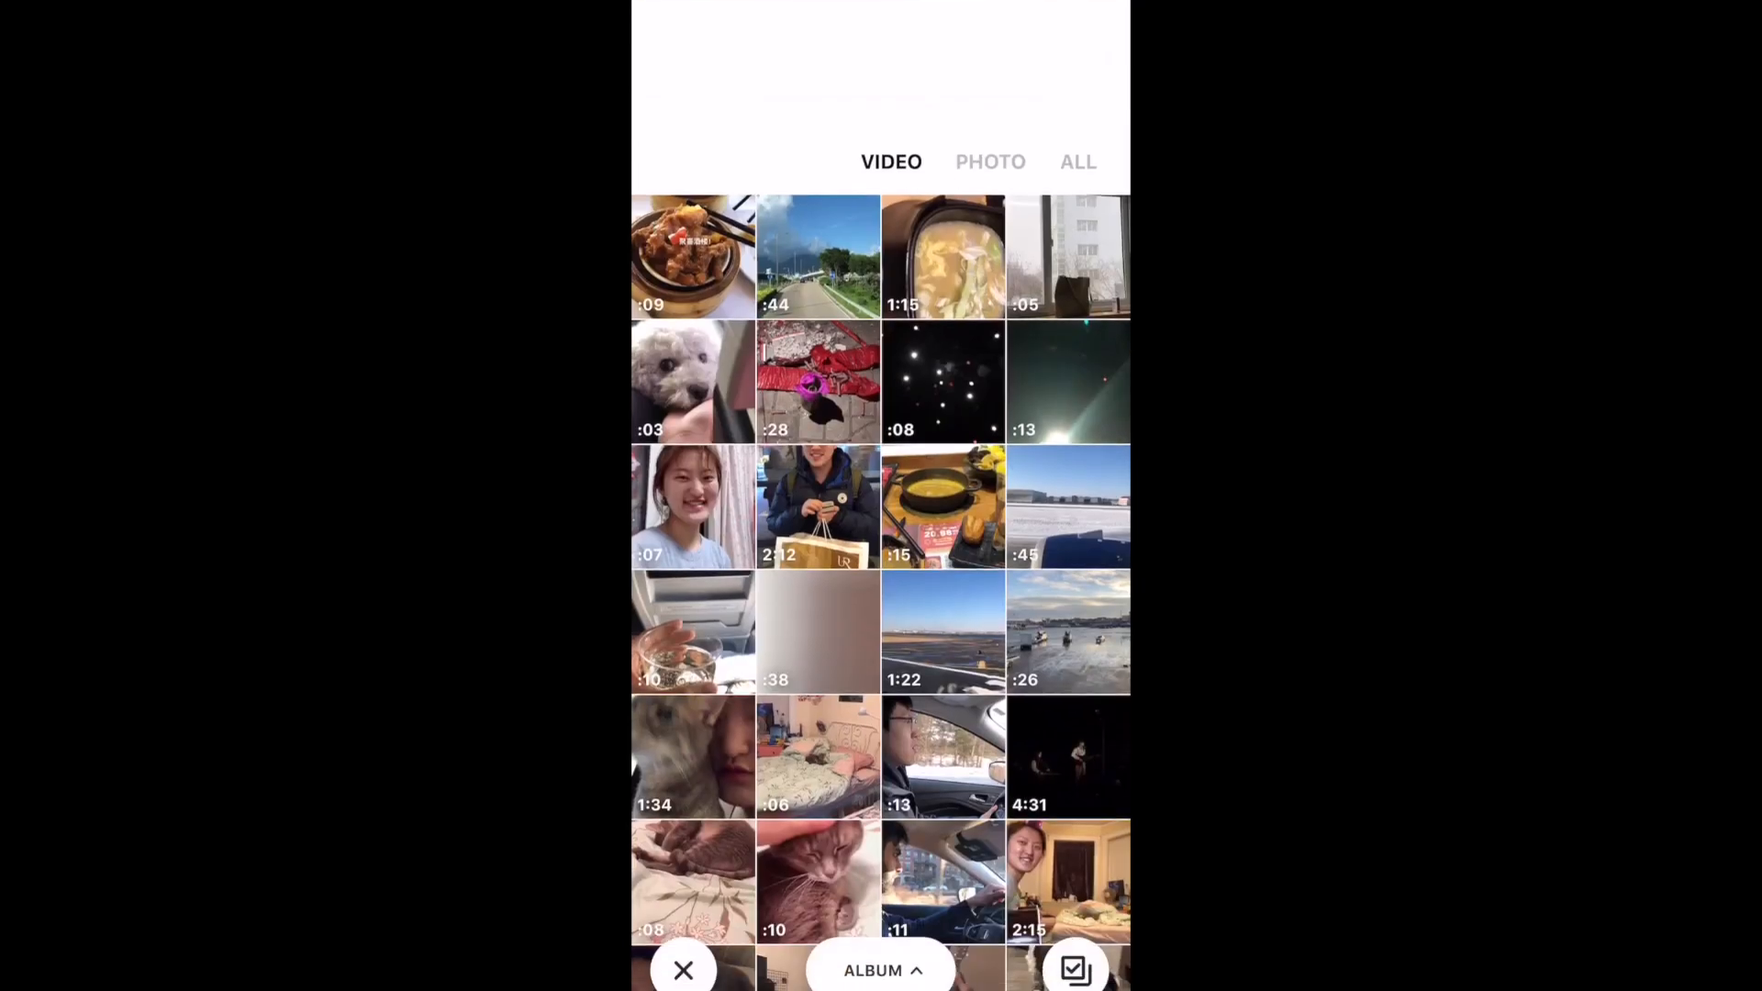
pyautogui.click(1068, 506)
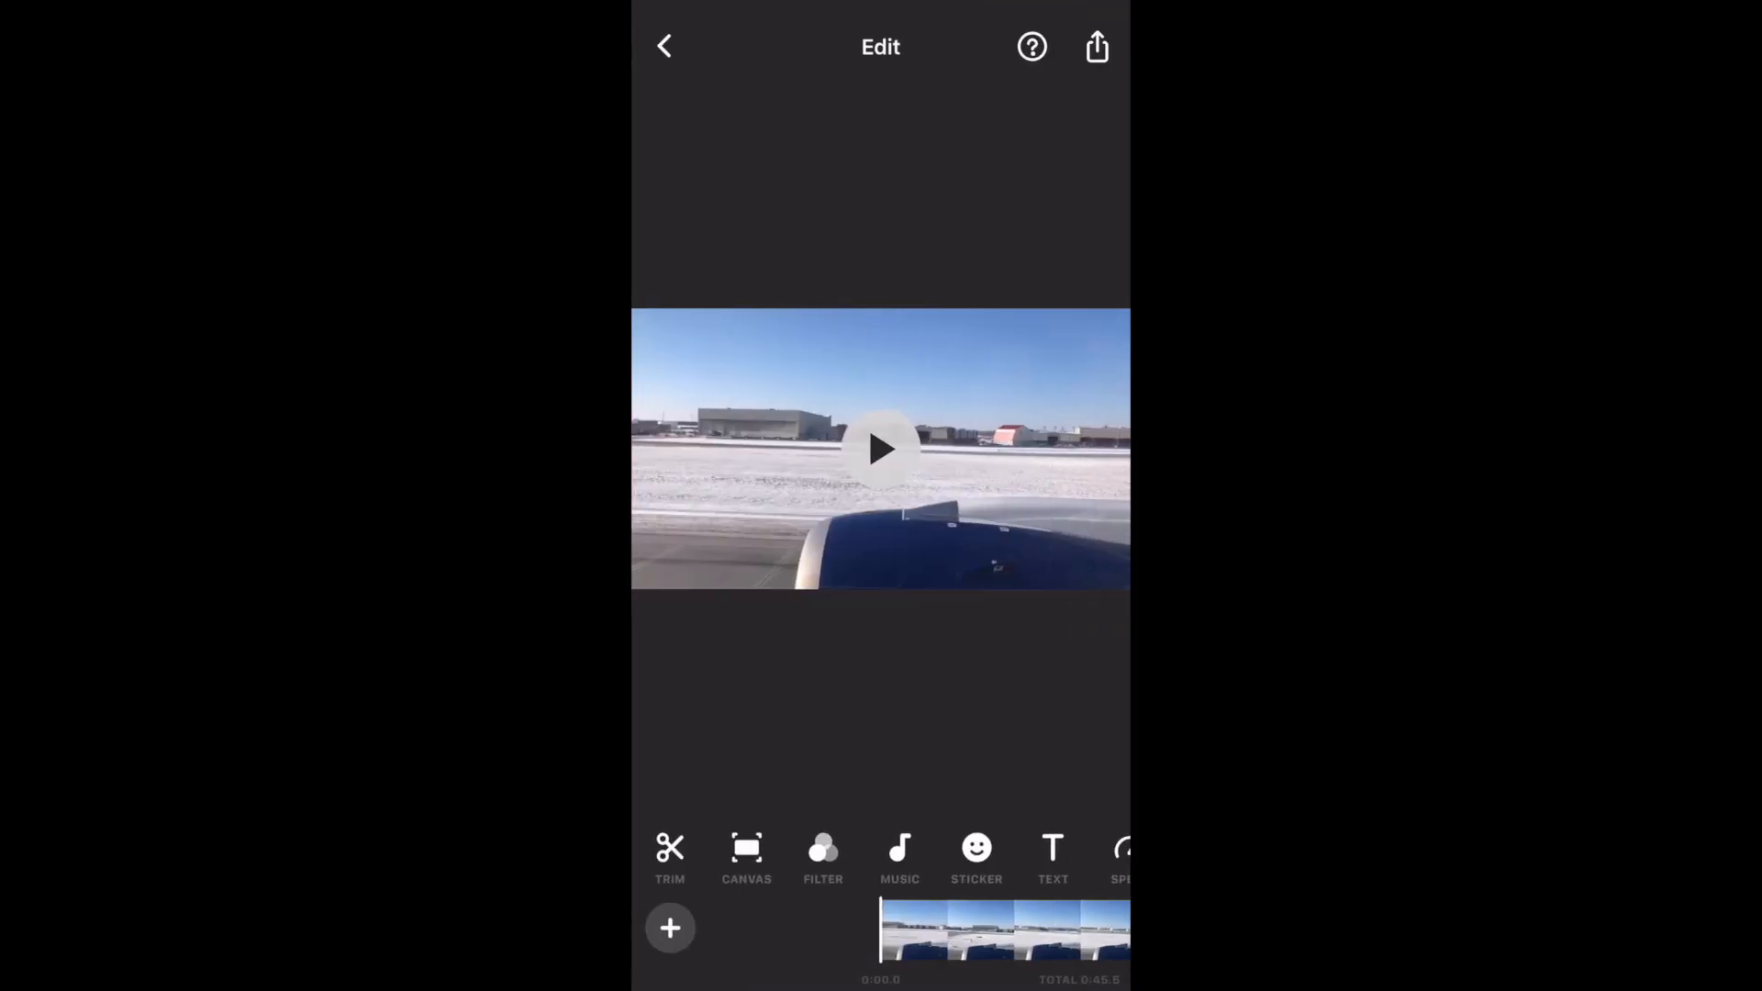
# Split the runway clip into two segments at the marked point using the Trim tool's Split mode
pyautogui.click(669, 854)
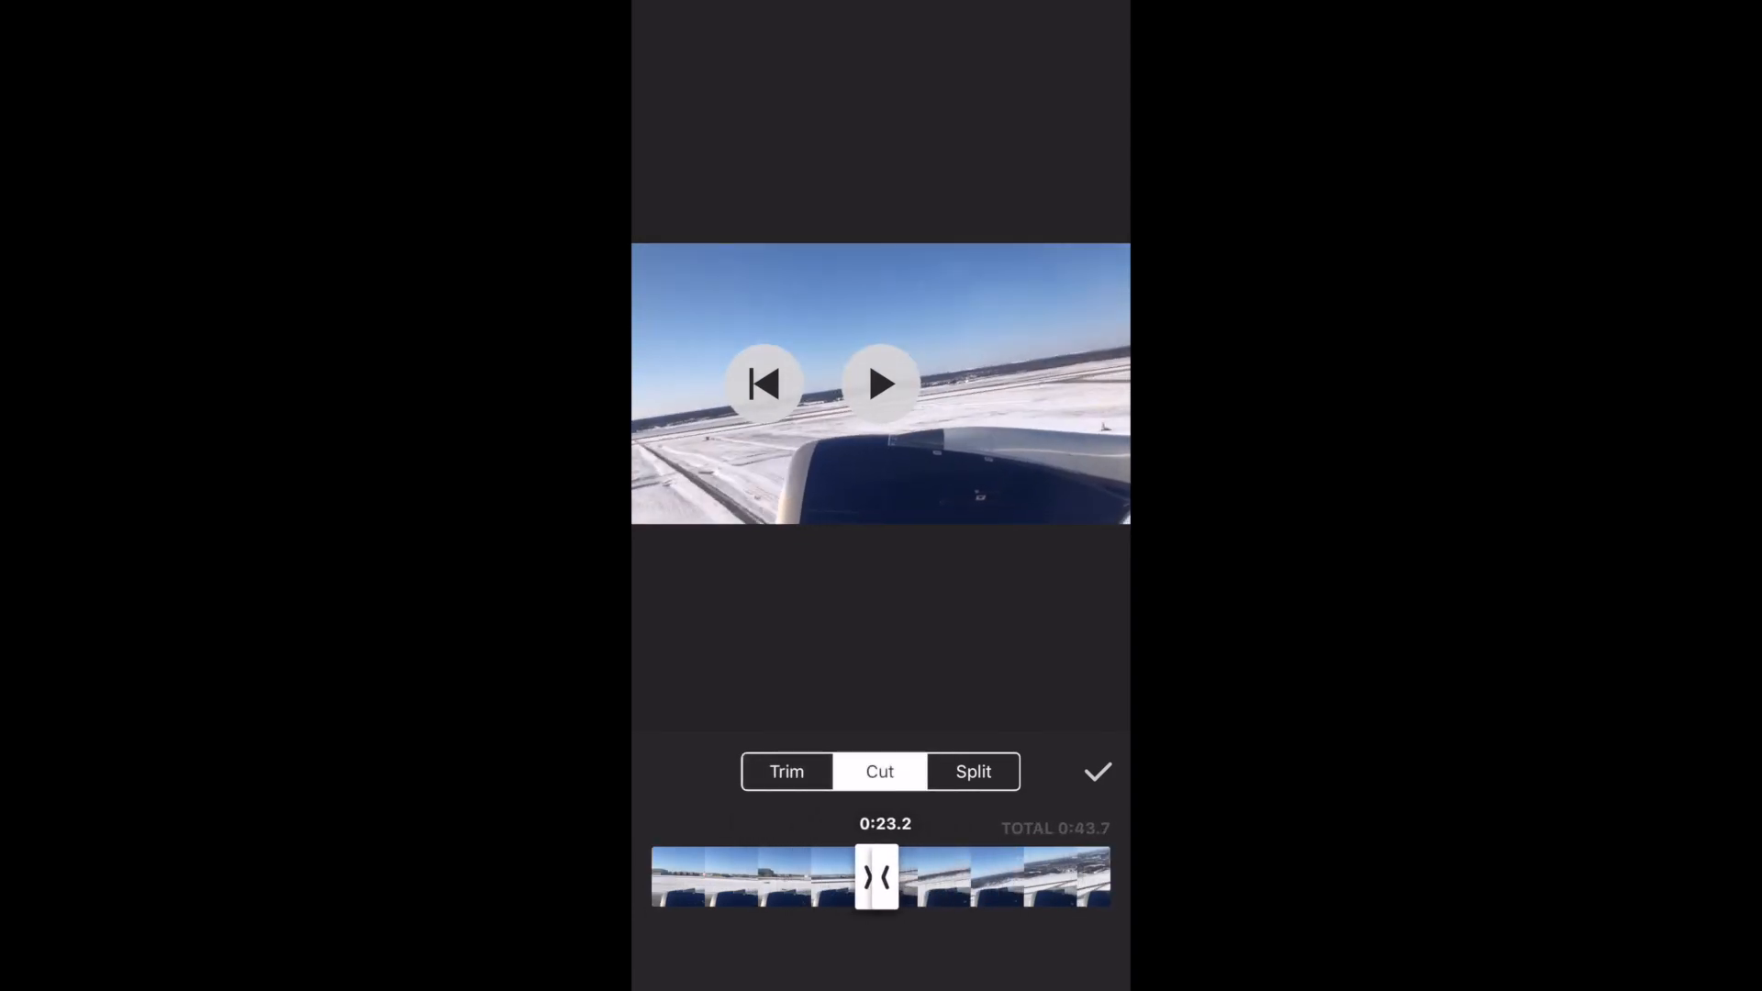
pyautogui.click(973, 773)
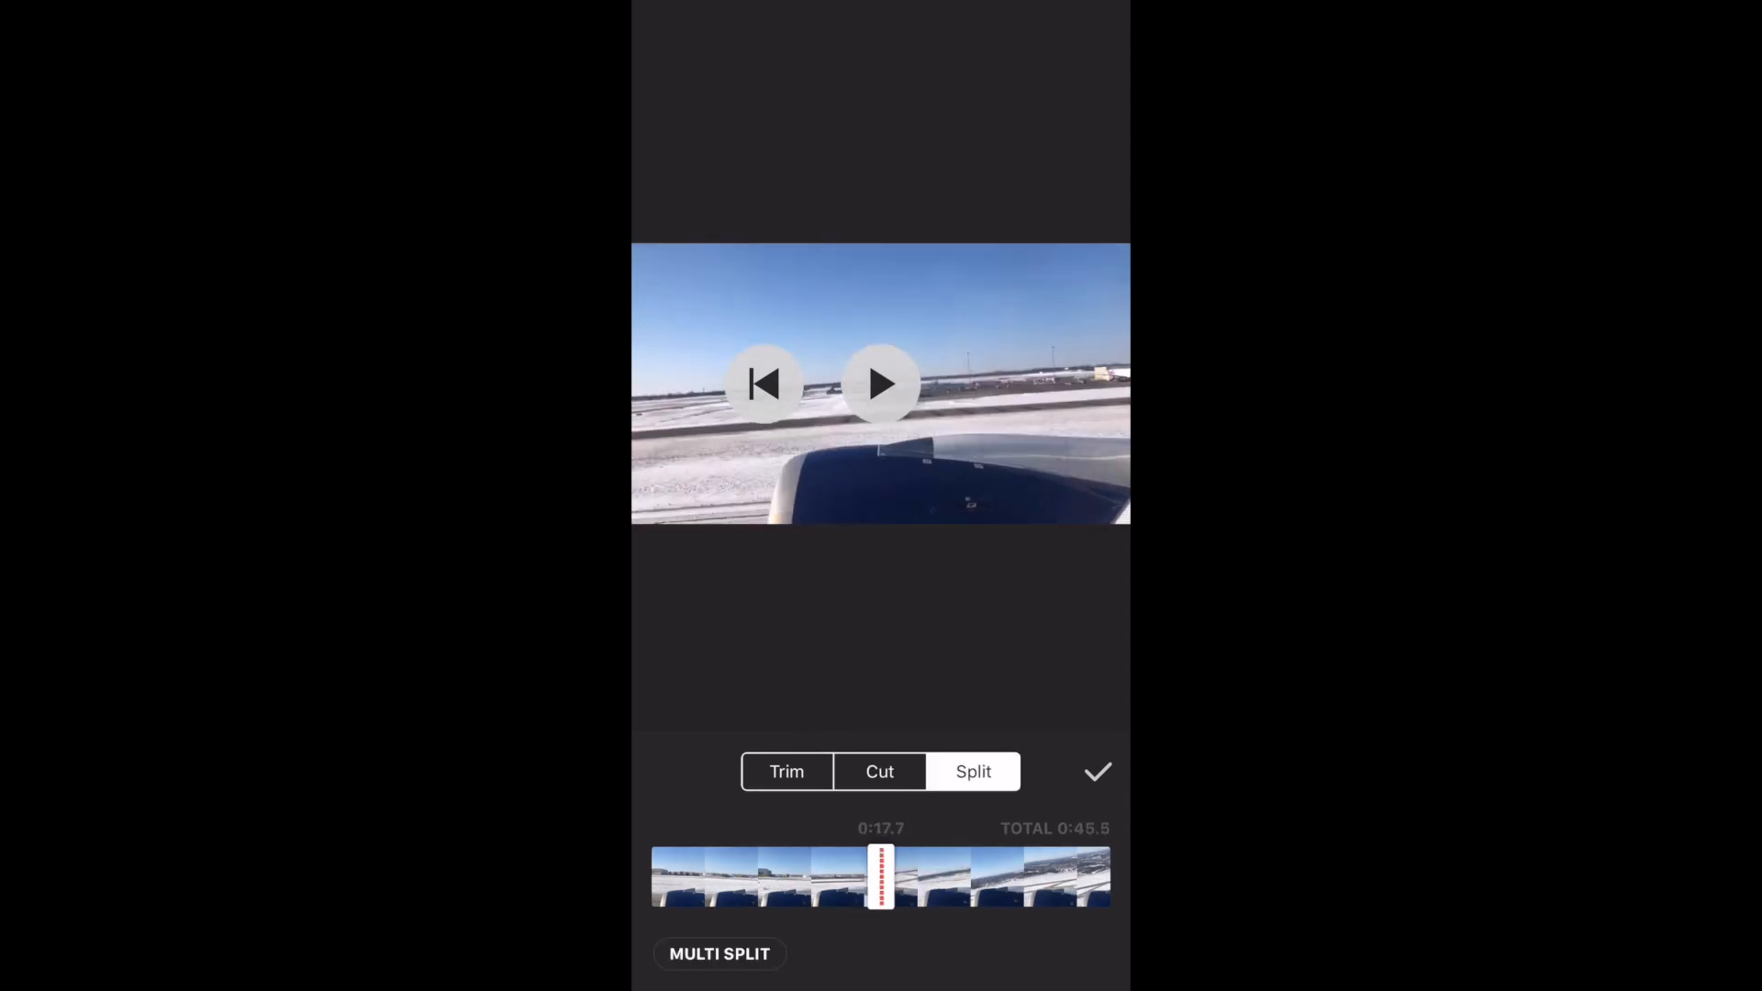
pyautogui.click(1095, 773)
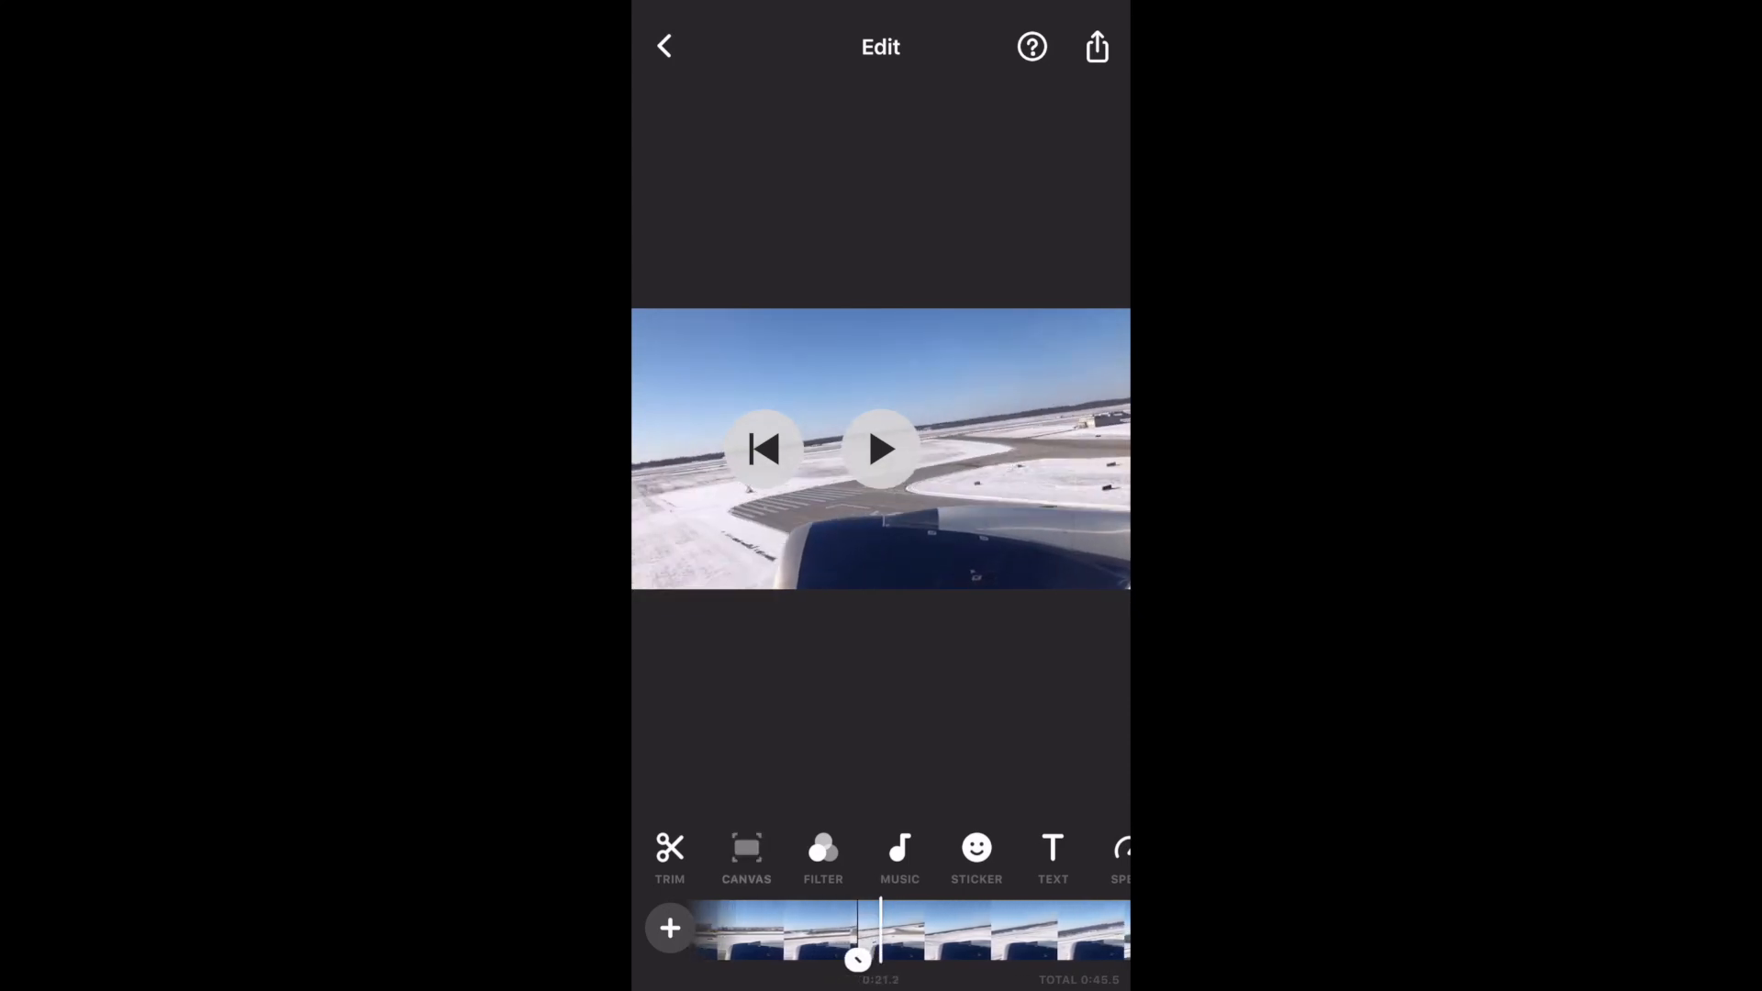
# Try the 4:5 portrait canvas, browse the ratios, and keep the 16:9 widescreen frame
pyautogui.click(747, 857)
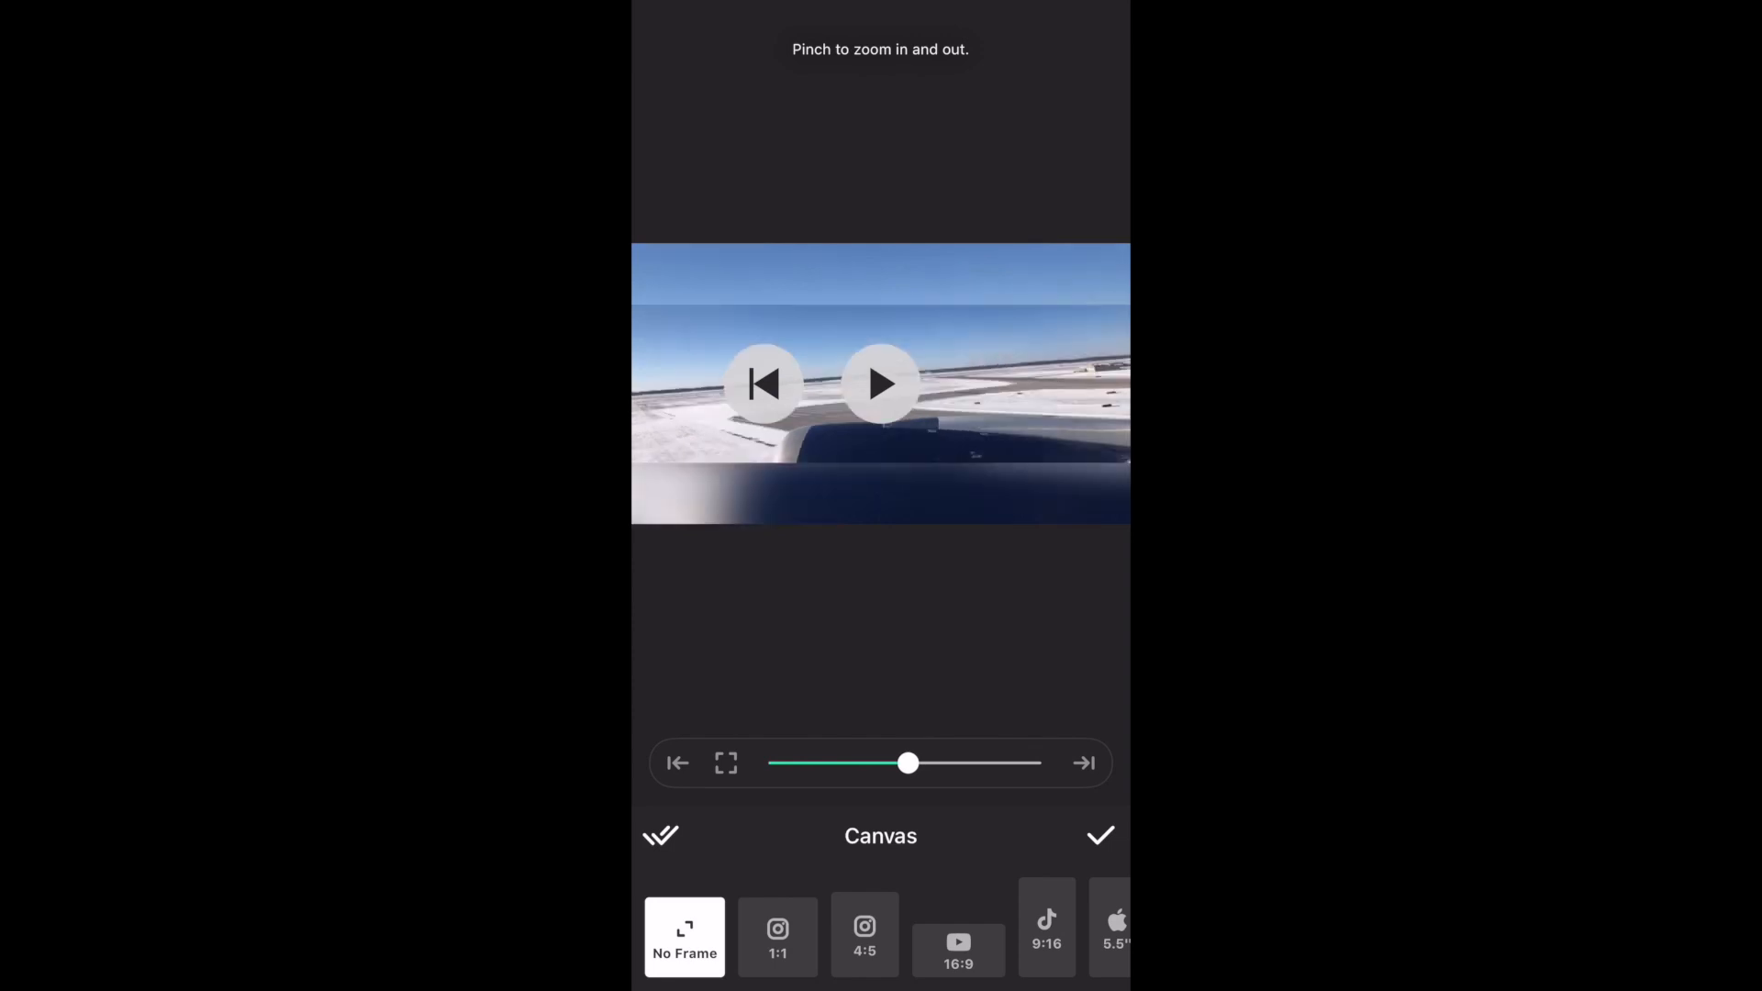
pyautogui.click(864, 934)
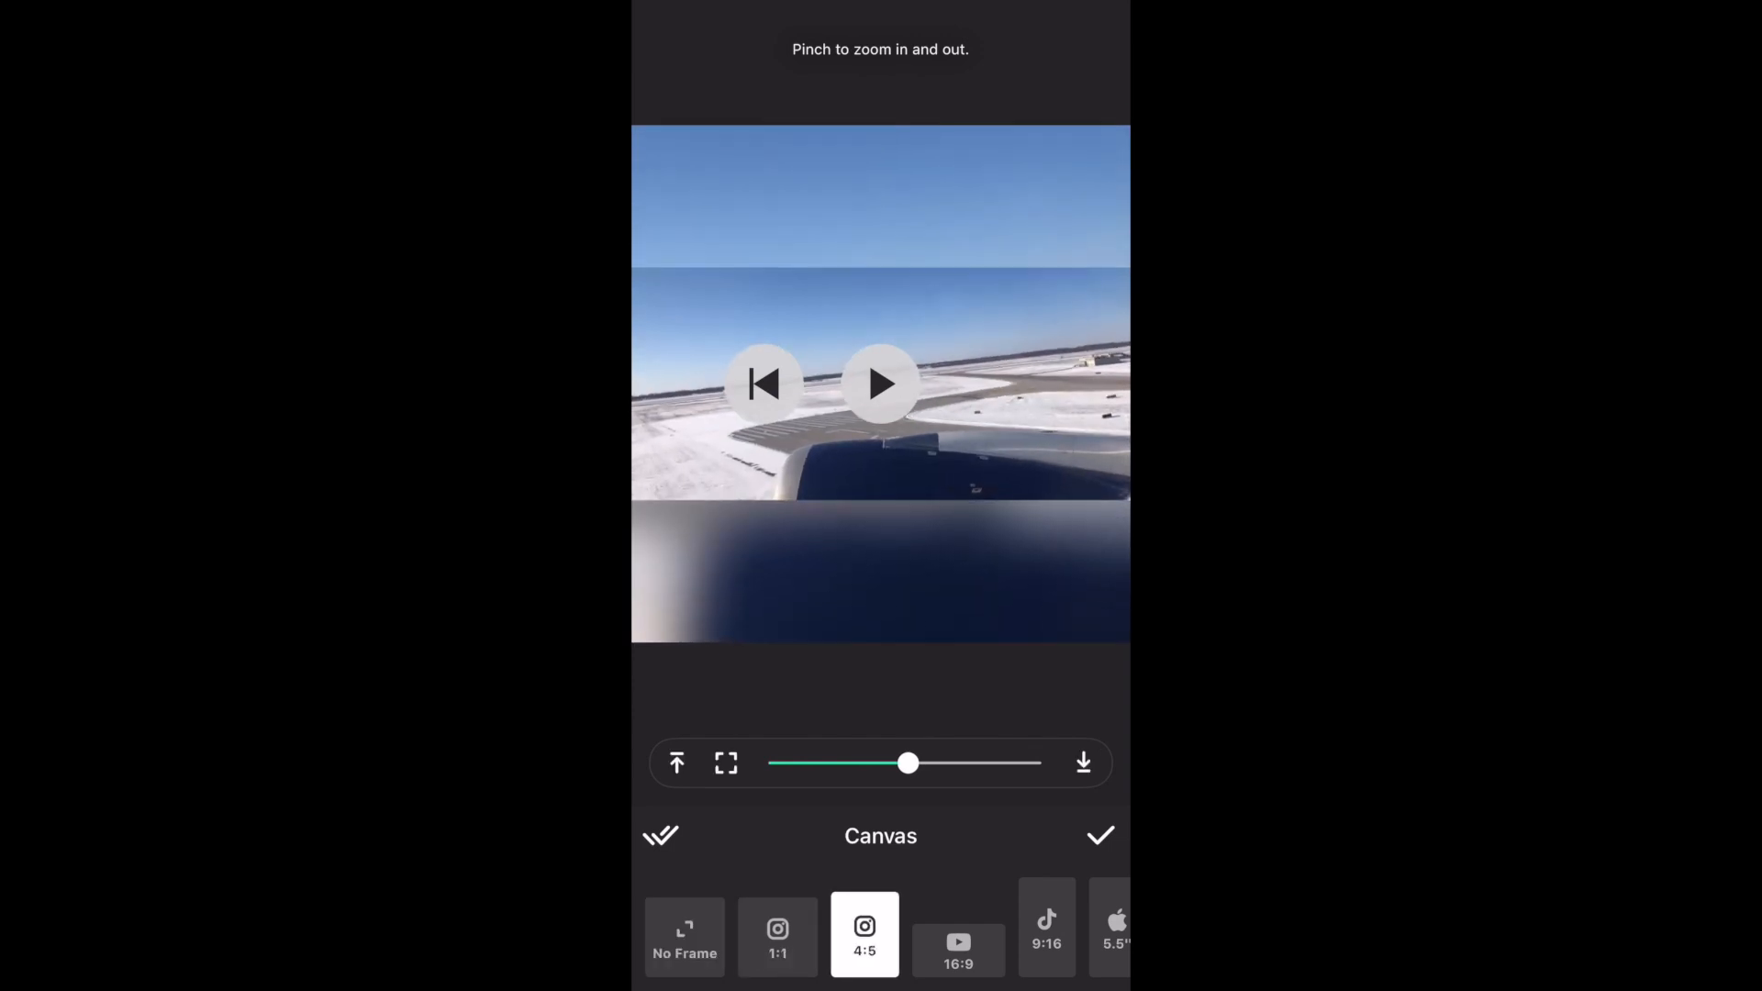
pyautogui.click(958, 939)
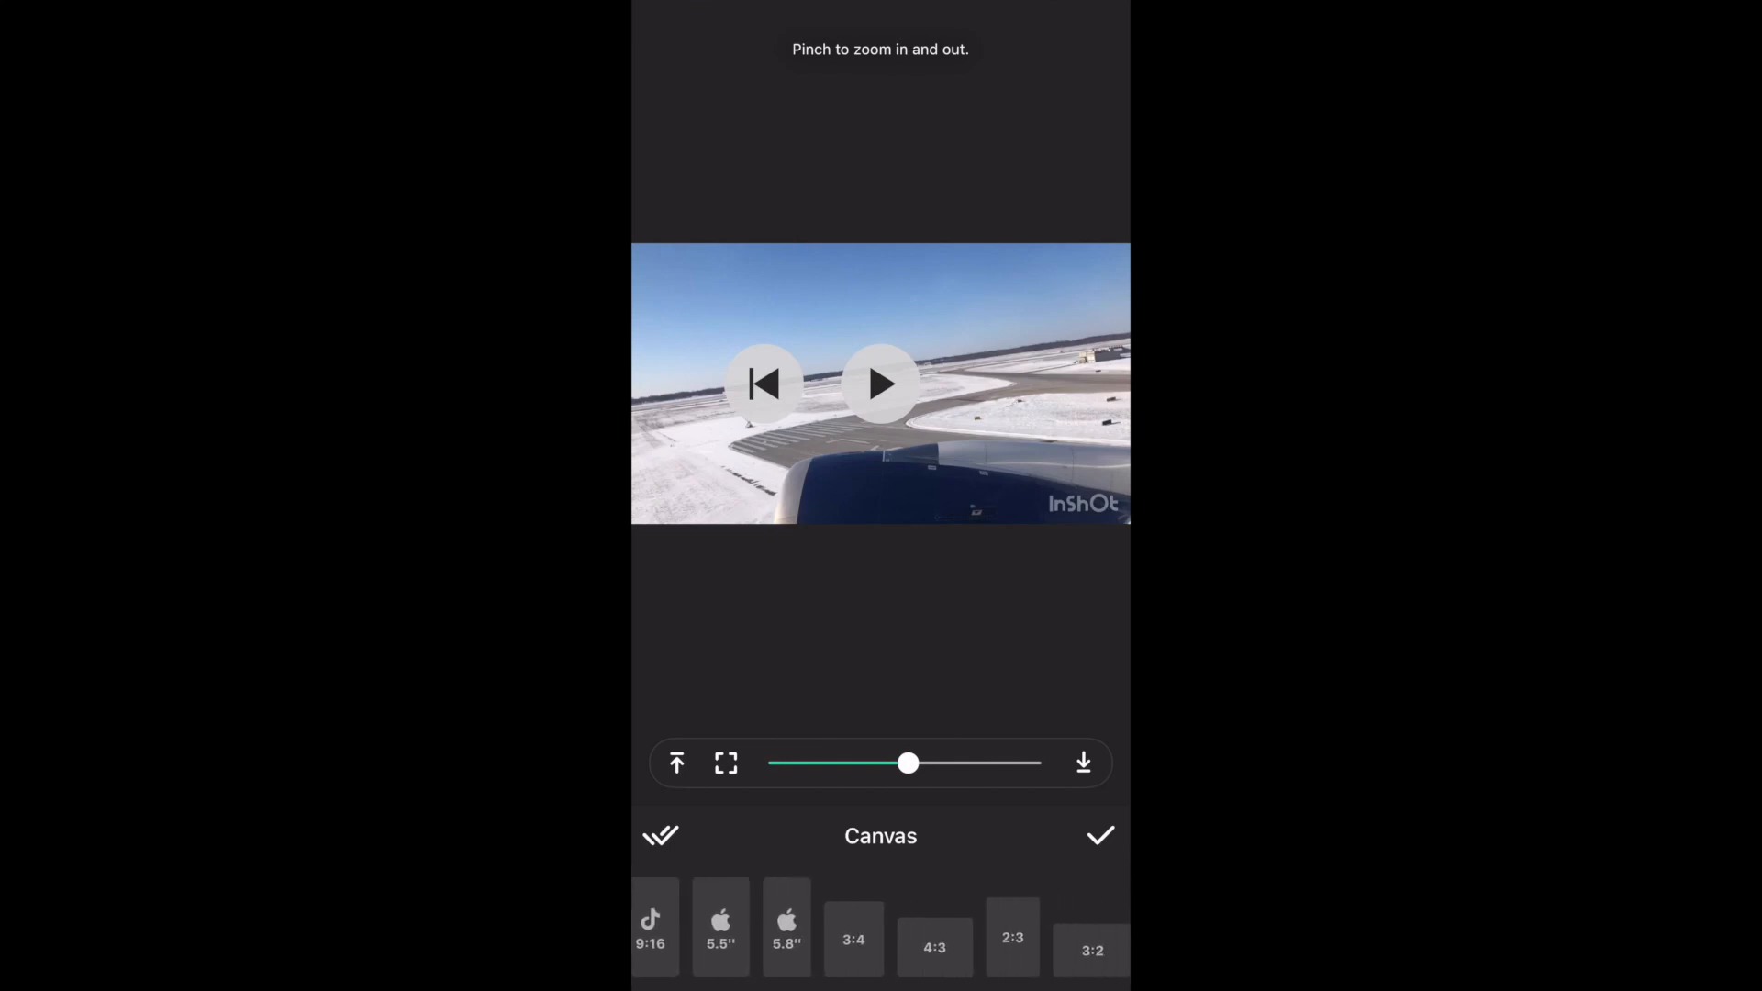
pyautogui.hscroll(-3)
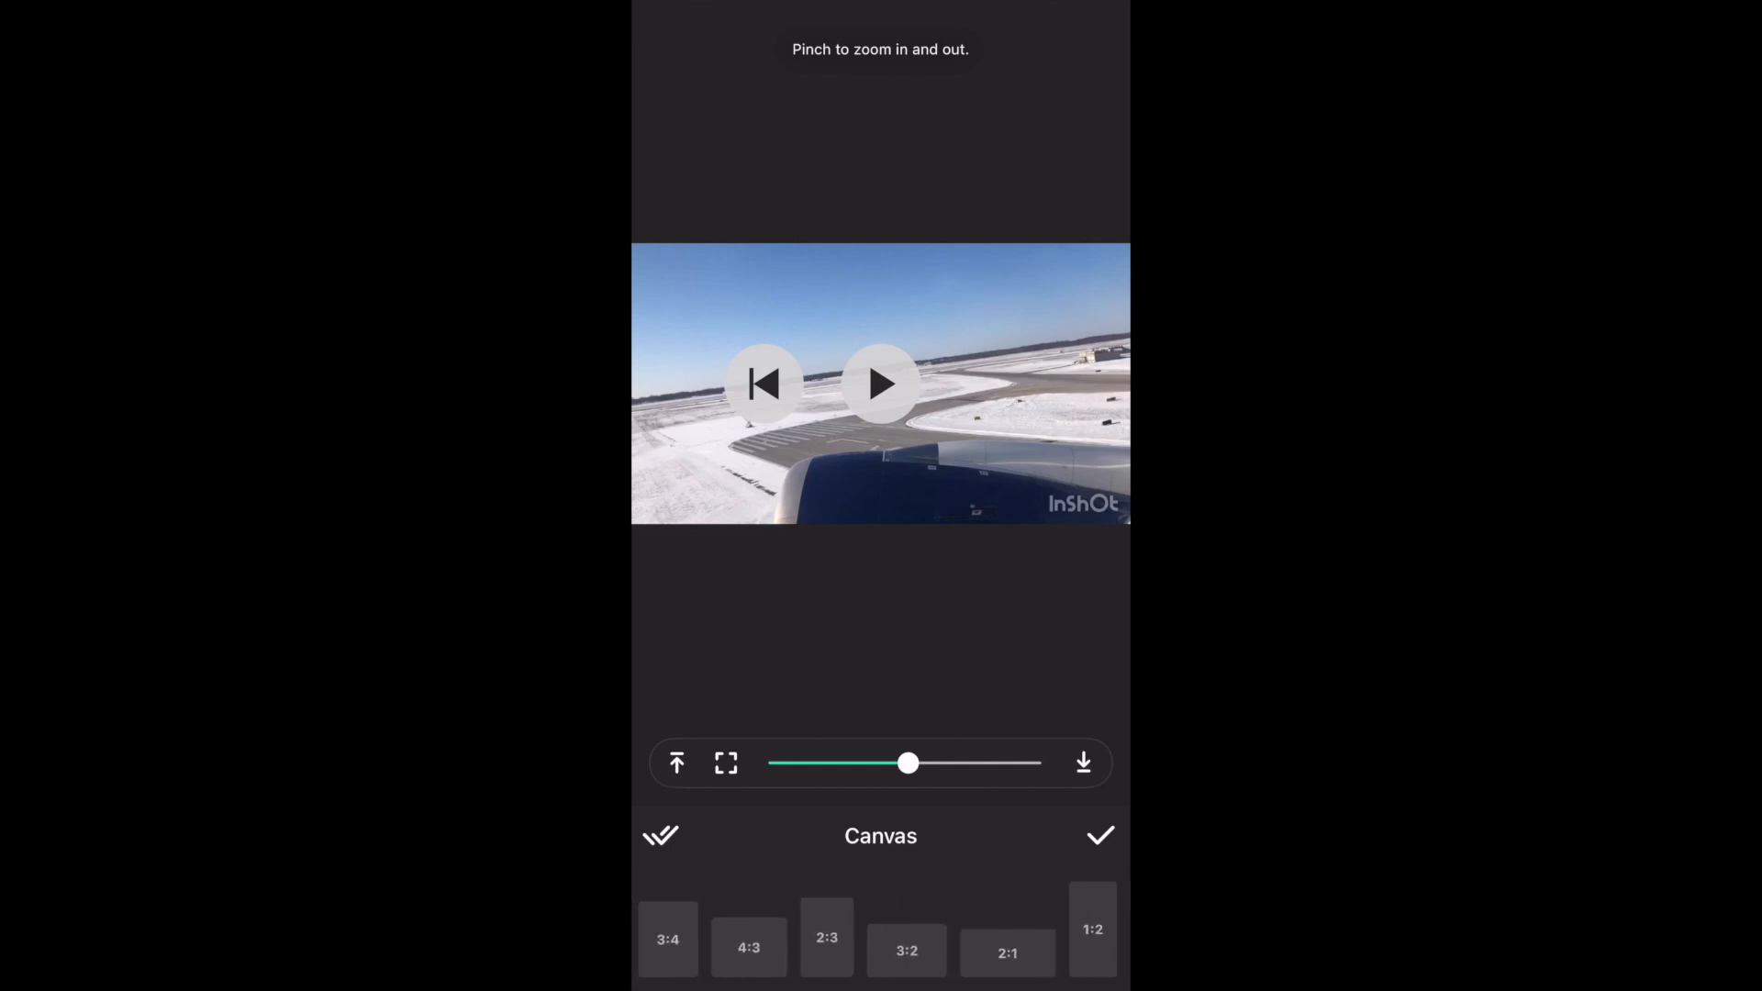
pyautogui.hscroll(-3)
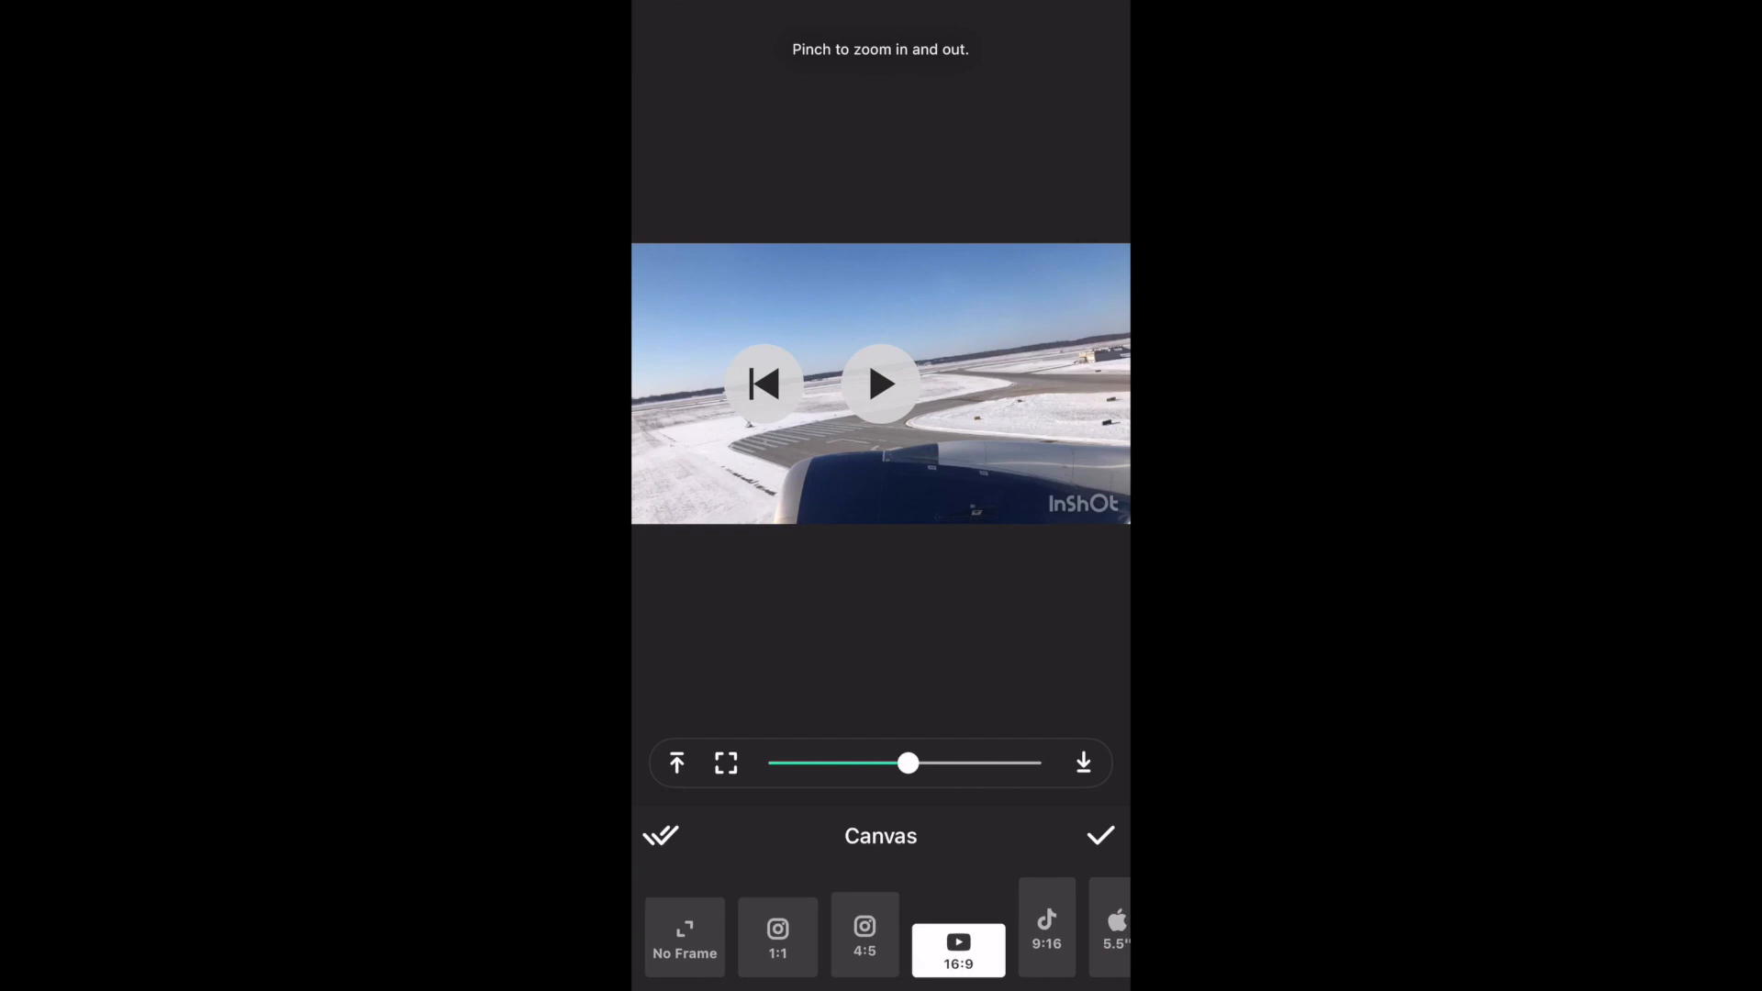
pyautogui.click(1100, 837)
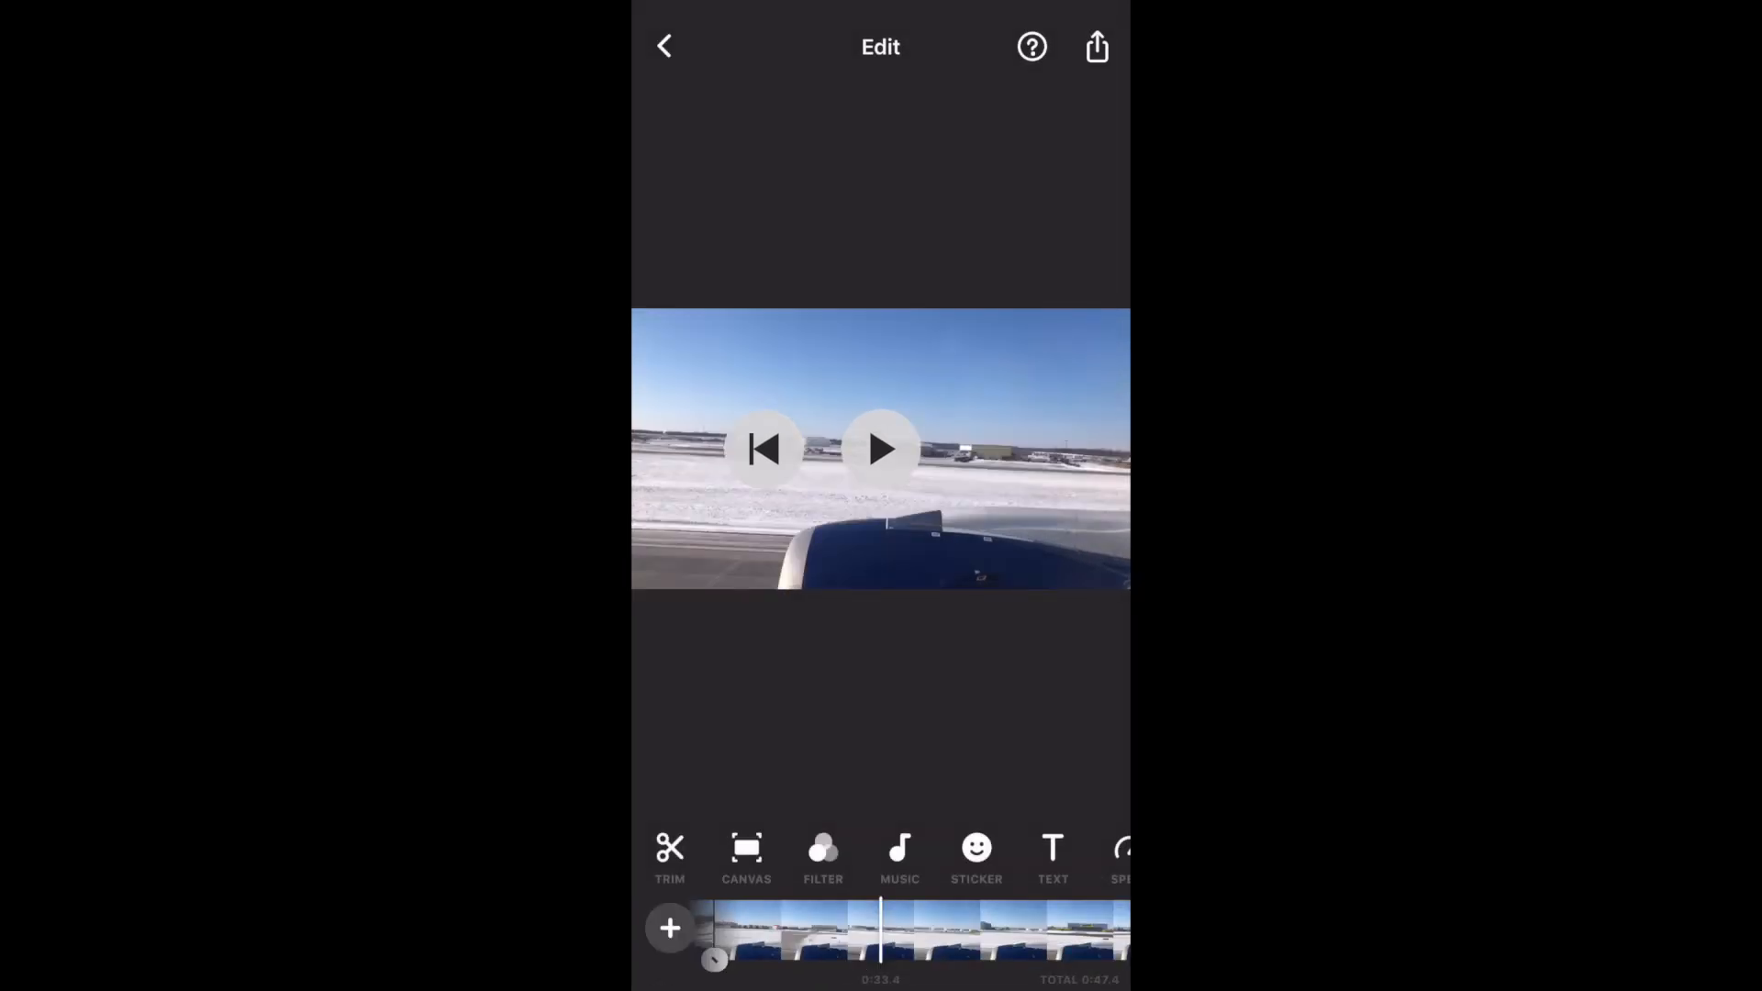
# Browse the filter presets, preview Cinema 02, then drop the paid filter and move to effects
pyautogui.click(822, 853)
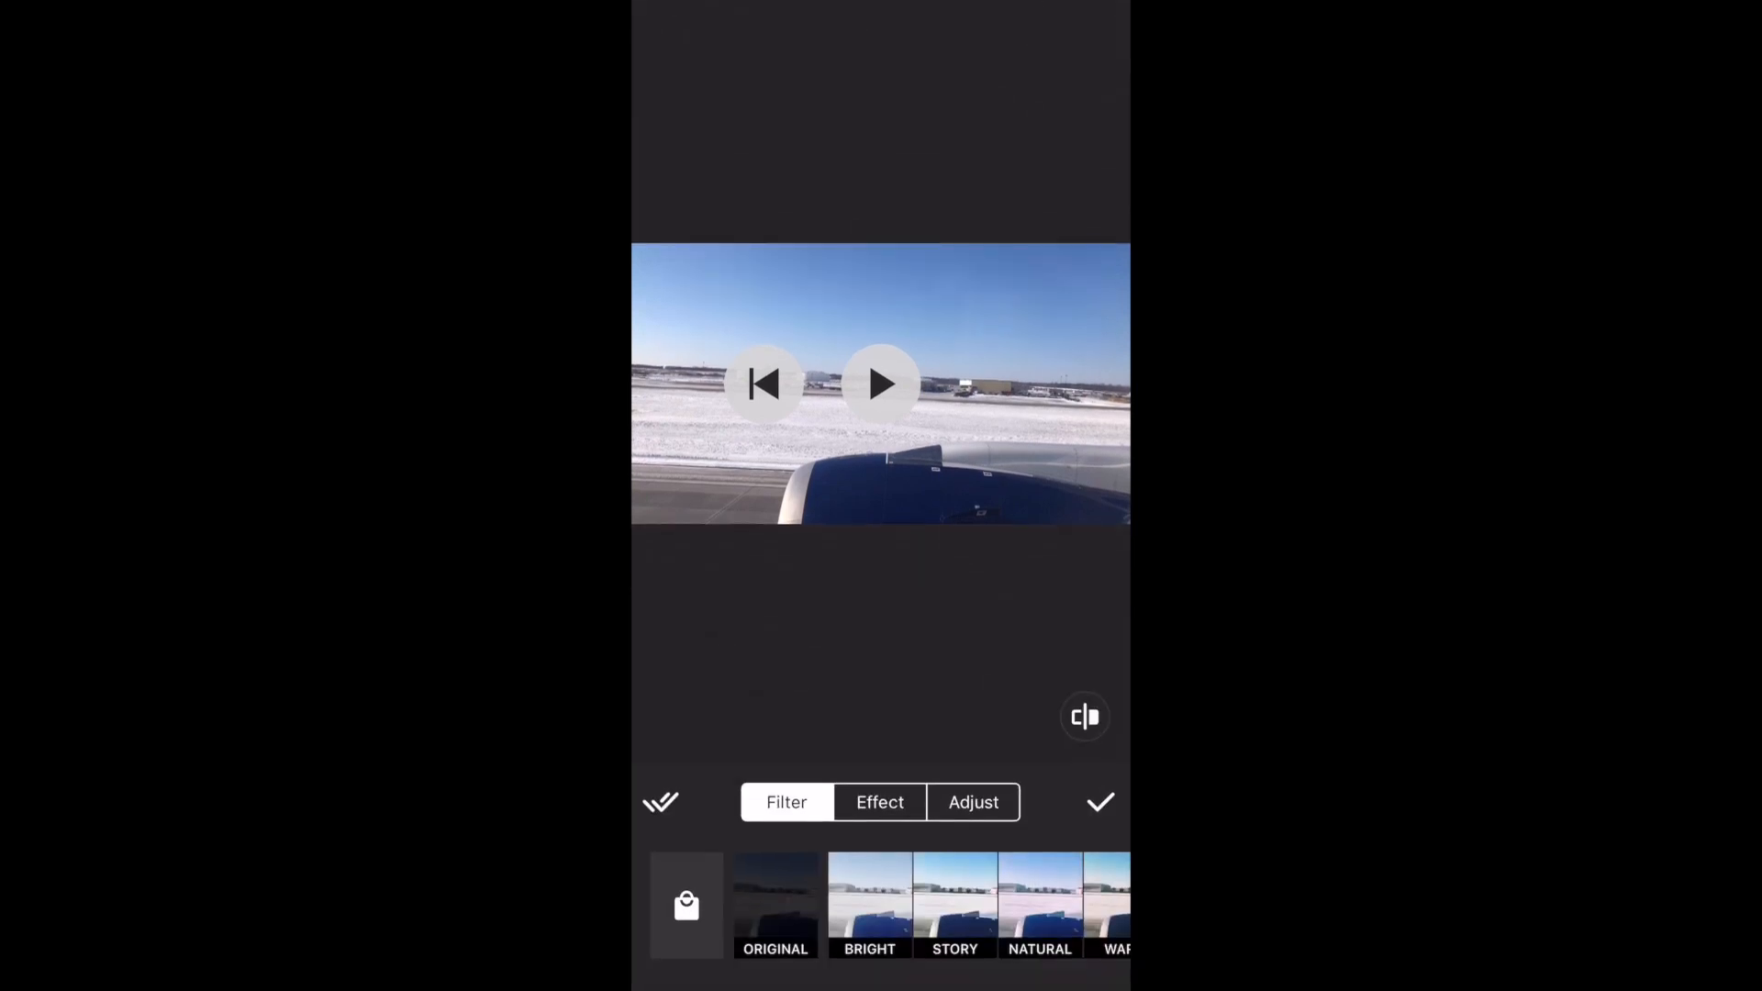
pyautogui.hscroll(-3)
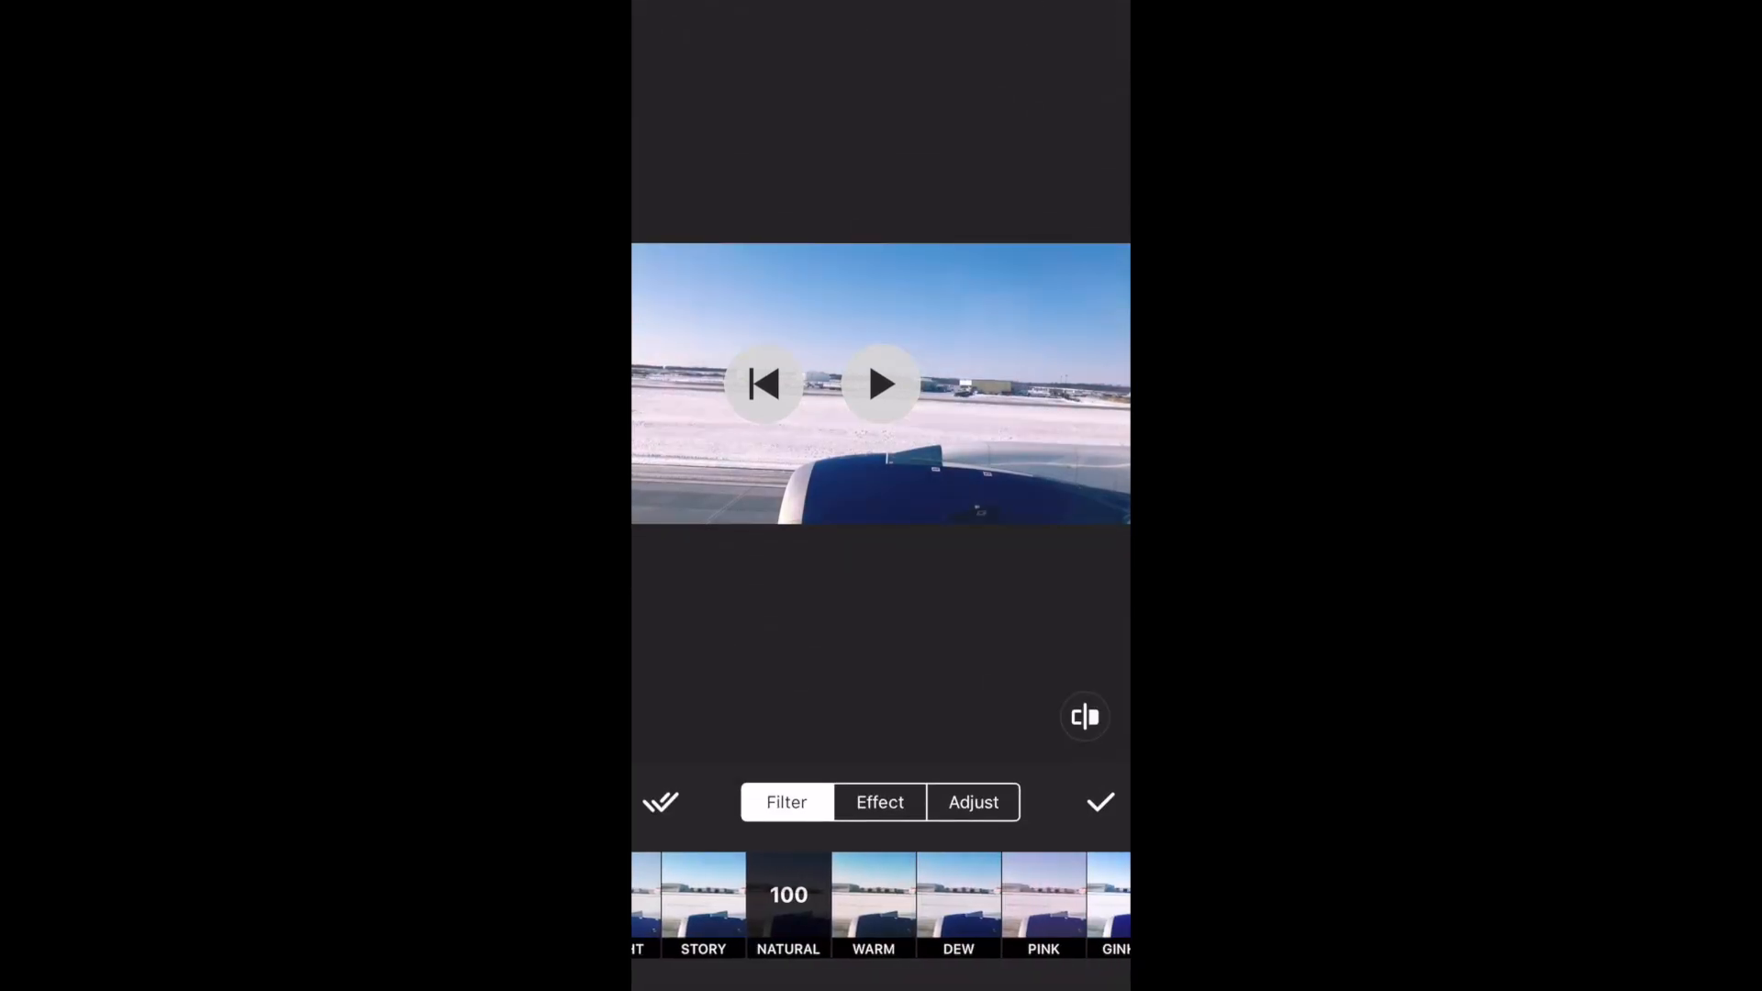
pyautogui.hscroll(-3)
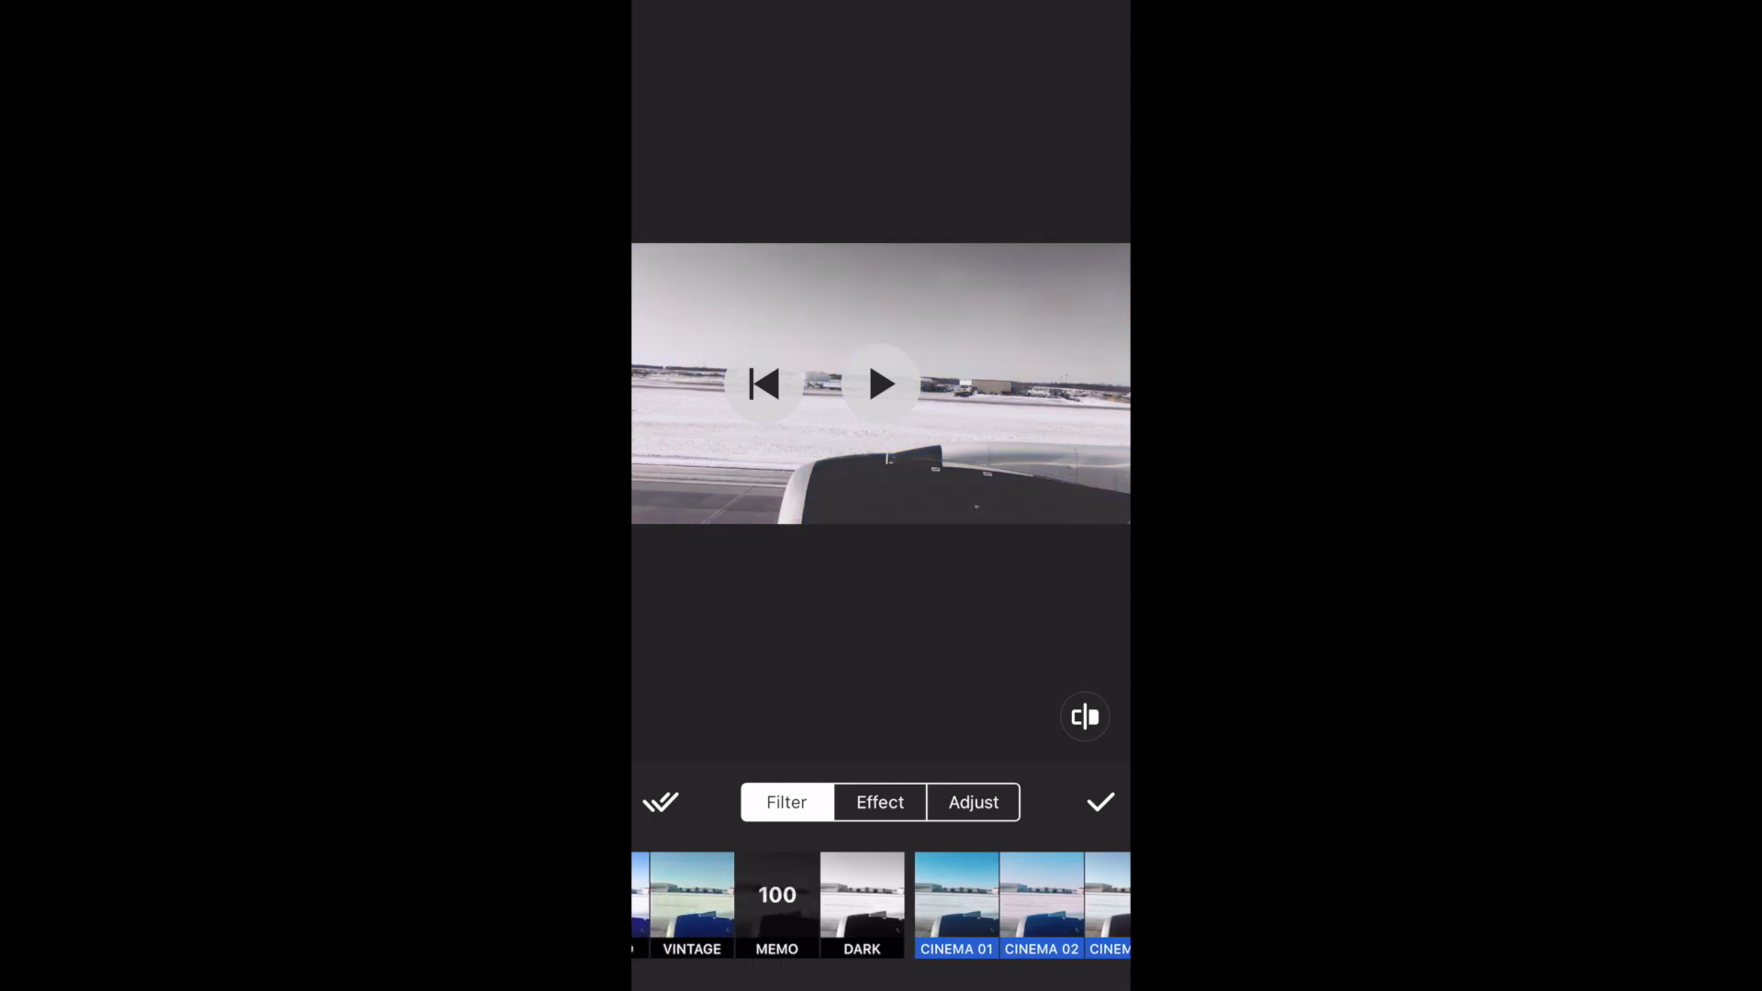
pyautogui.click(1040, 904)
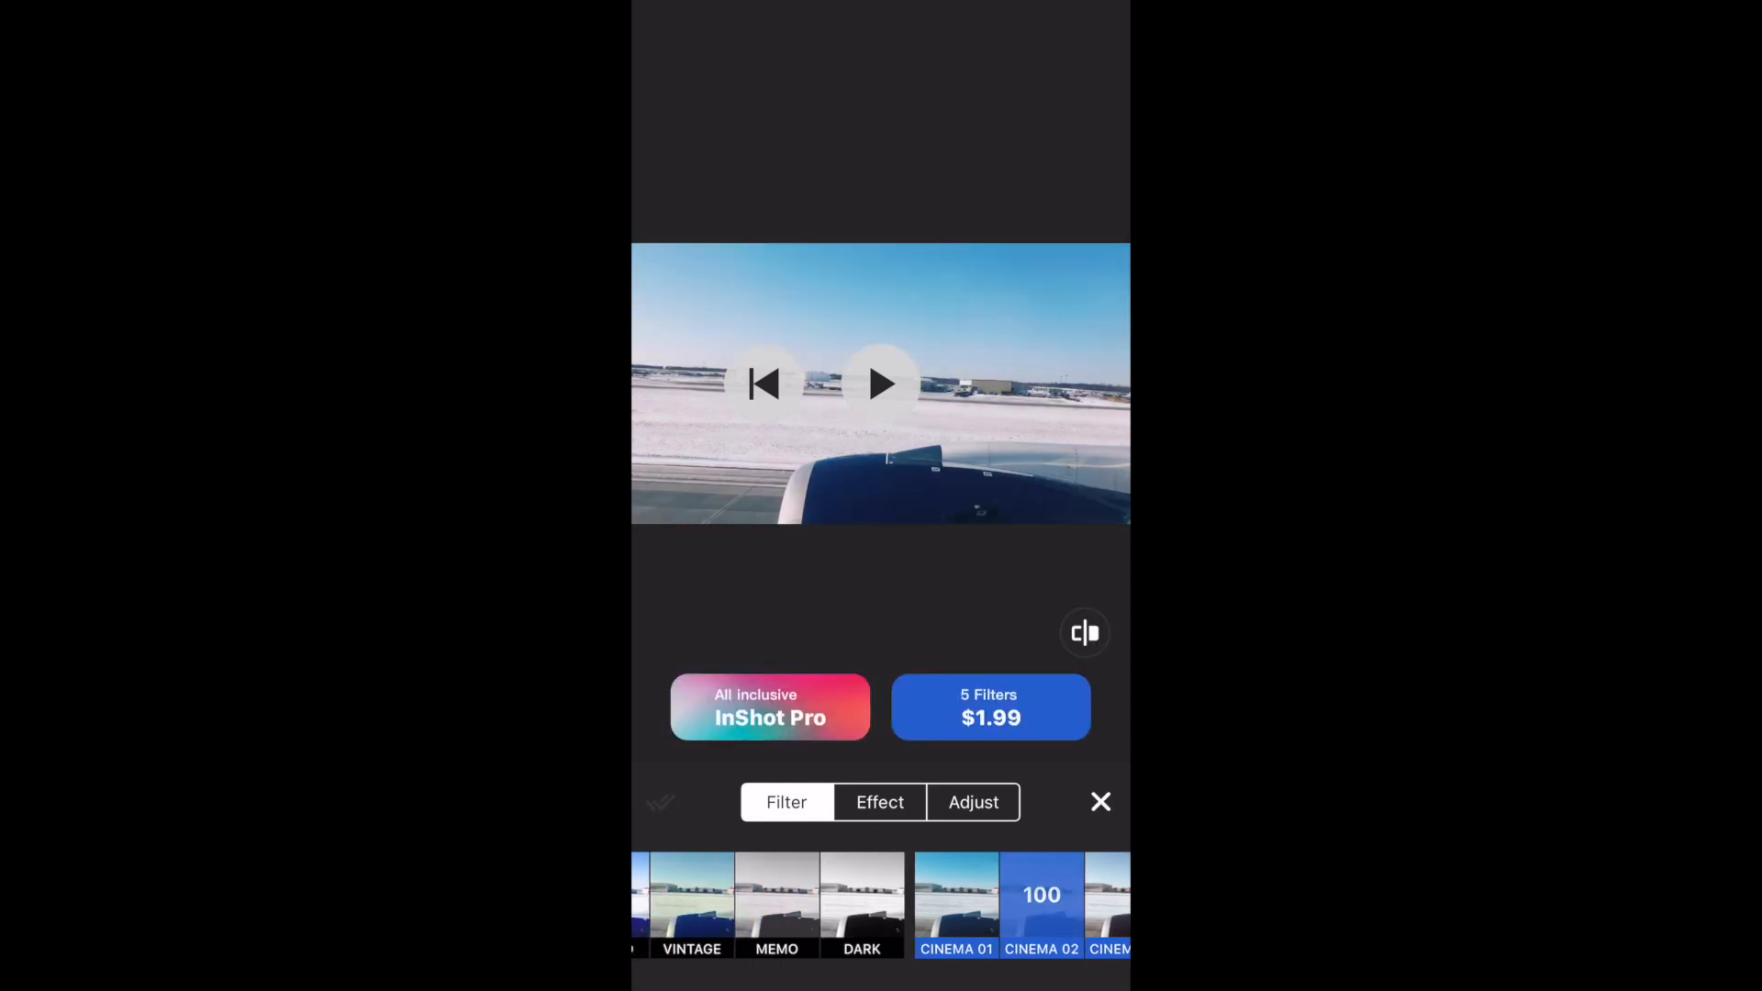
pyautogui.hscroll(-3)
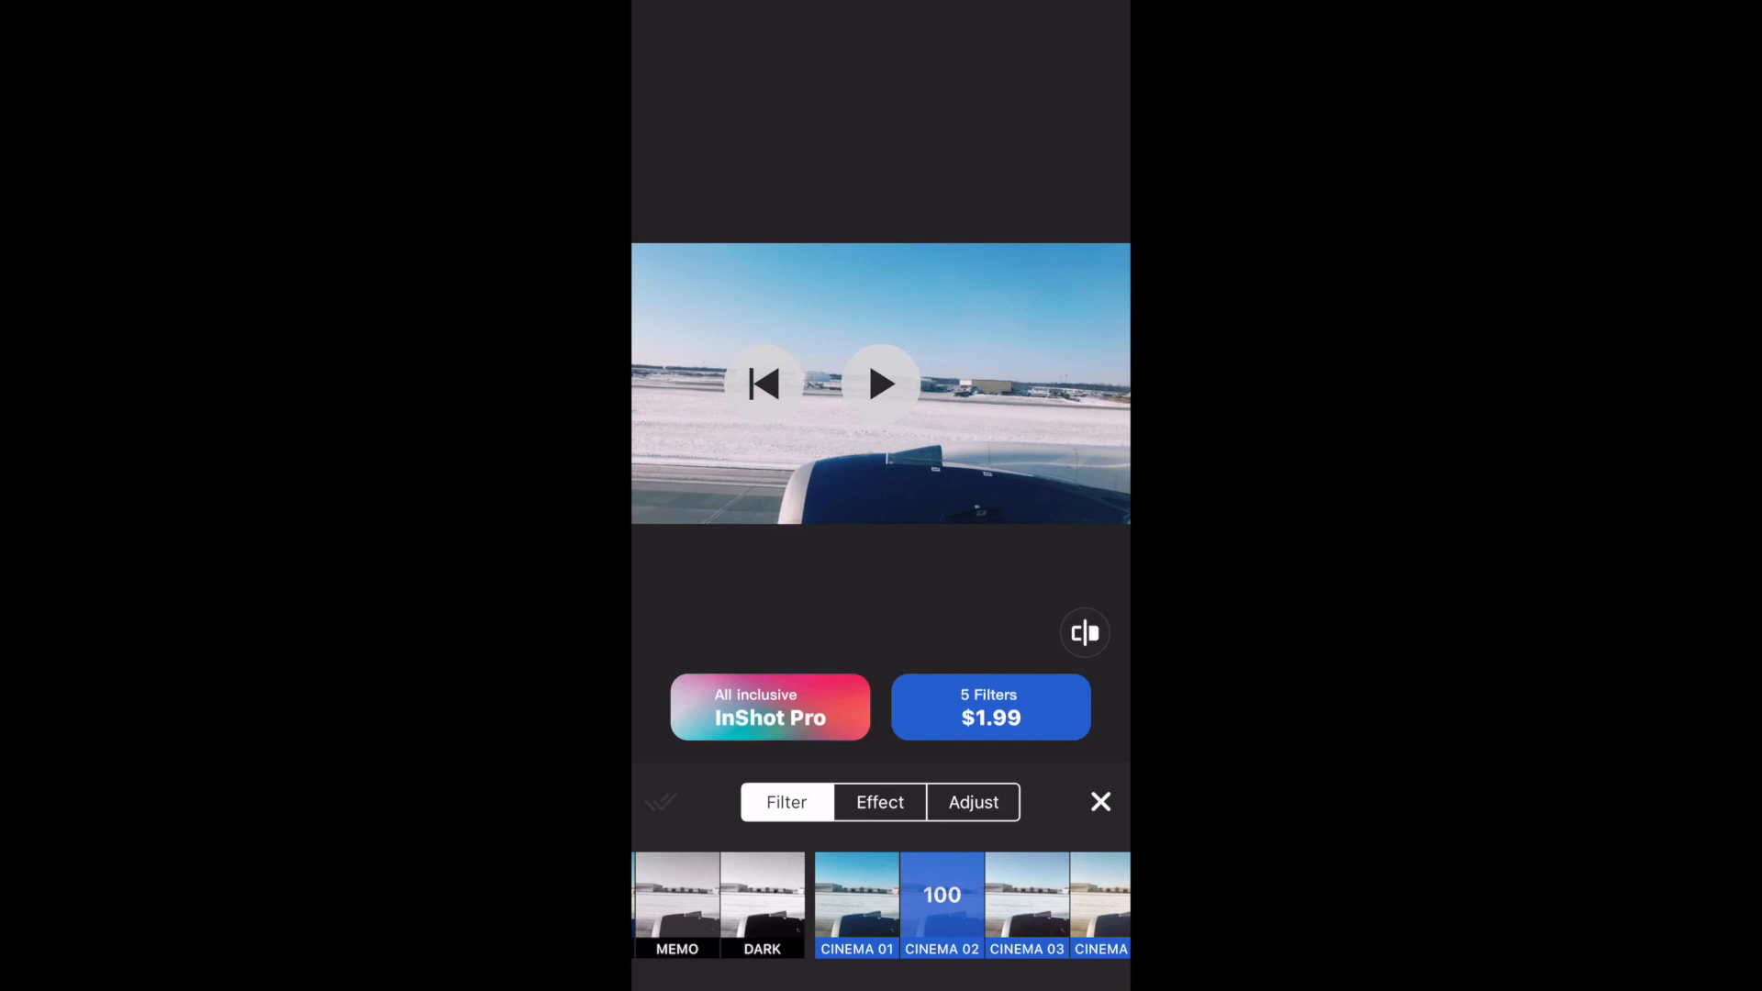
pyautogui.click(879, 802)
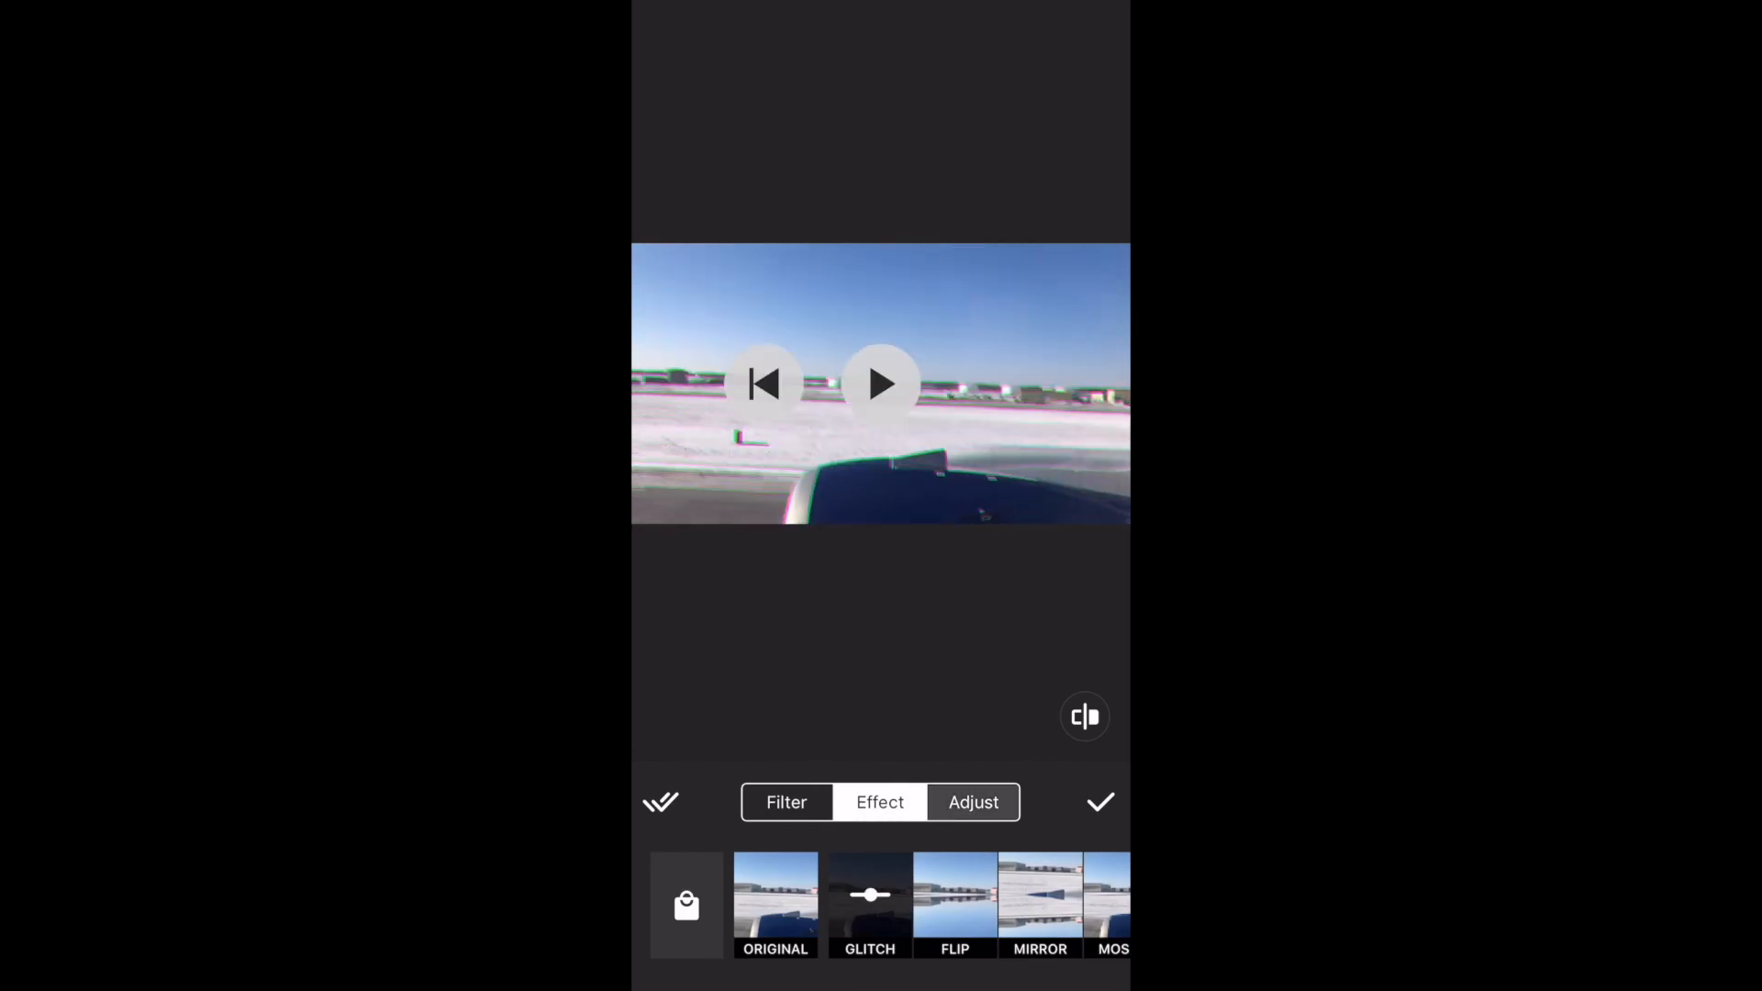
# Browse the Adjust controls up to Vignette, return to Effect, and confirm back to the editor
pyautogui.click(973, 802)
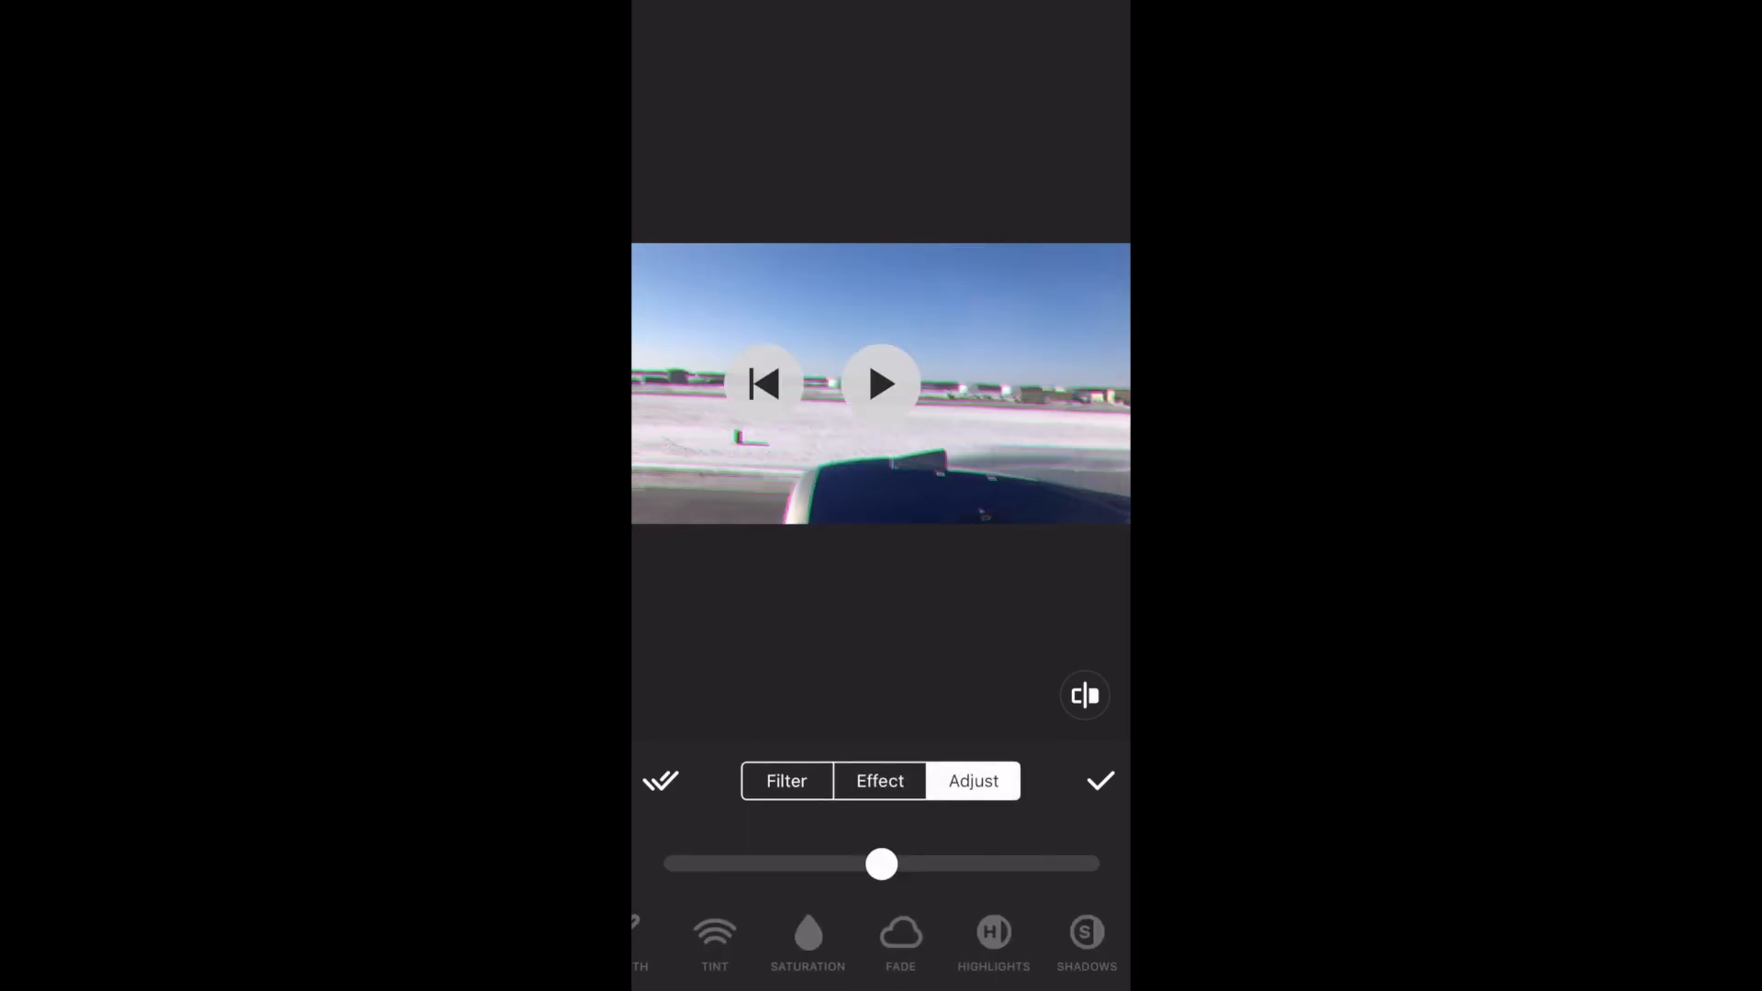
pyautogui.hscroll(3)
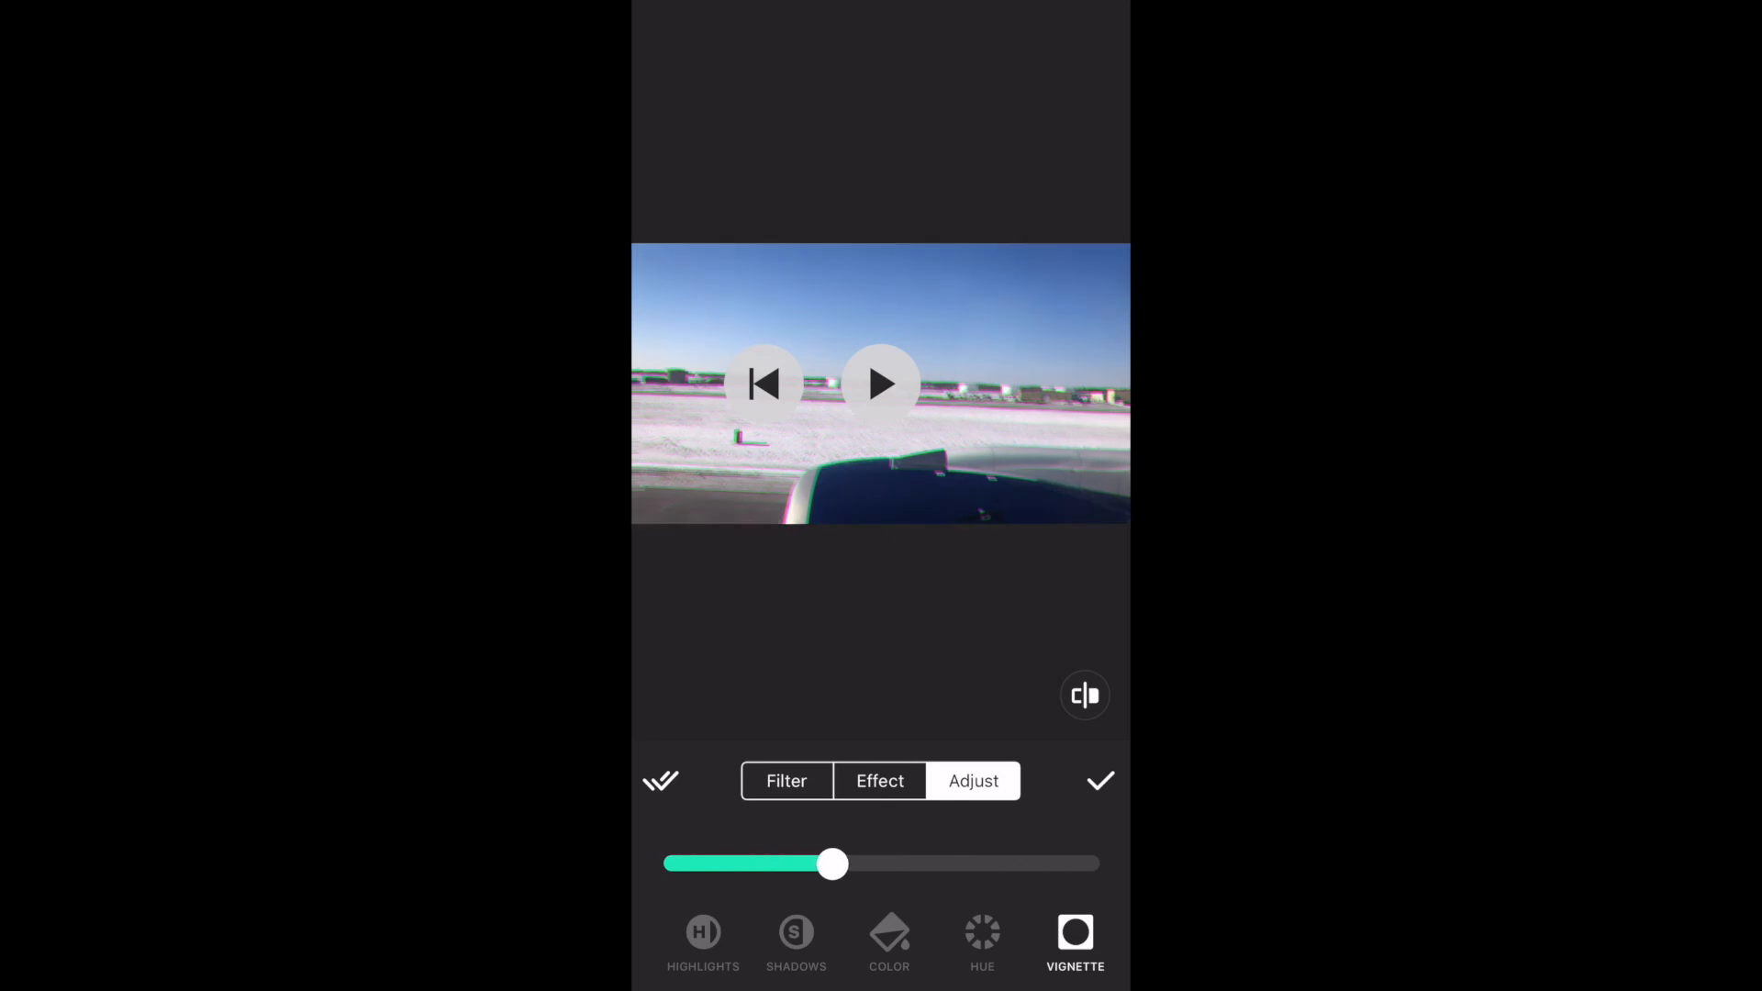
pyautogui.click(879, 780)
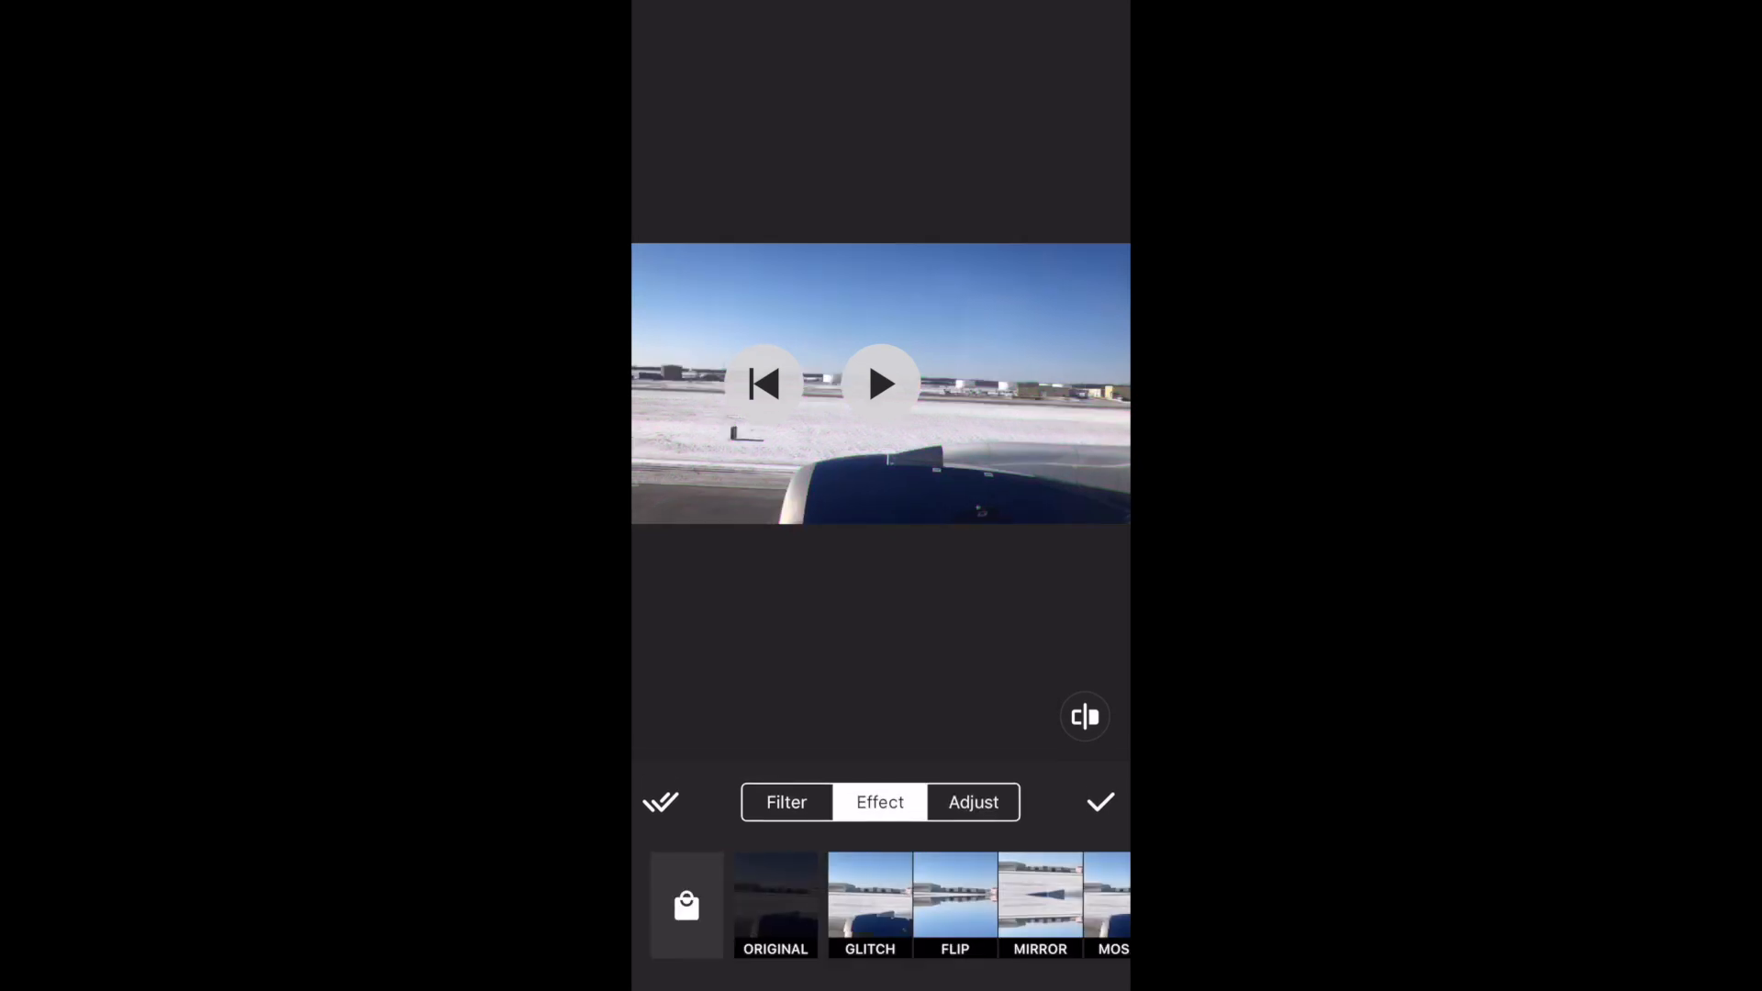
pyautogui.click(1099, 802)
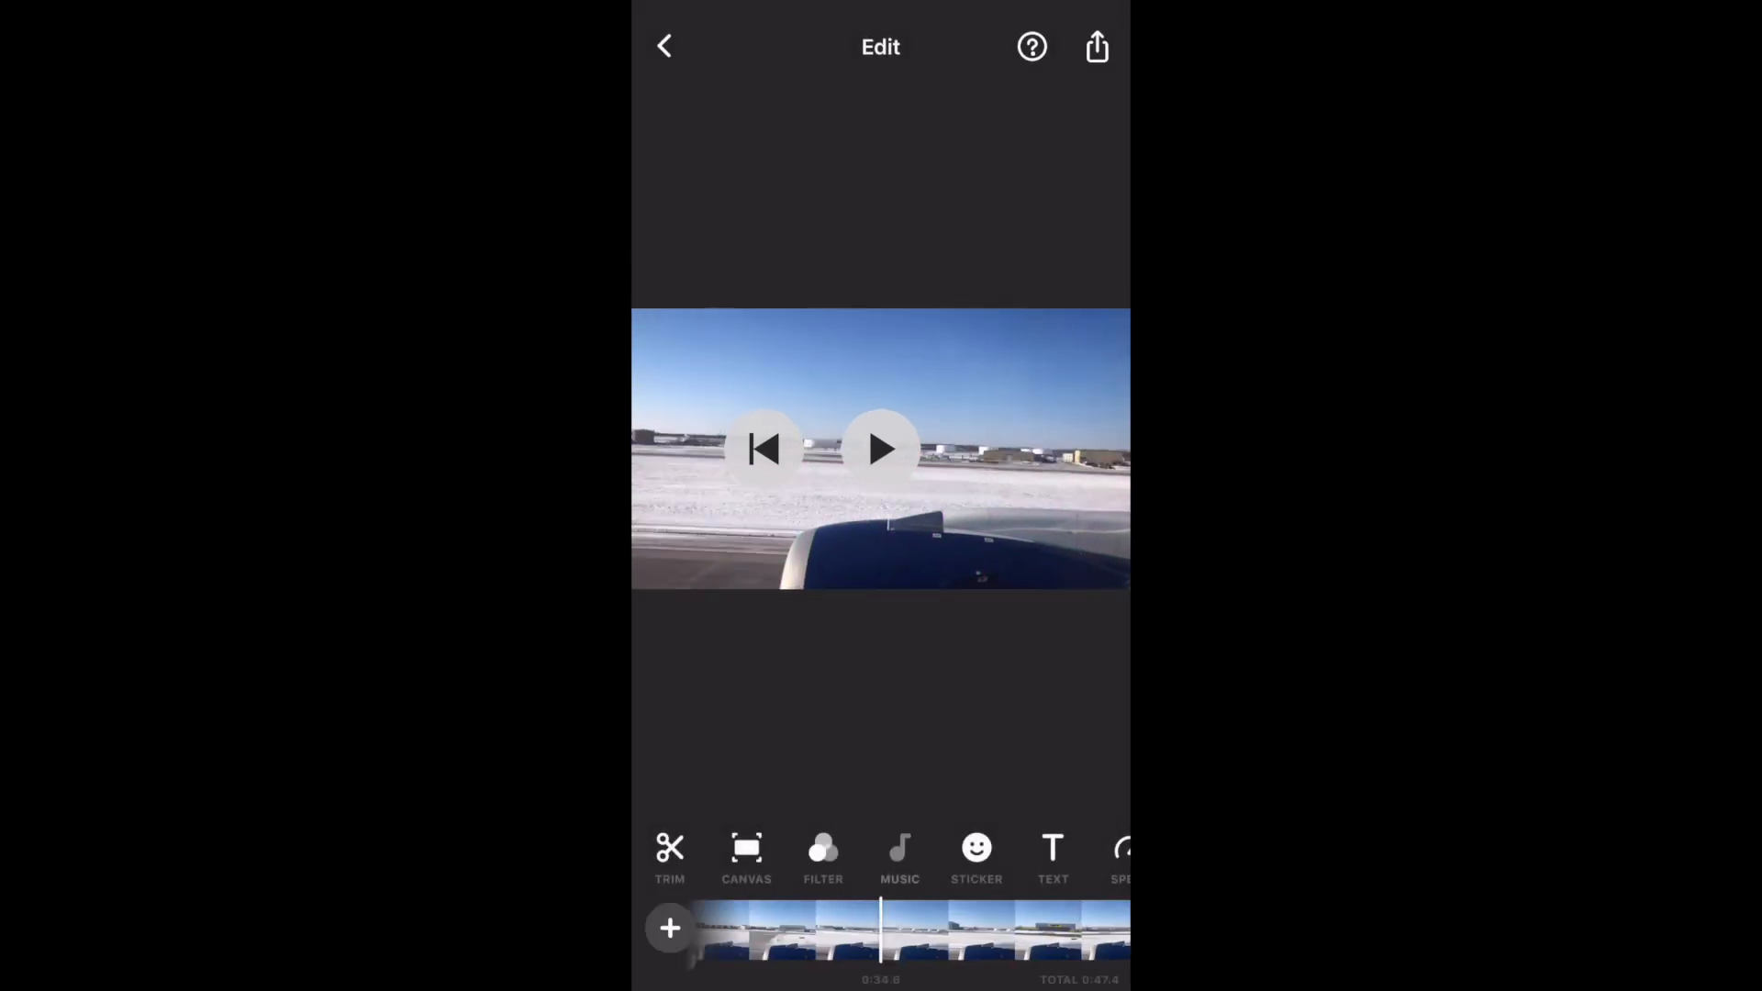
pyautogui.click(898, 853)
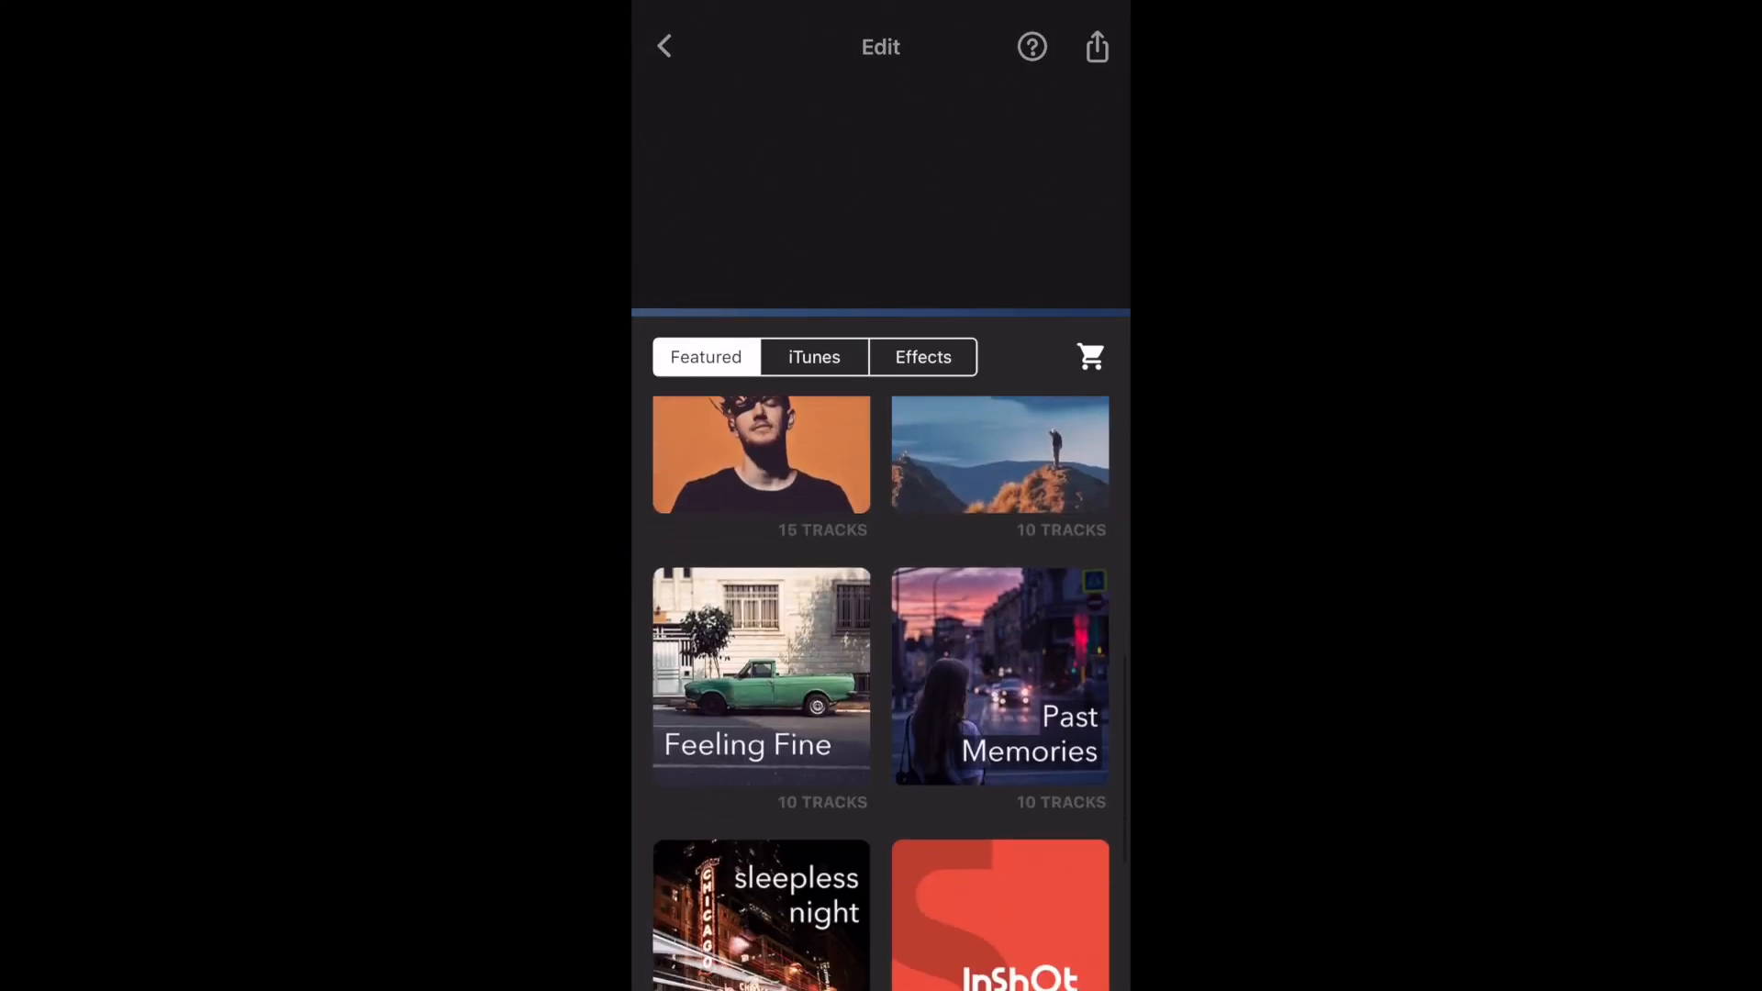
pyautogui.click(921, 356)
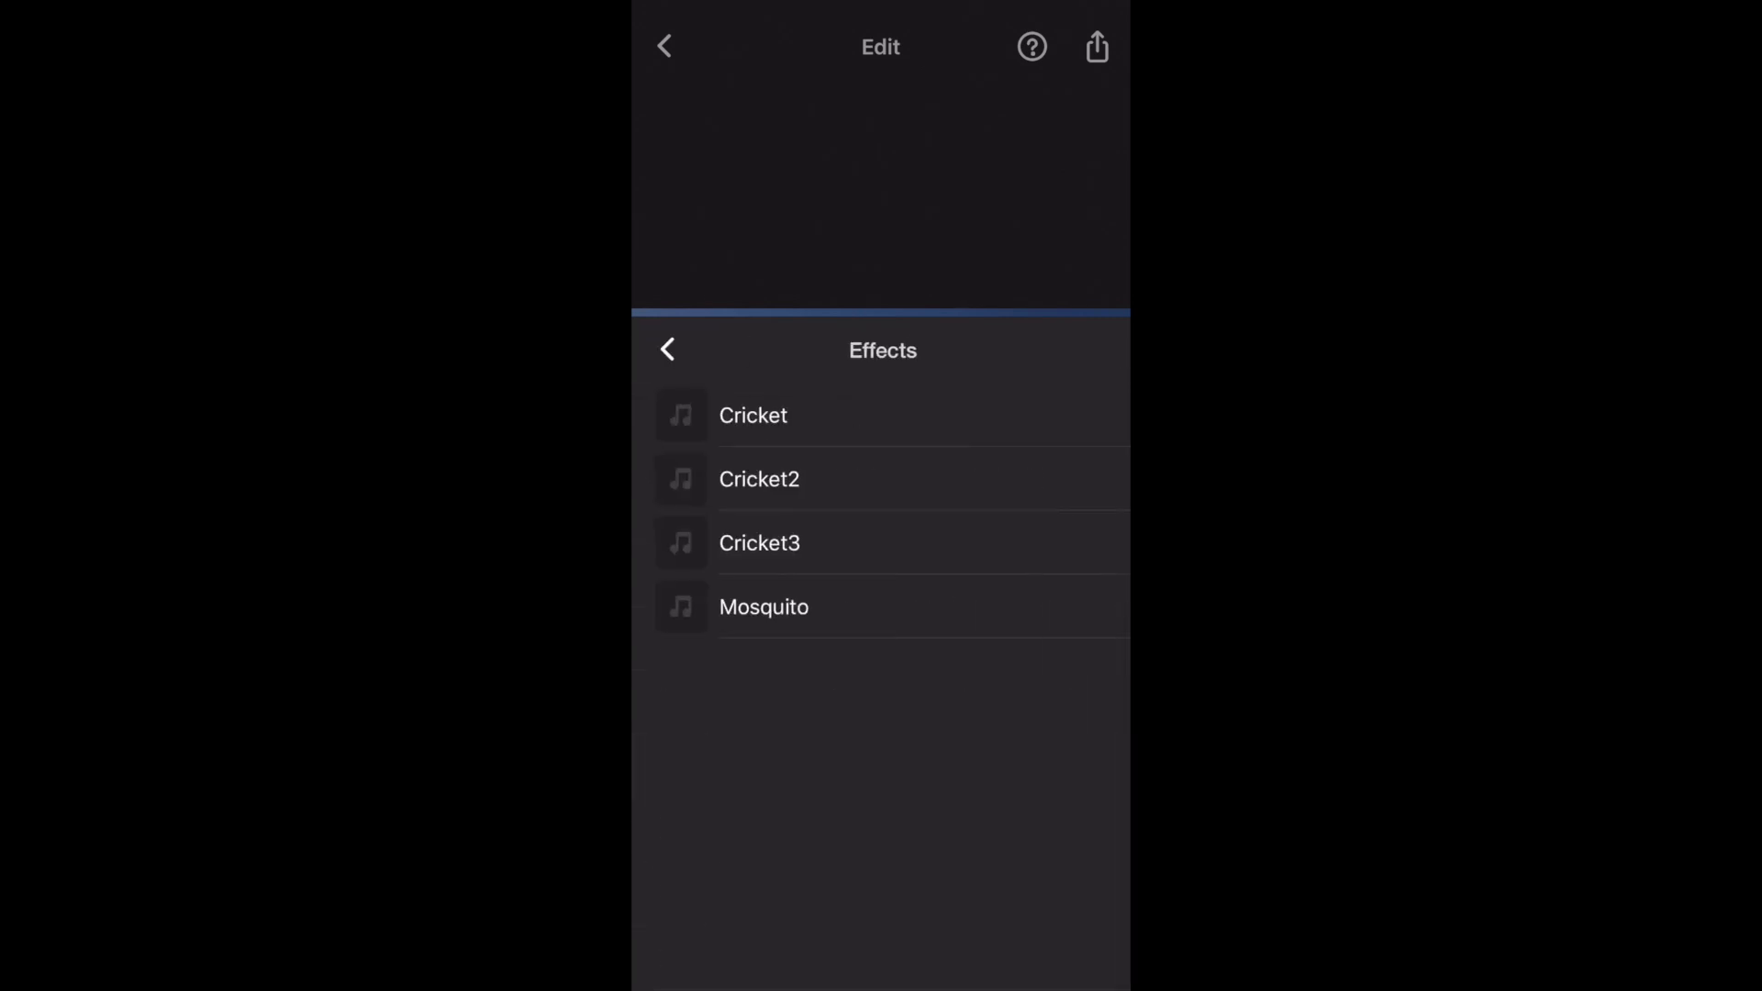
pyautogui.click(668, 348)
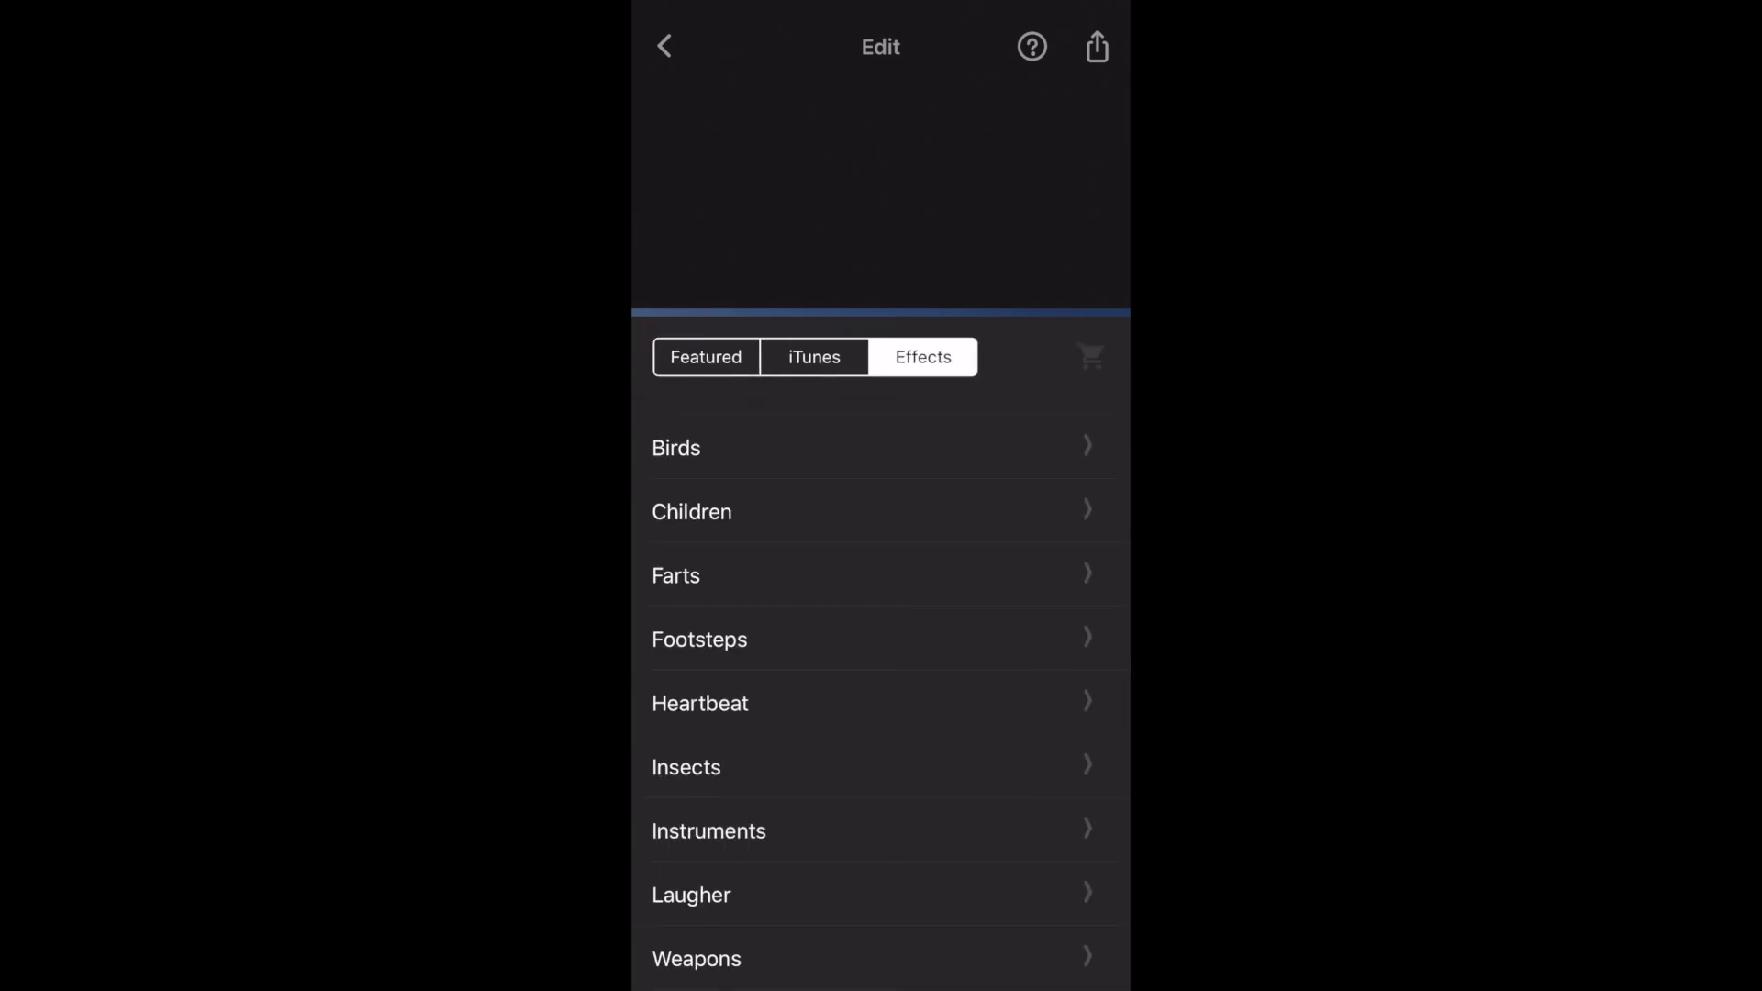
pyautogui.click(811, 358)
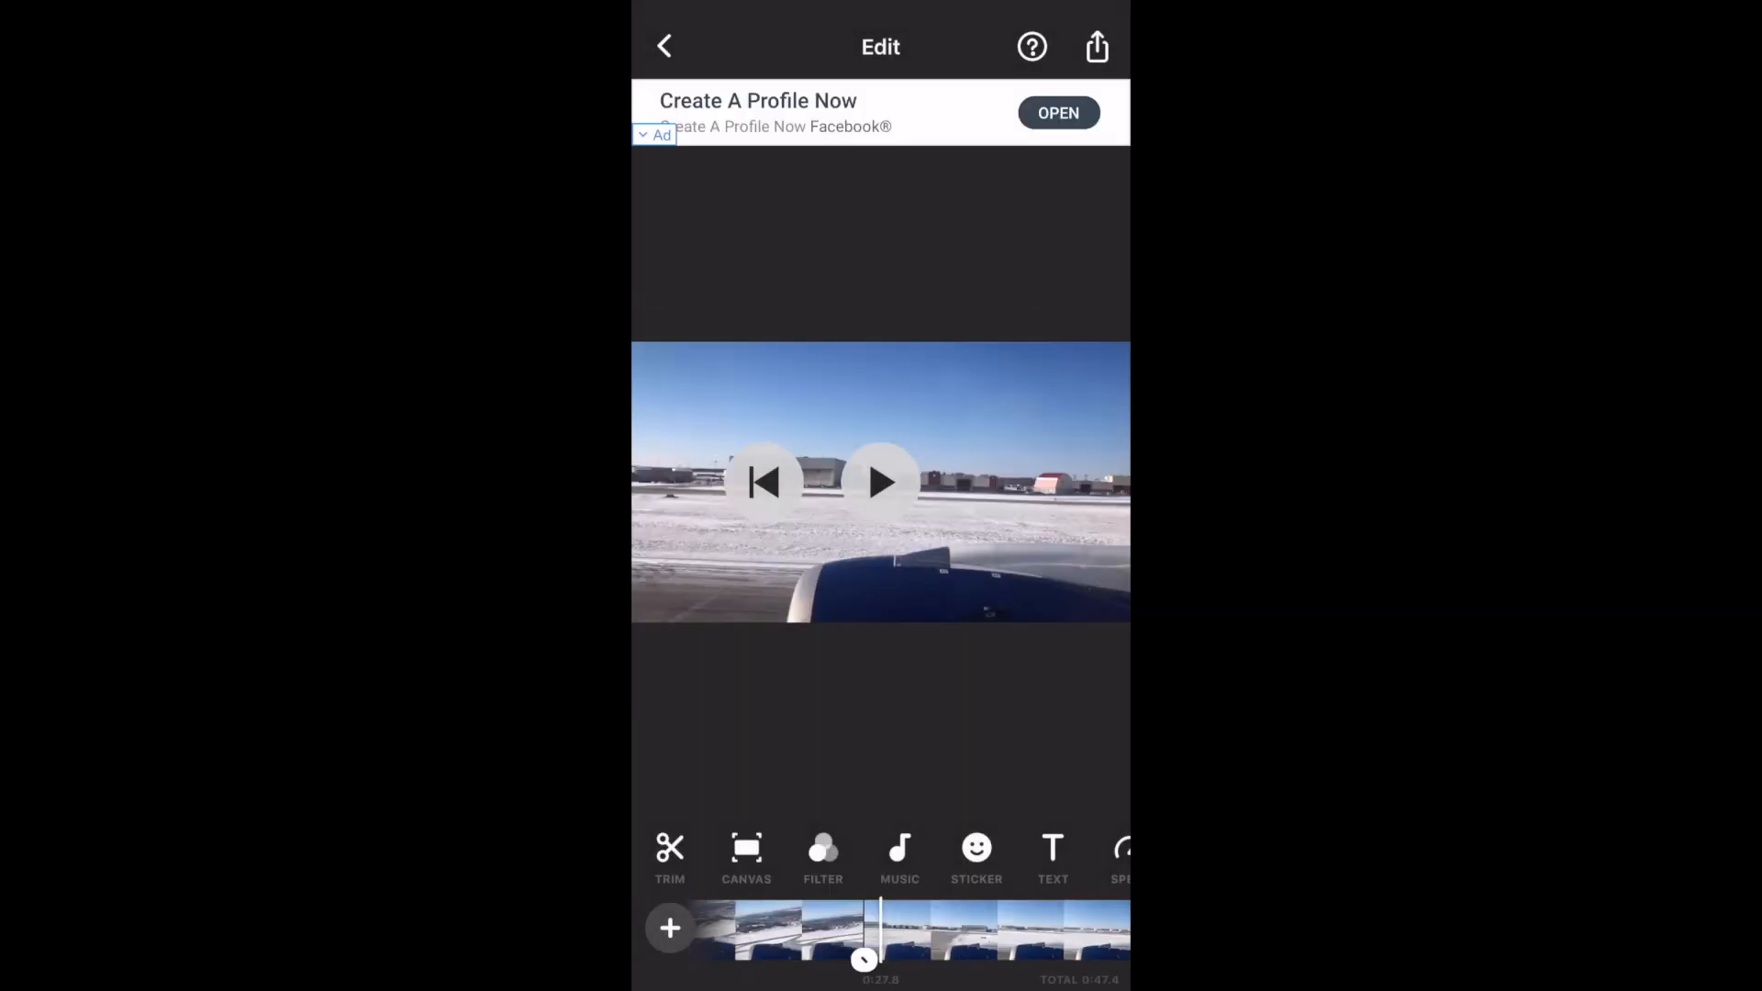
# Add the green SHARE sticker and a laughing emoji sticker as layers over the runway clip
pyautogui.click(975, 857)
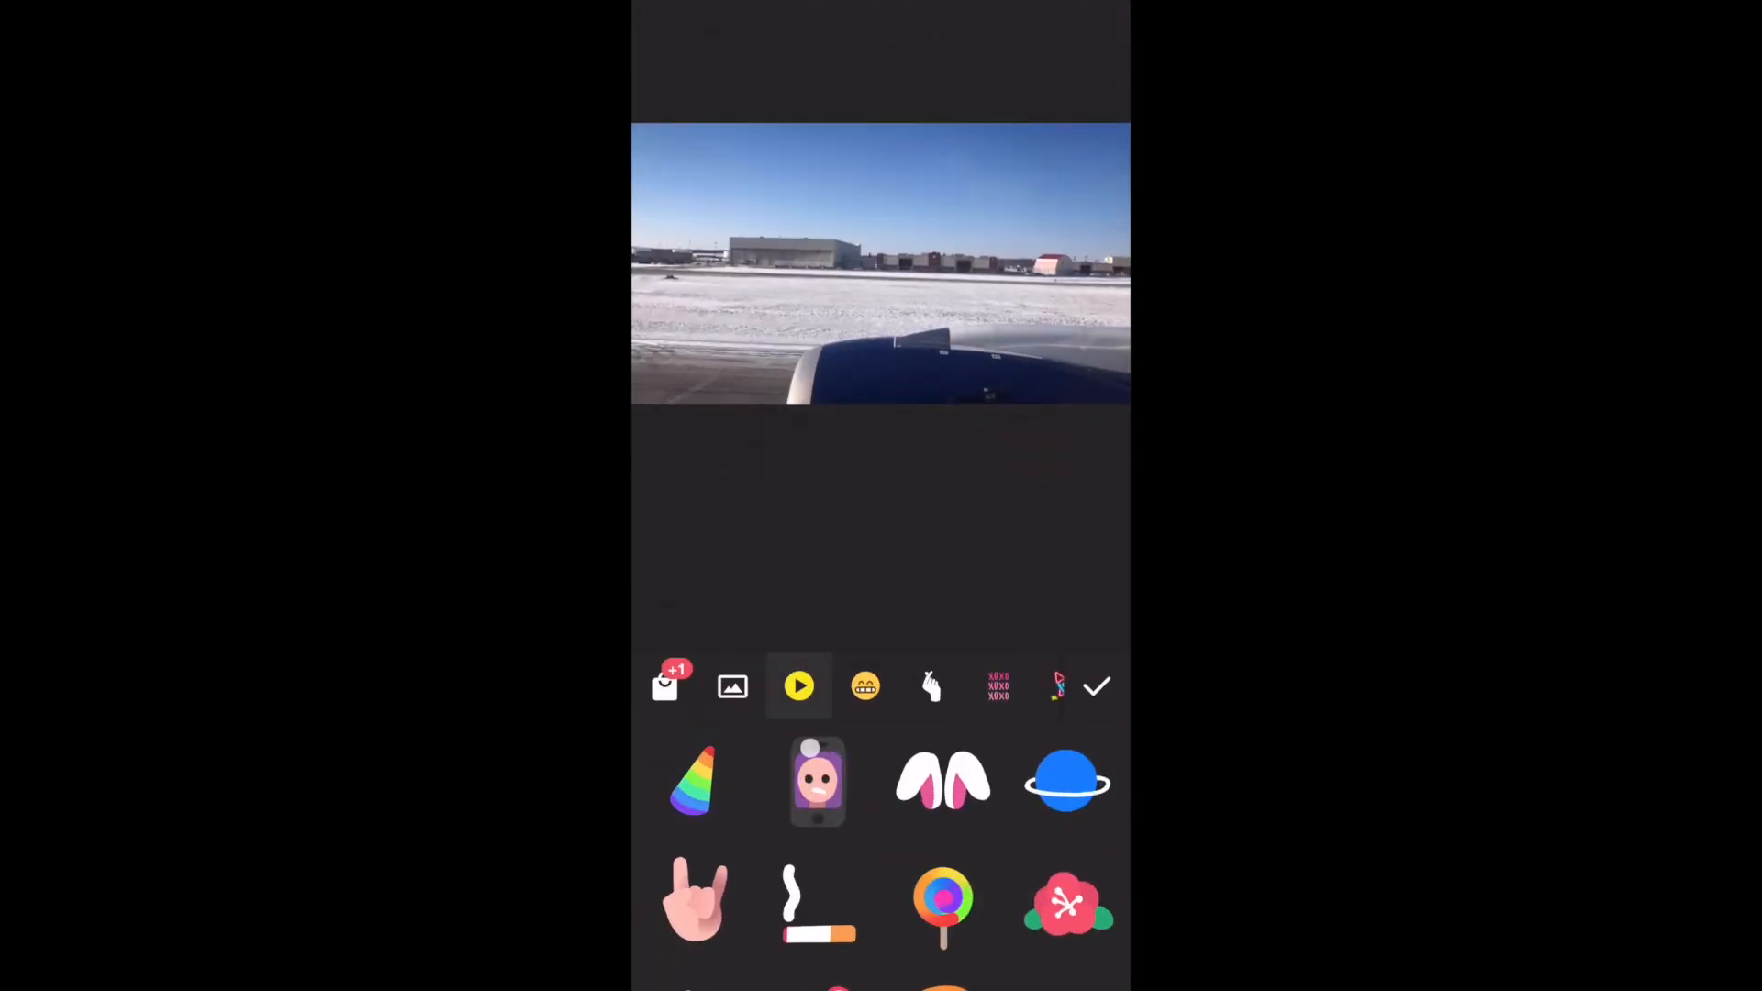
pyautogui.scroll(-3)
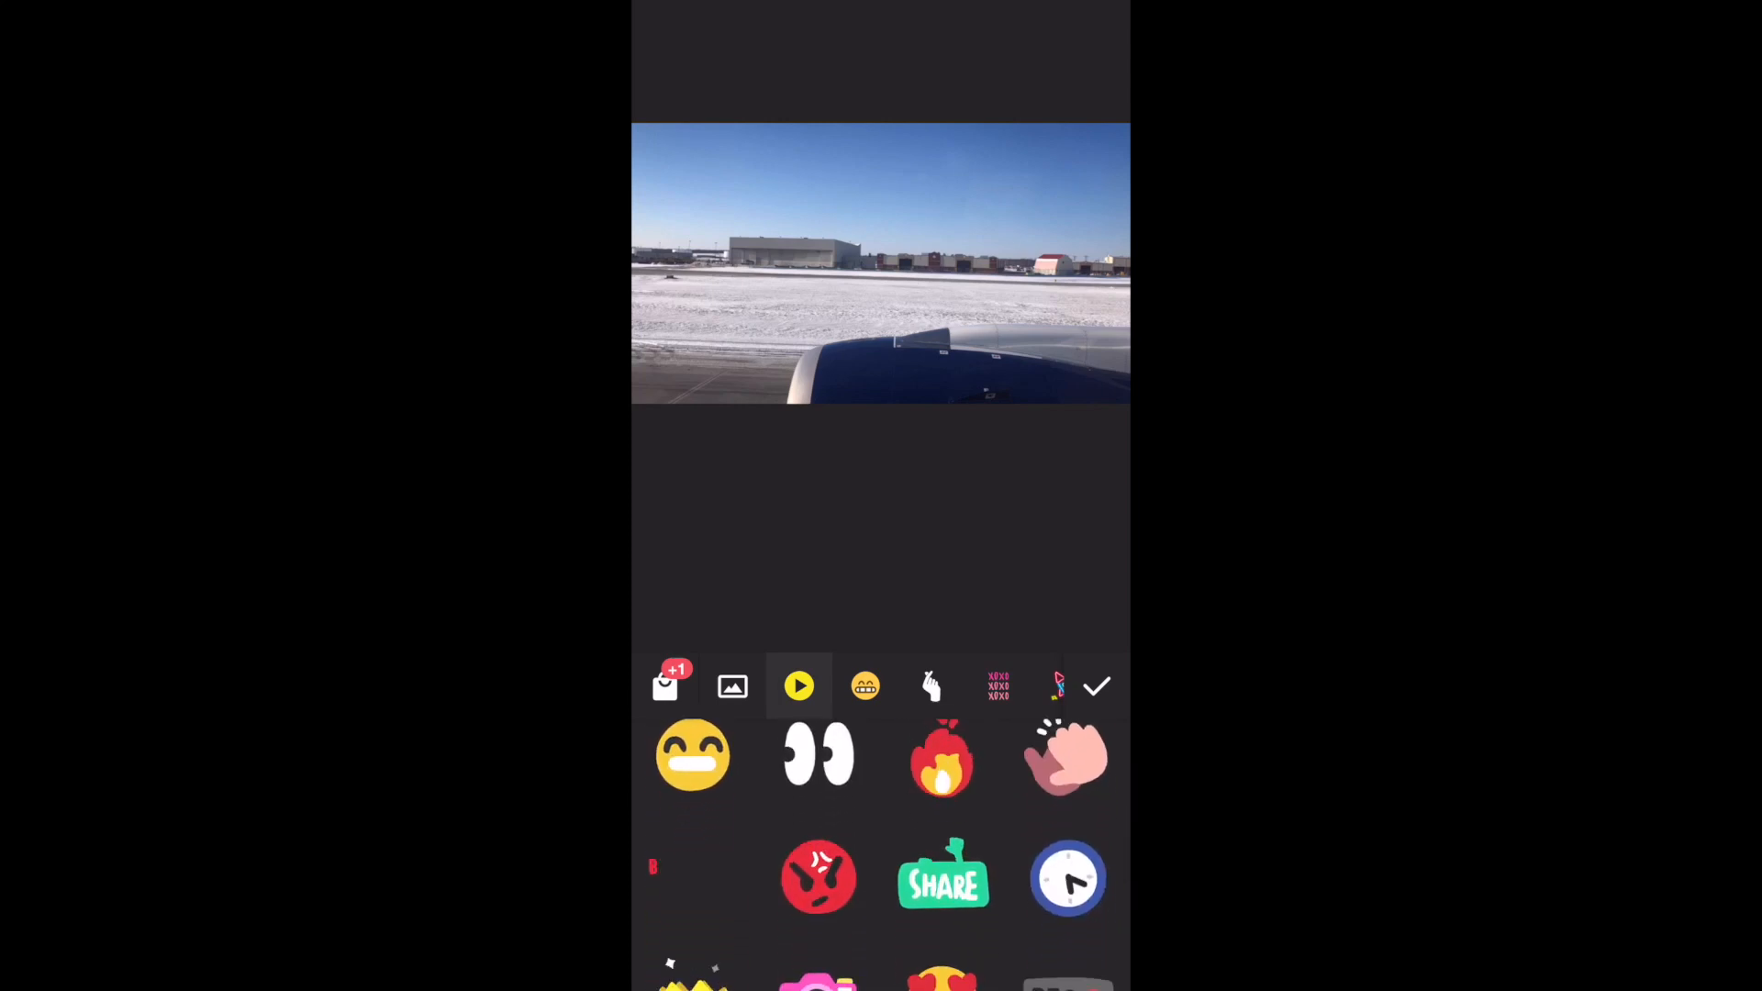
pyautogui.click(943, 879)
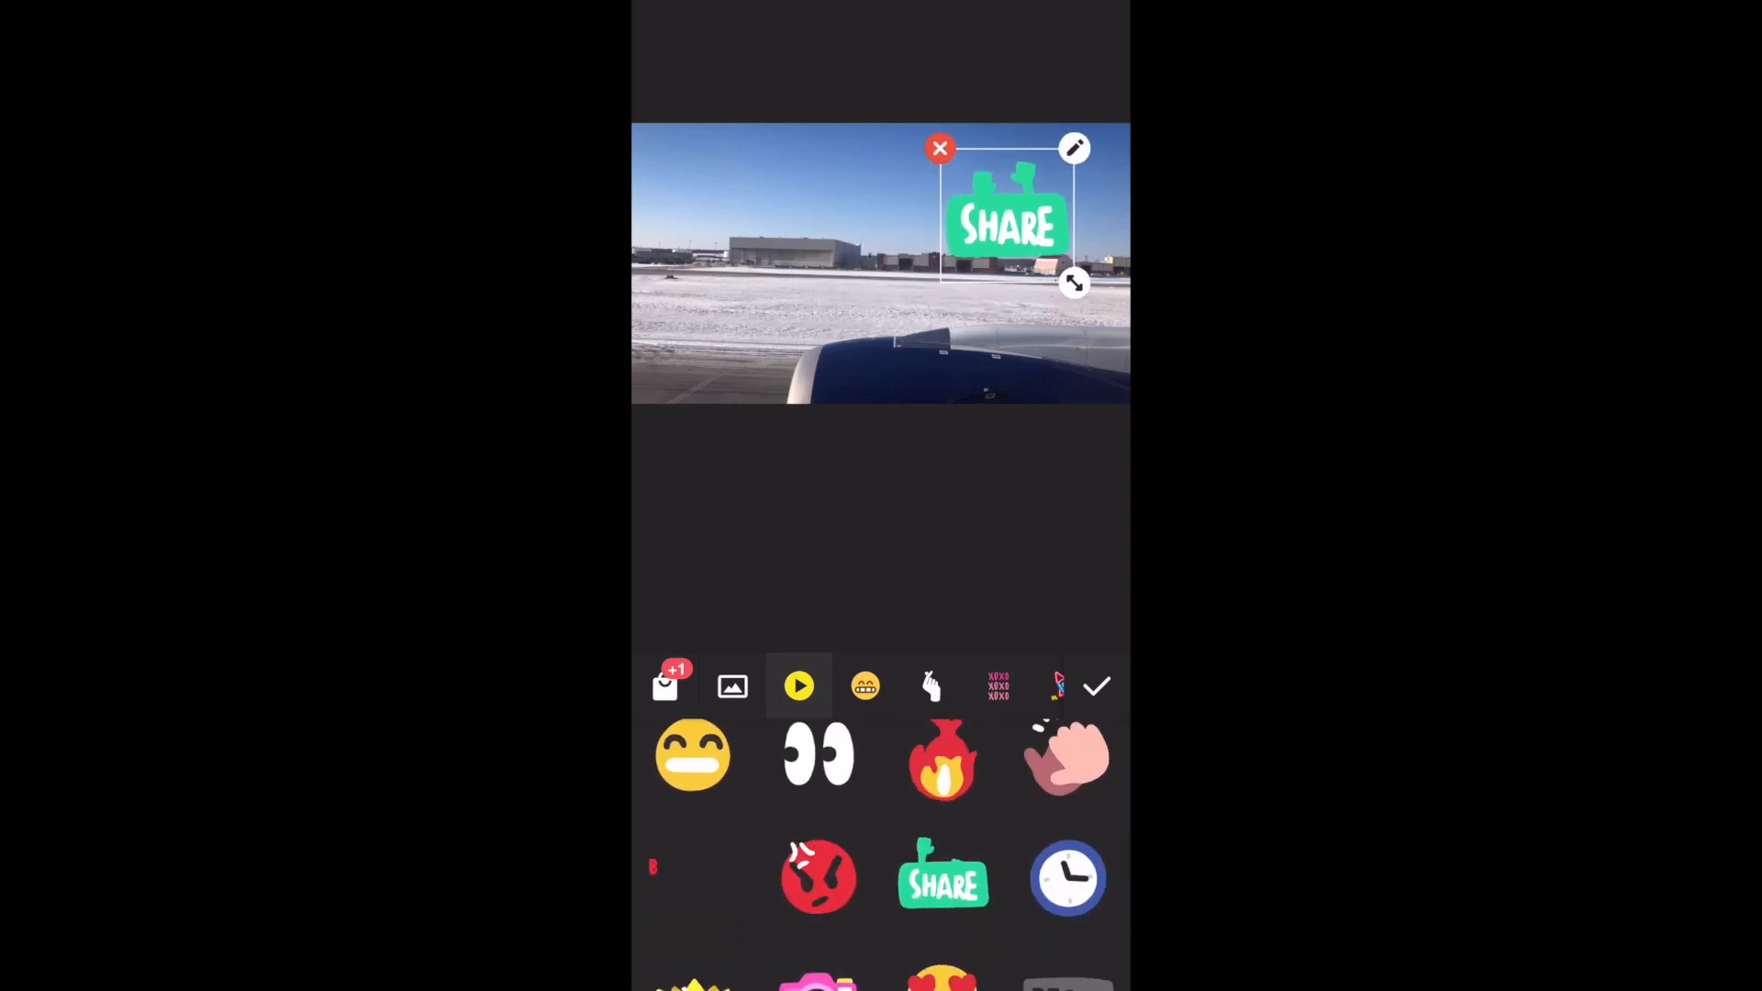
pyautogui.click(864, 685)
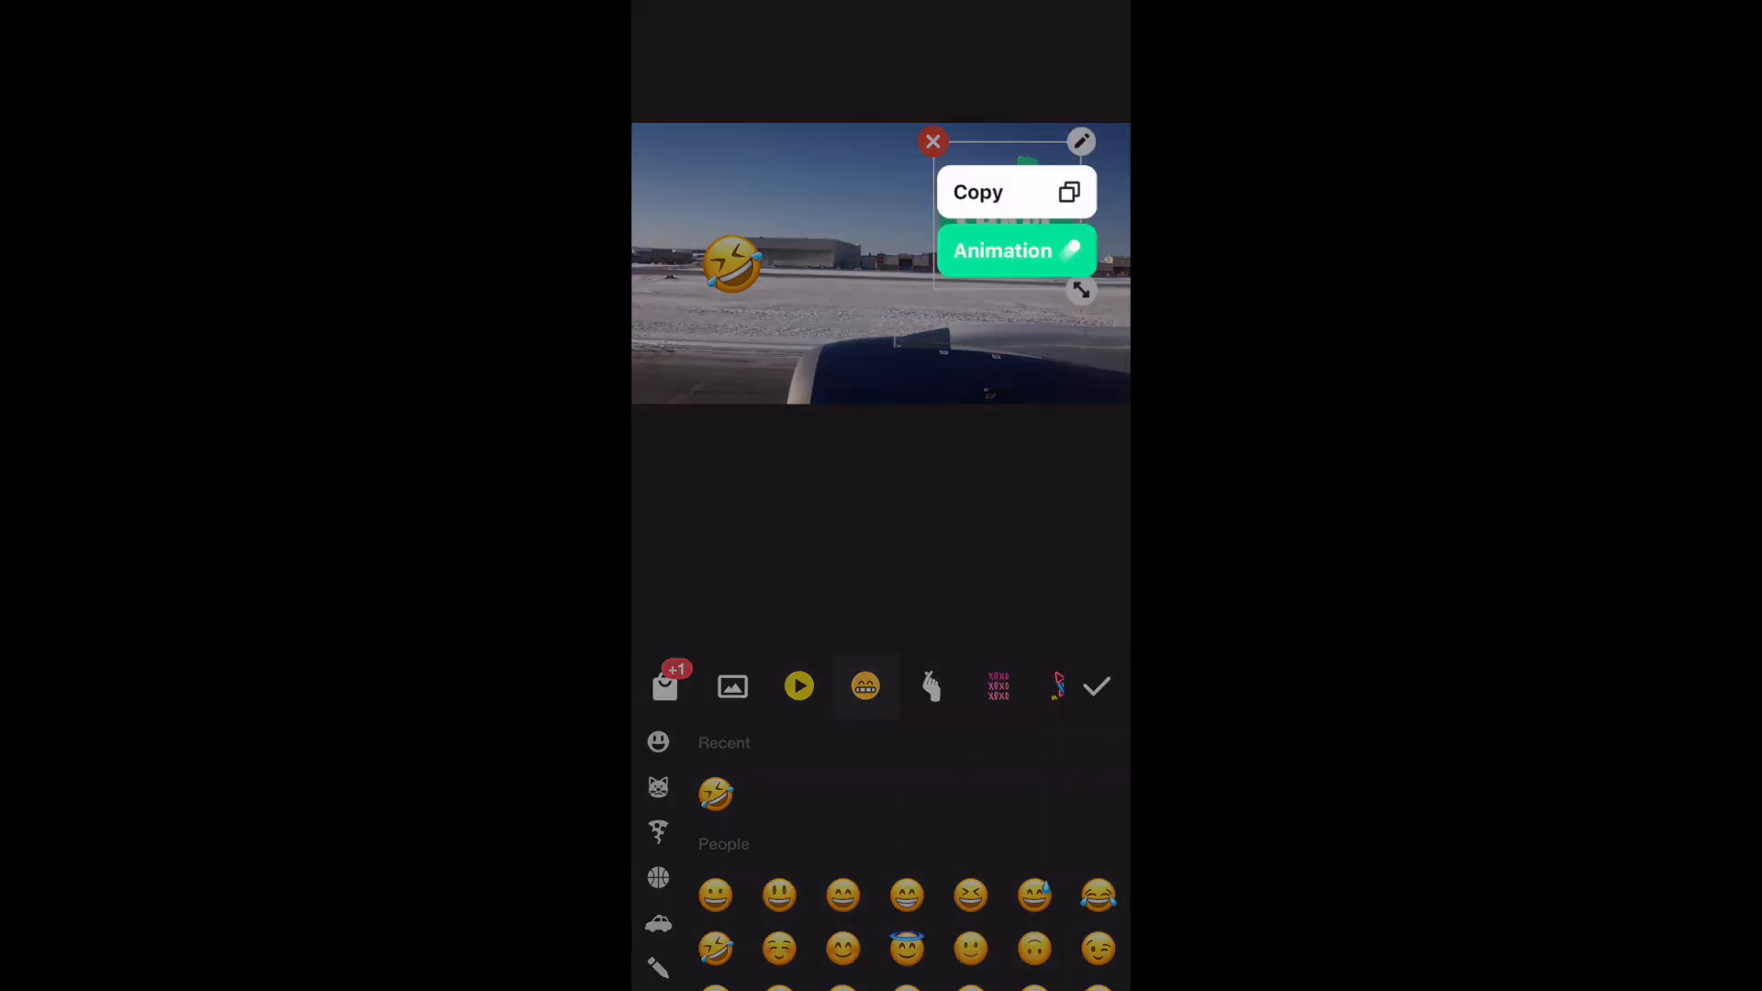
pyautogui.click(1013, 250)
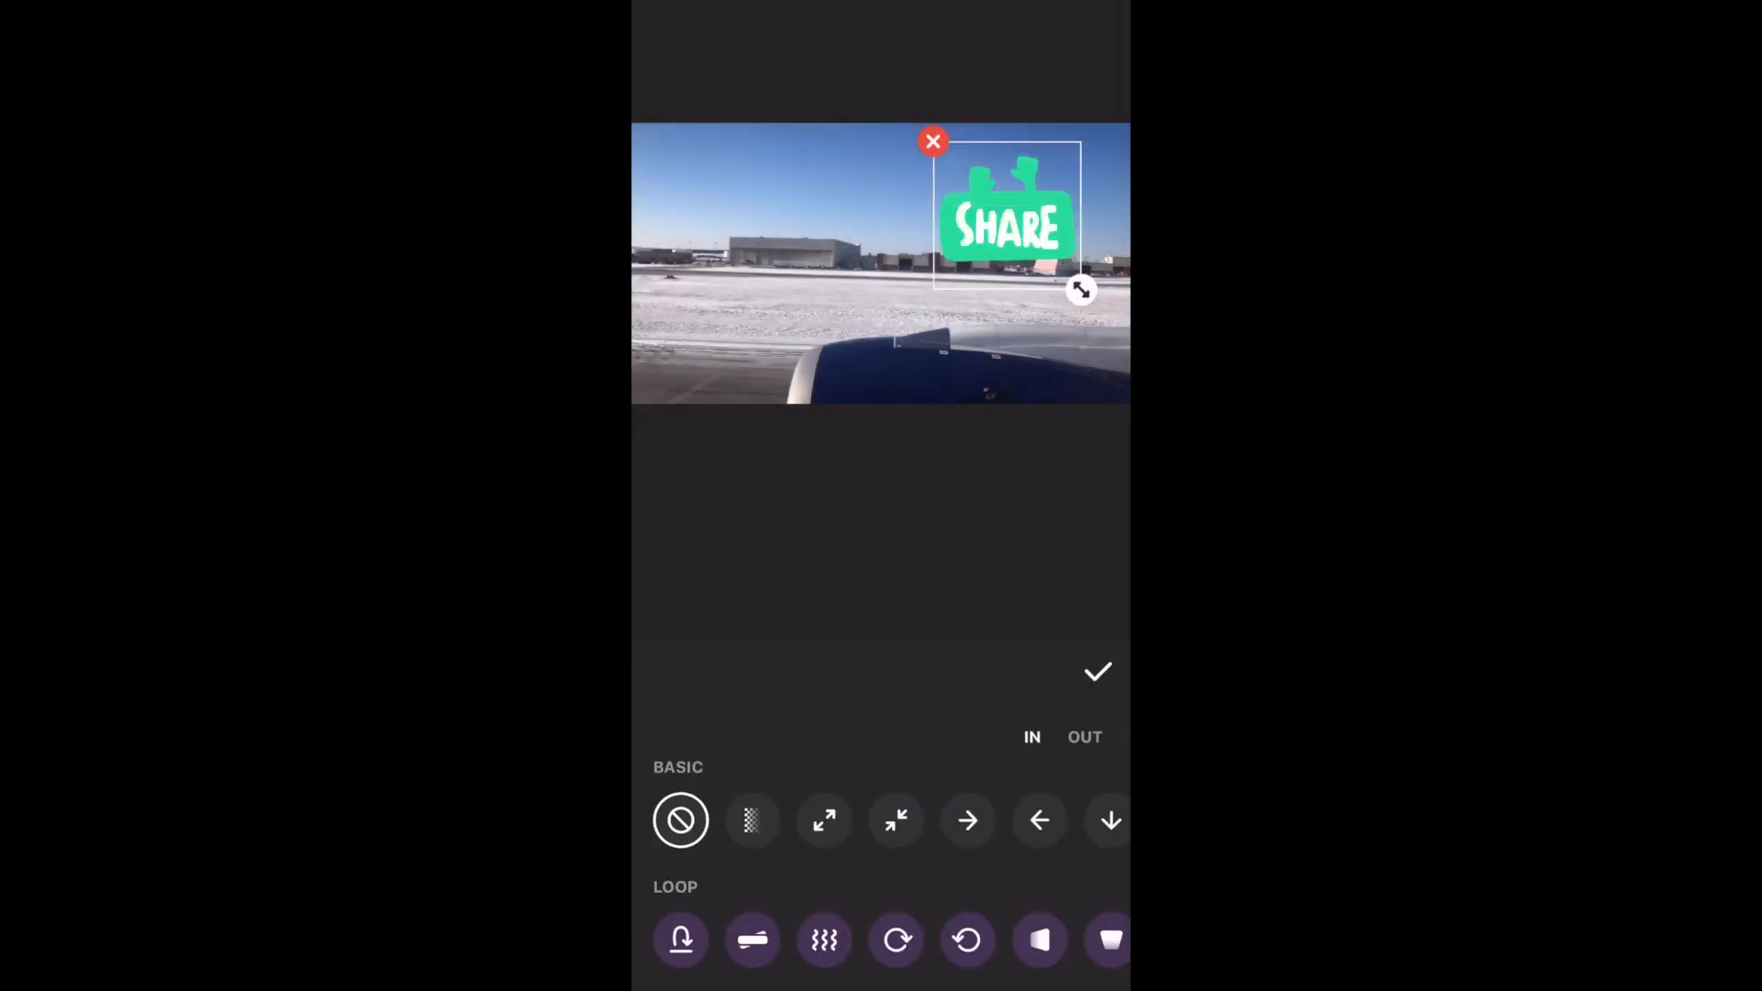
pyautogui.hscroll(-3)
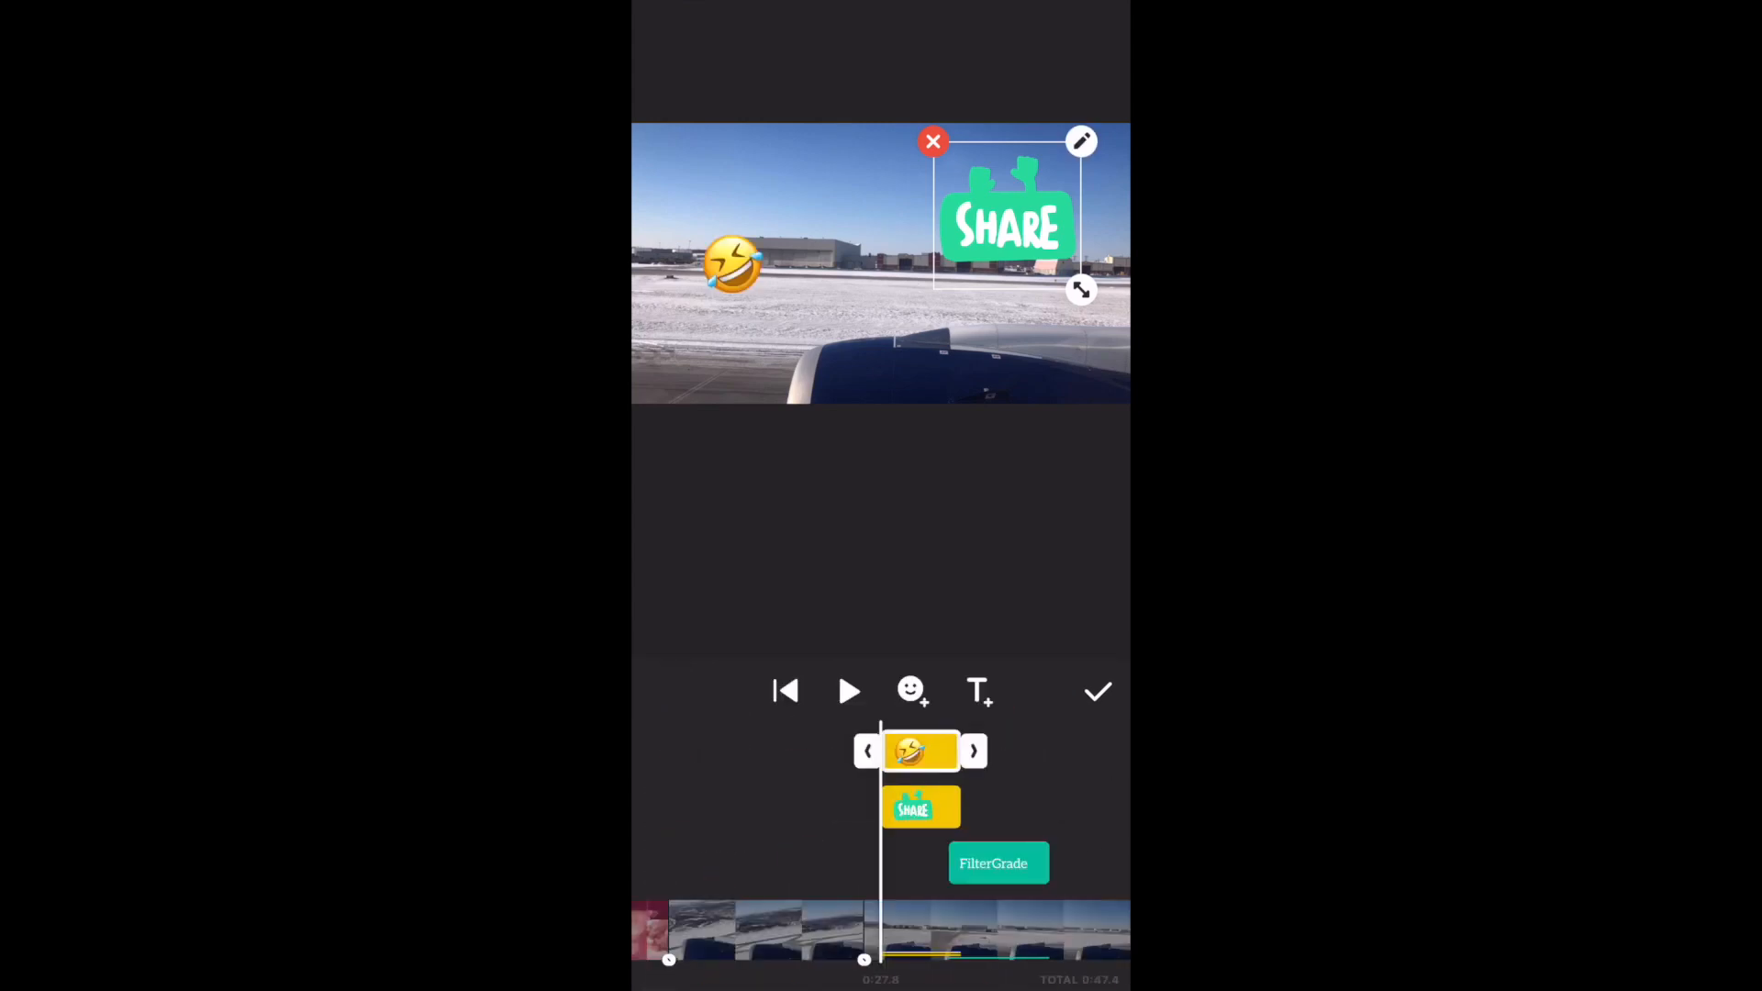
# Set the FilterGrade title in the bold PUSAB font and confirm
pyautogui.click(996, 862)
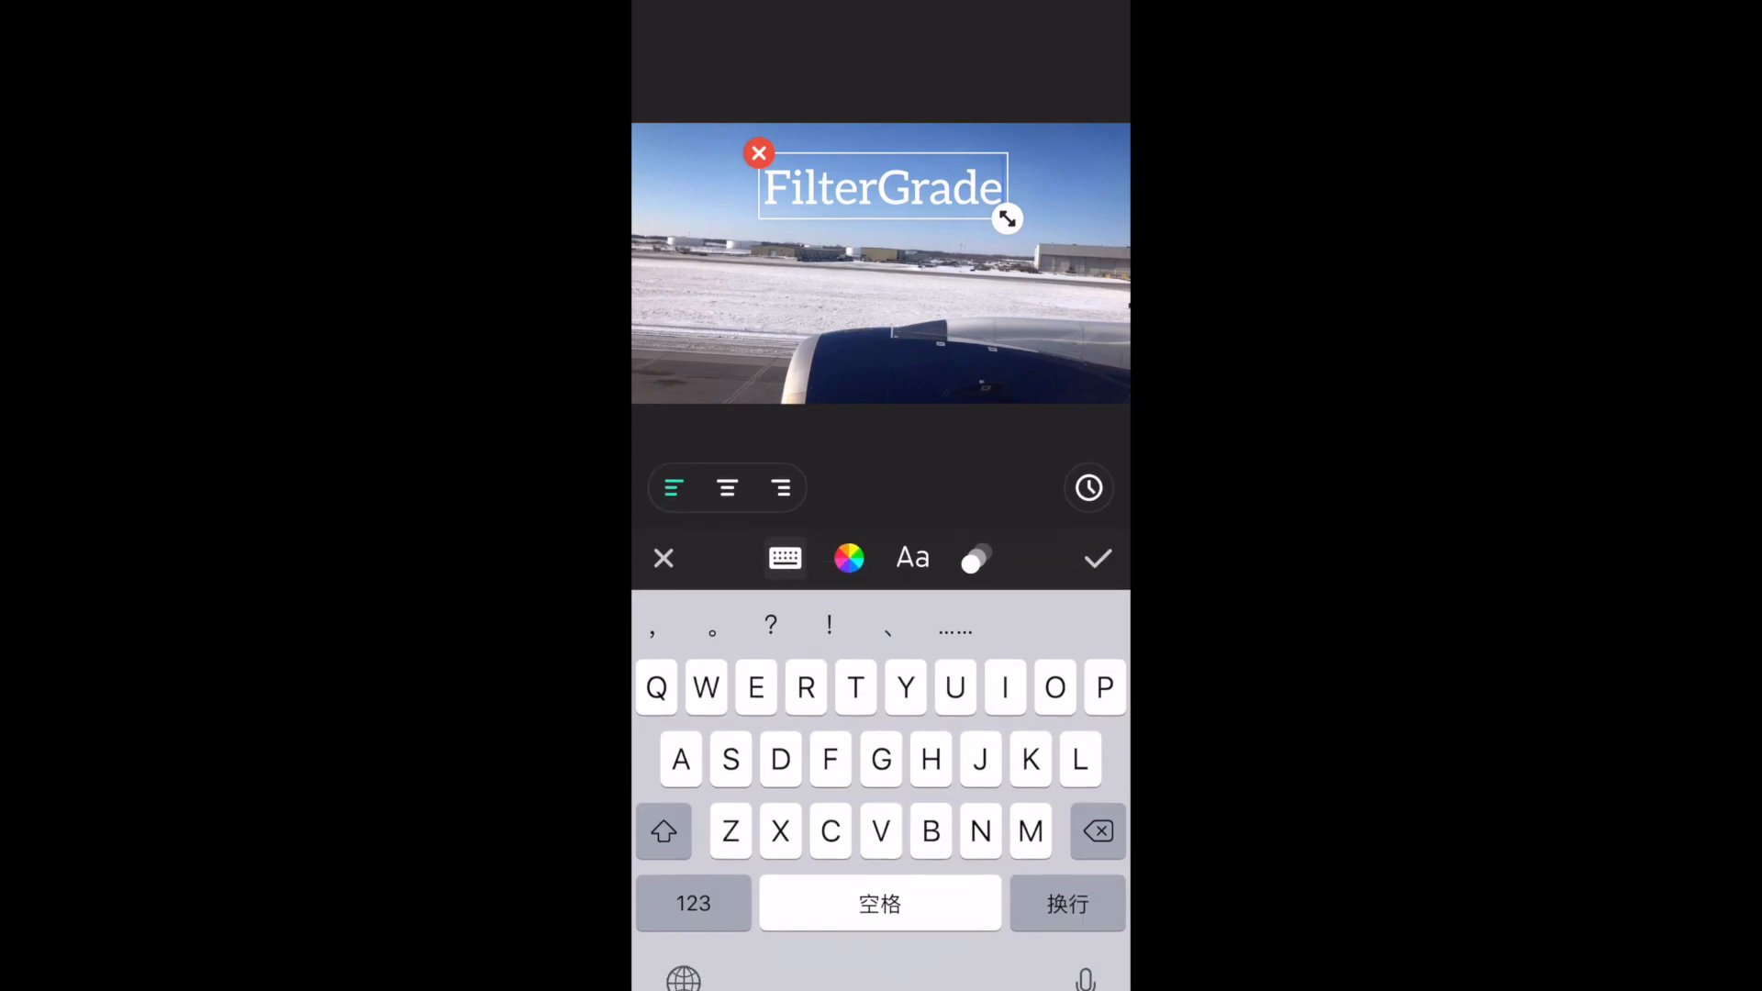
pyautogui.click(912, 558)
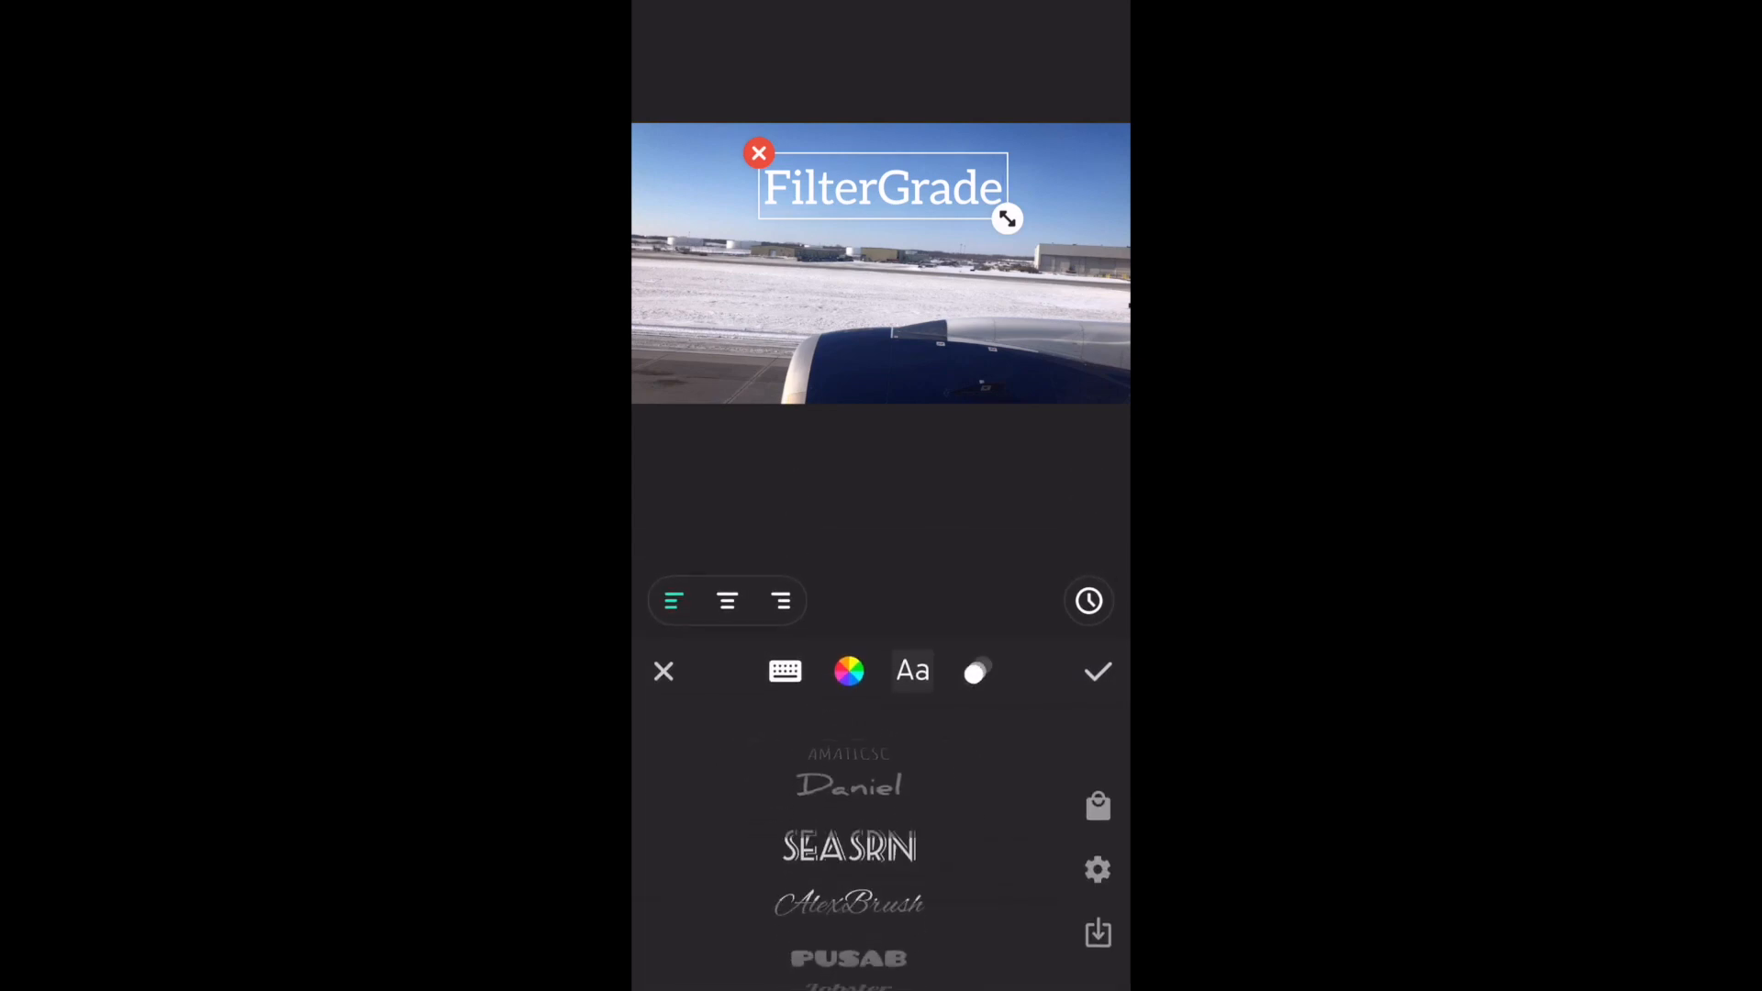
pyautogui.click(848, 958)
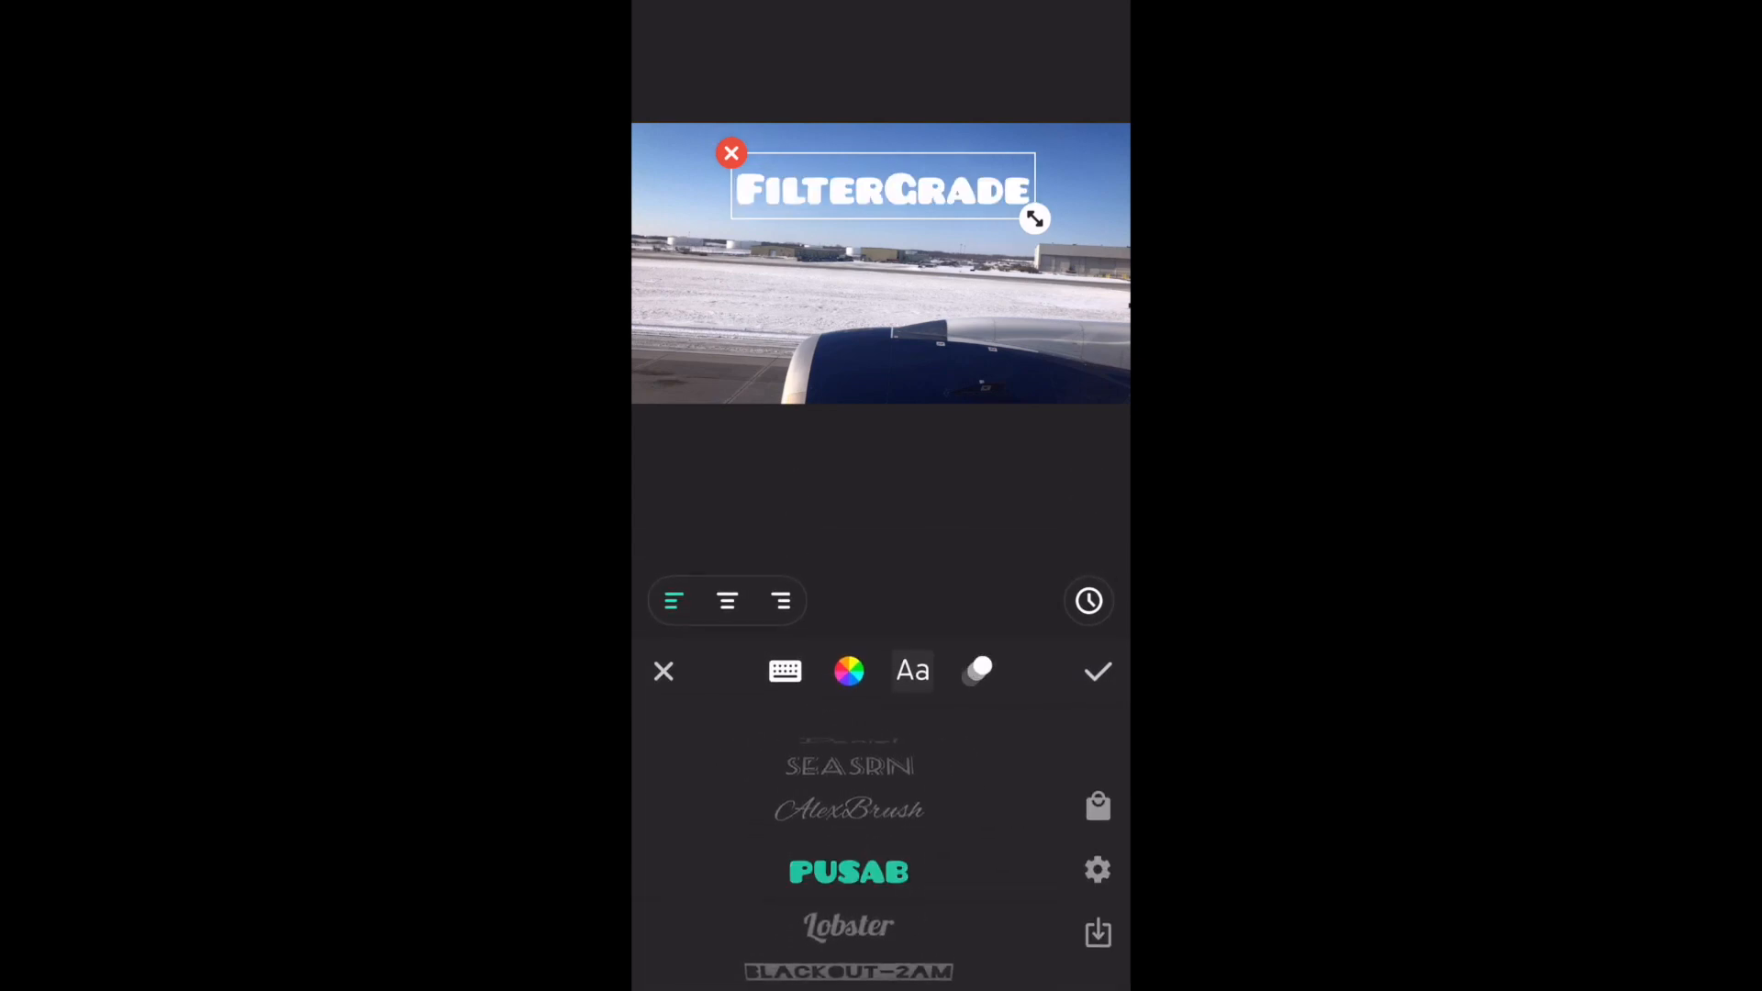
pyautogui.click(1098, 671)
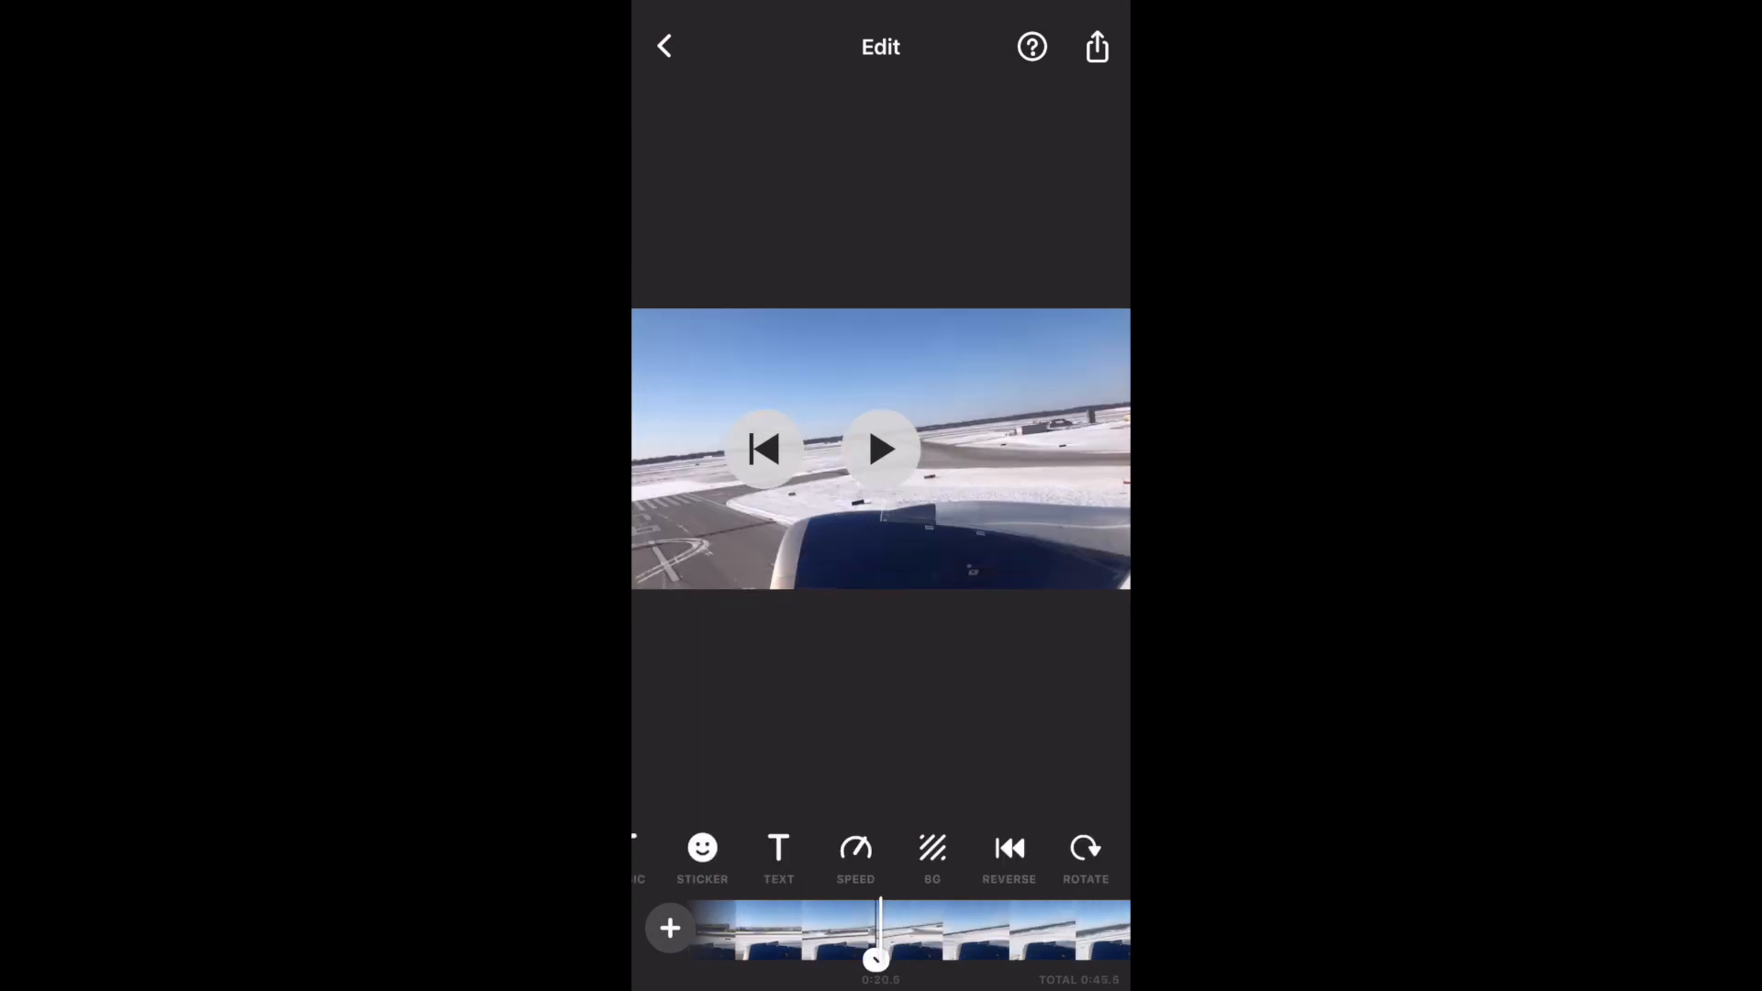
# Slow the clip to 0.5x speed and place it inside a taller canvas ratio
pyautogui.click(856, 859)
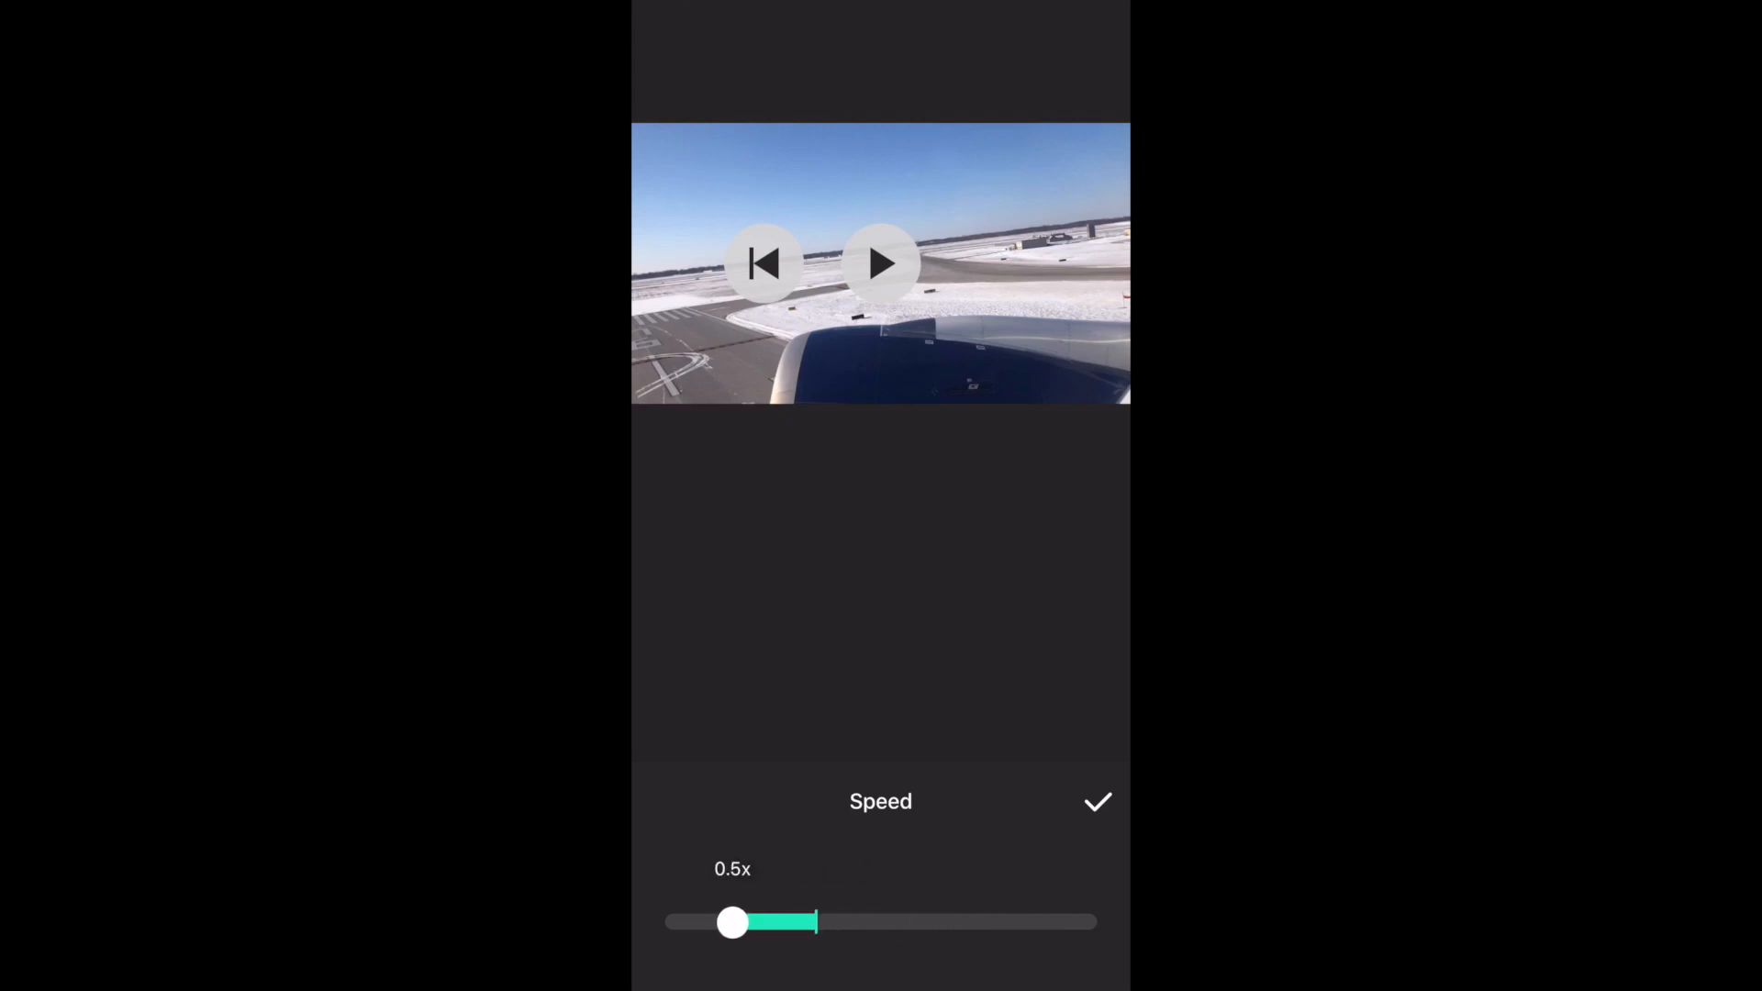
pyautogui.click(1097, 802)
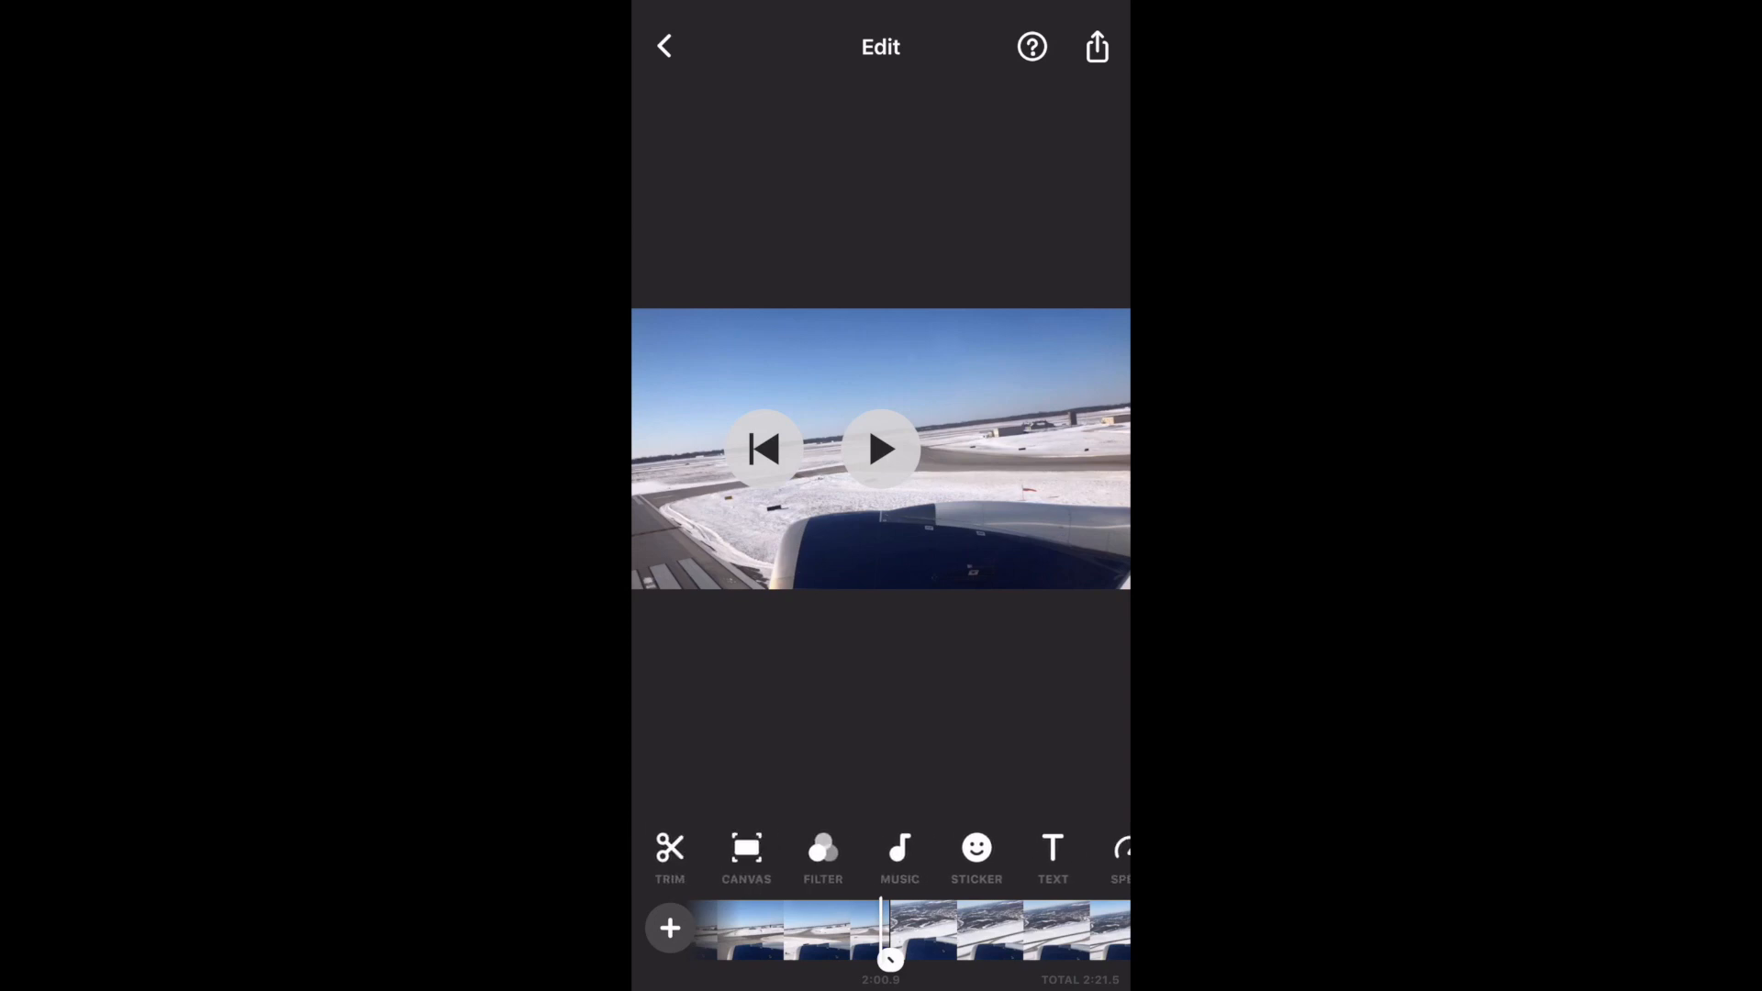
pyautogui.click(746, 853)
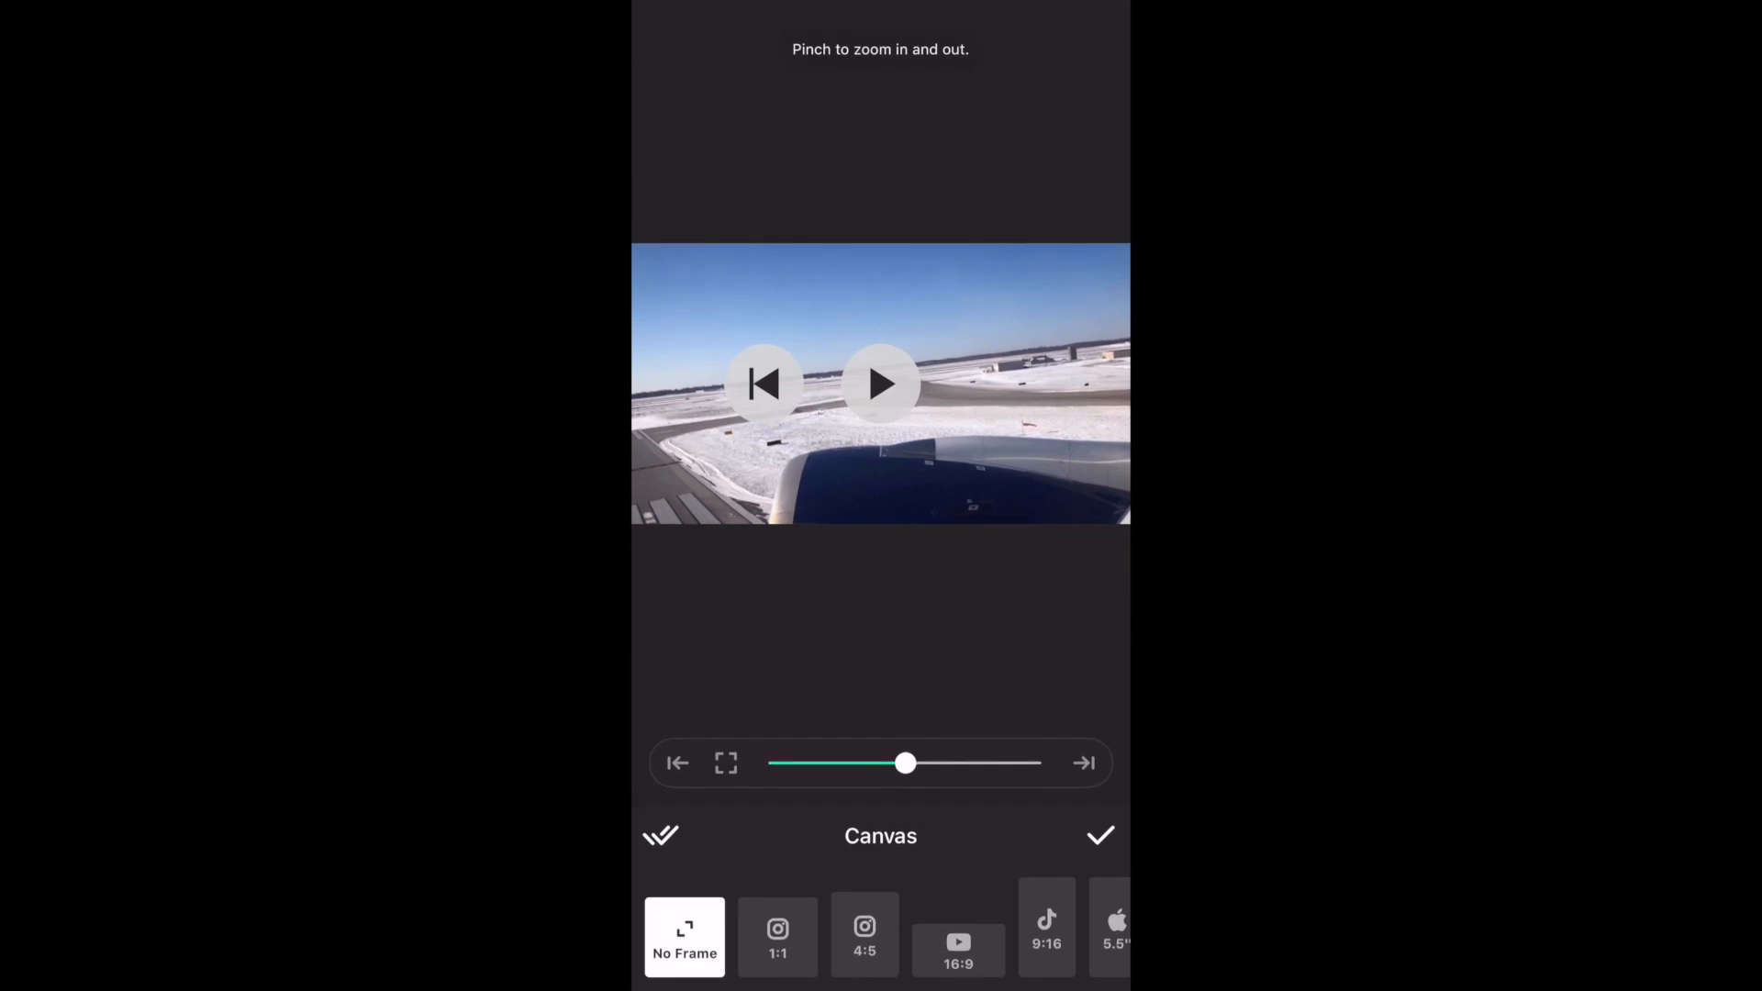
pyautogui.click(1099, 835)
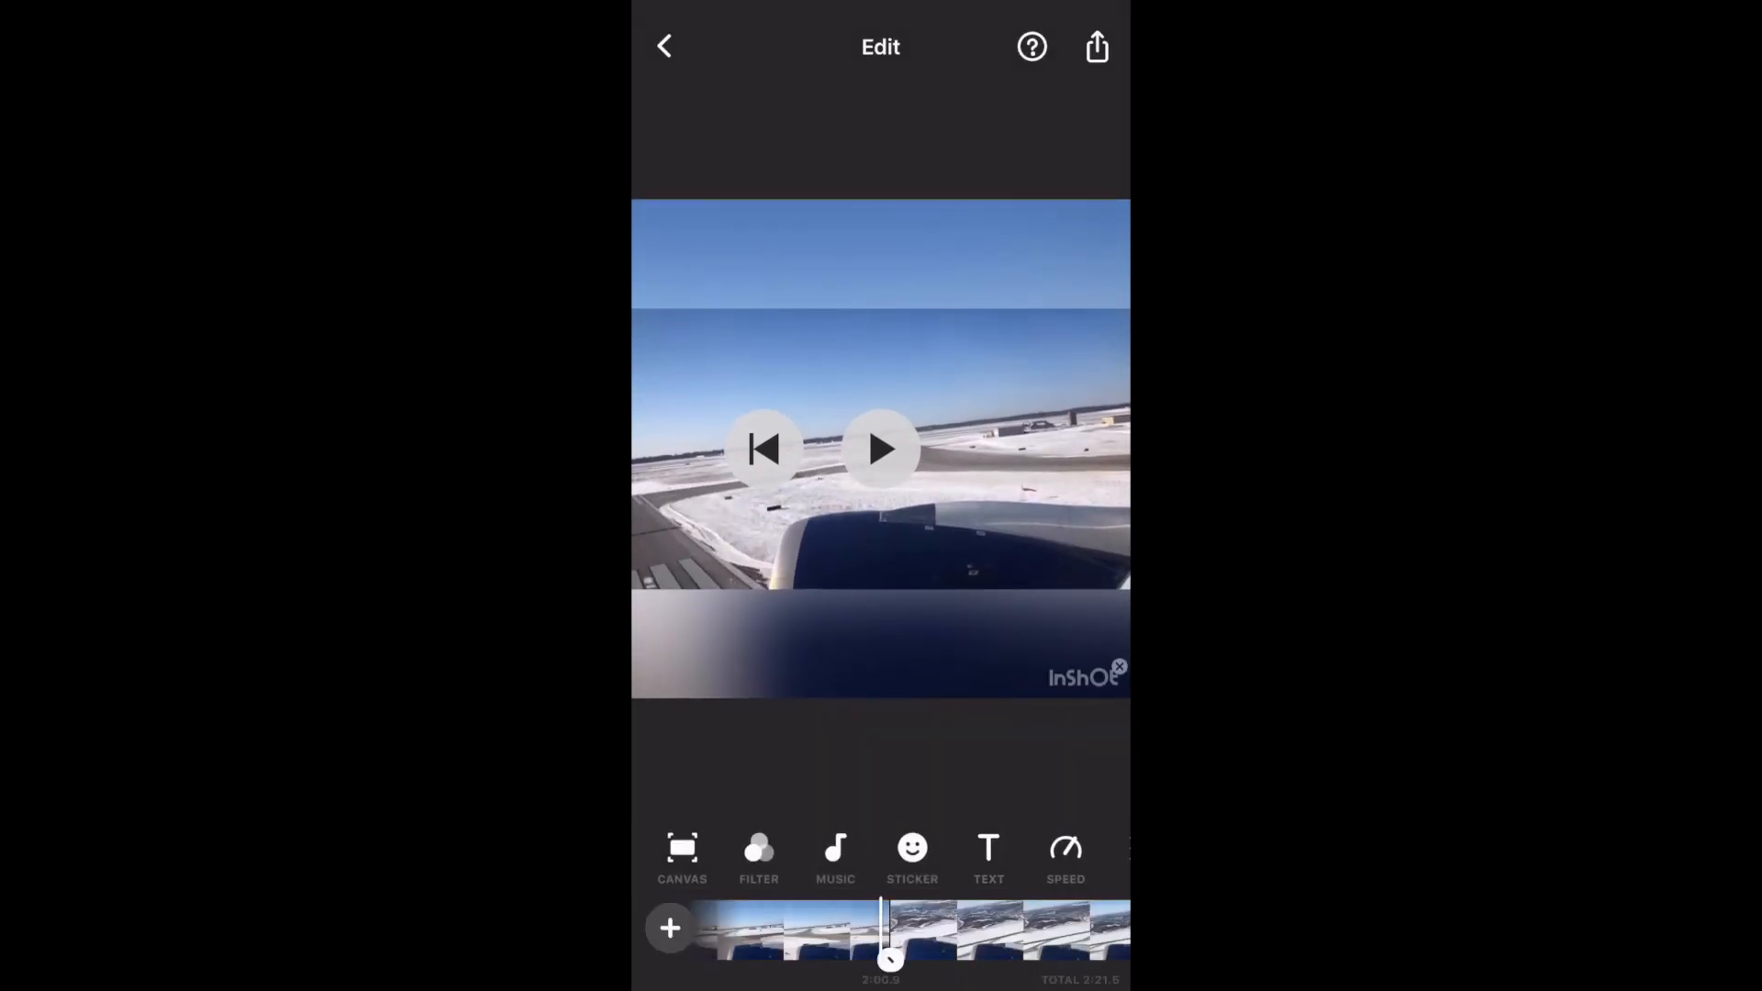
pyautogui.click(683, 848)
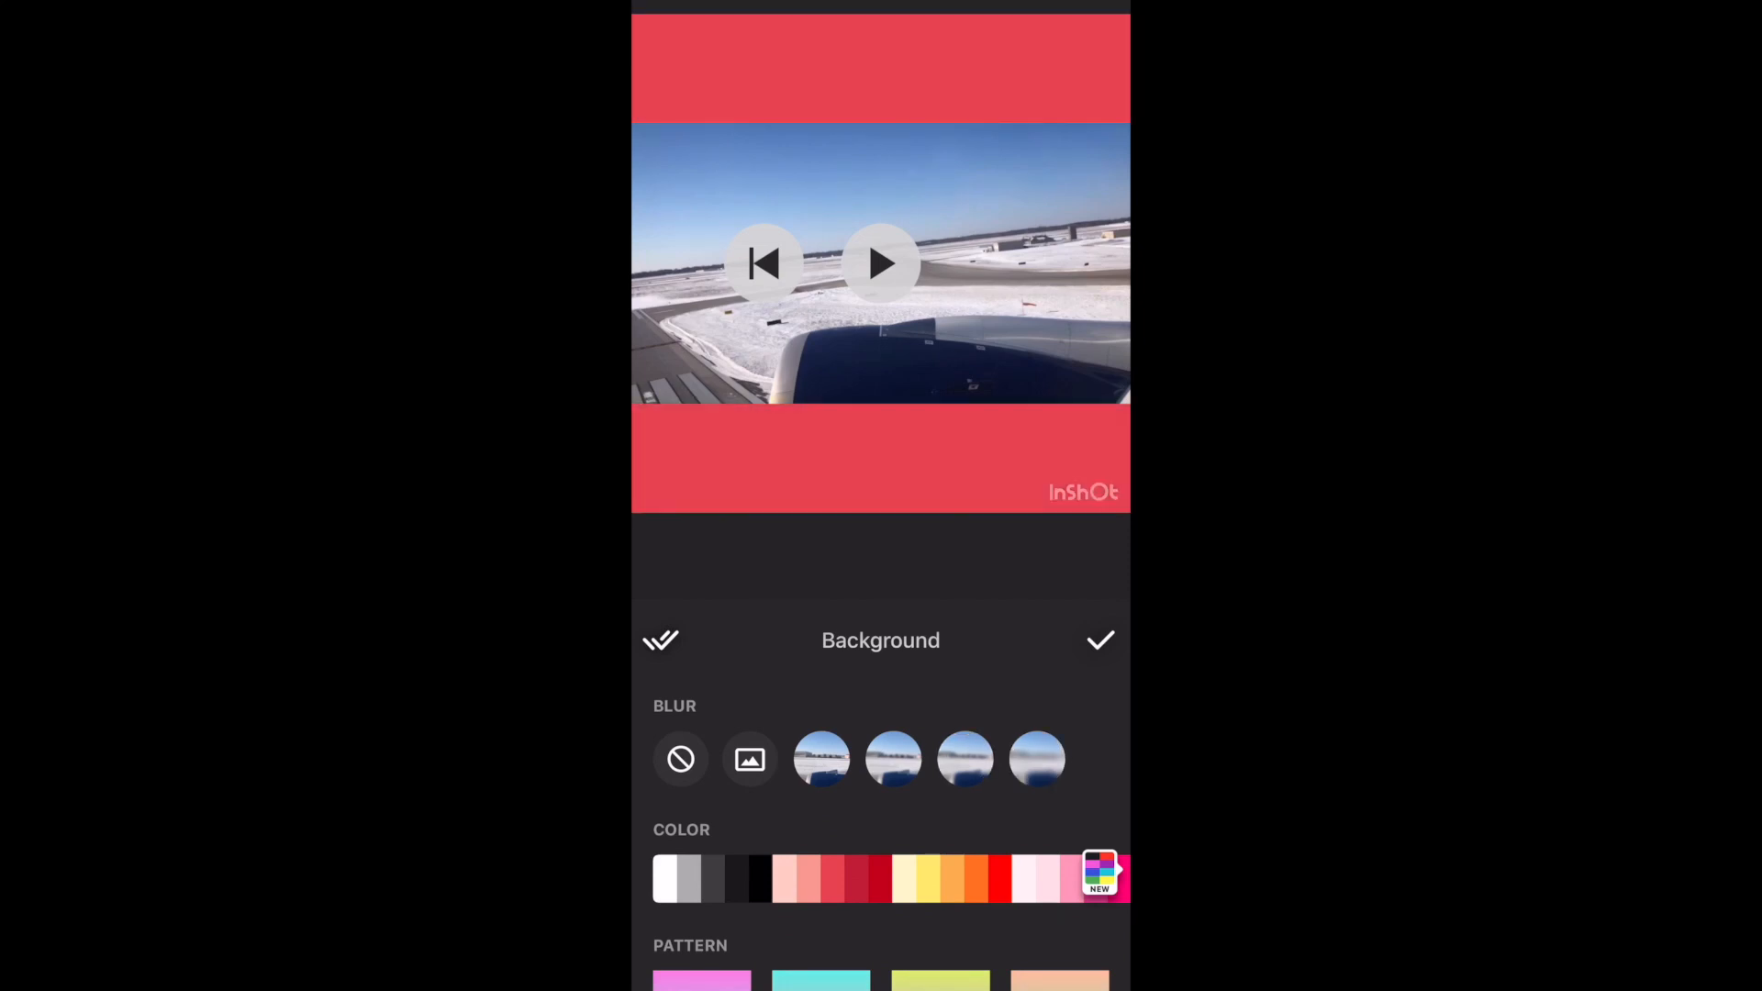
# Try a pale pink background, then apply the pink-blue gradient pattern running left to right
pyautogui.click(1027, 877)
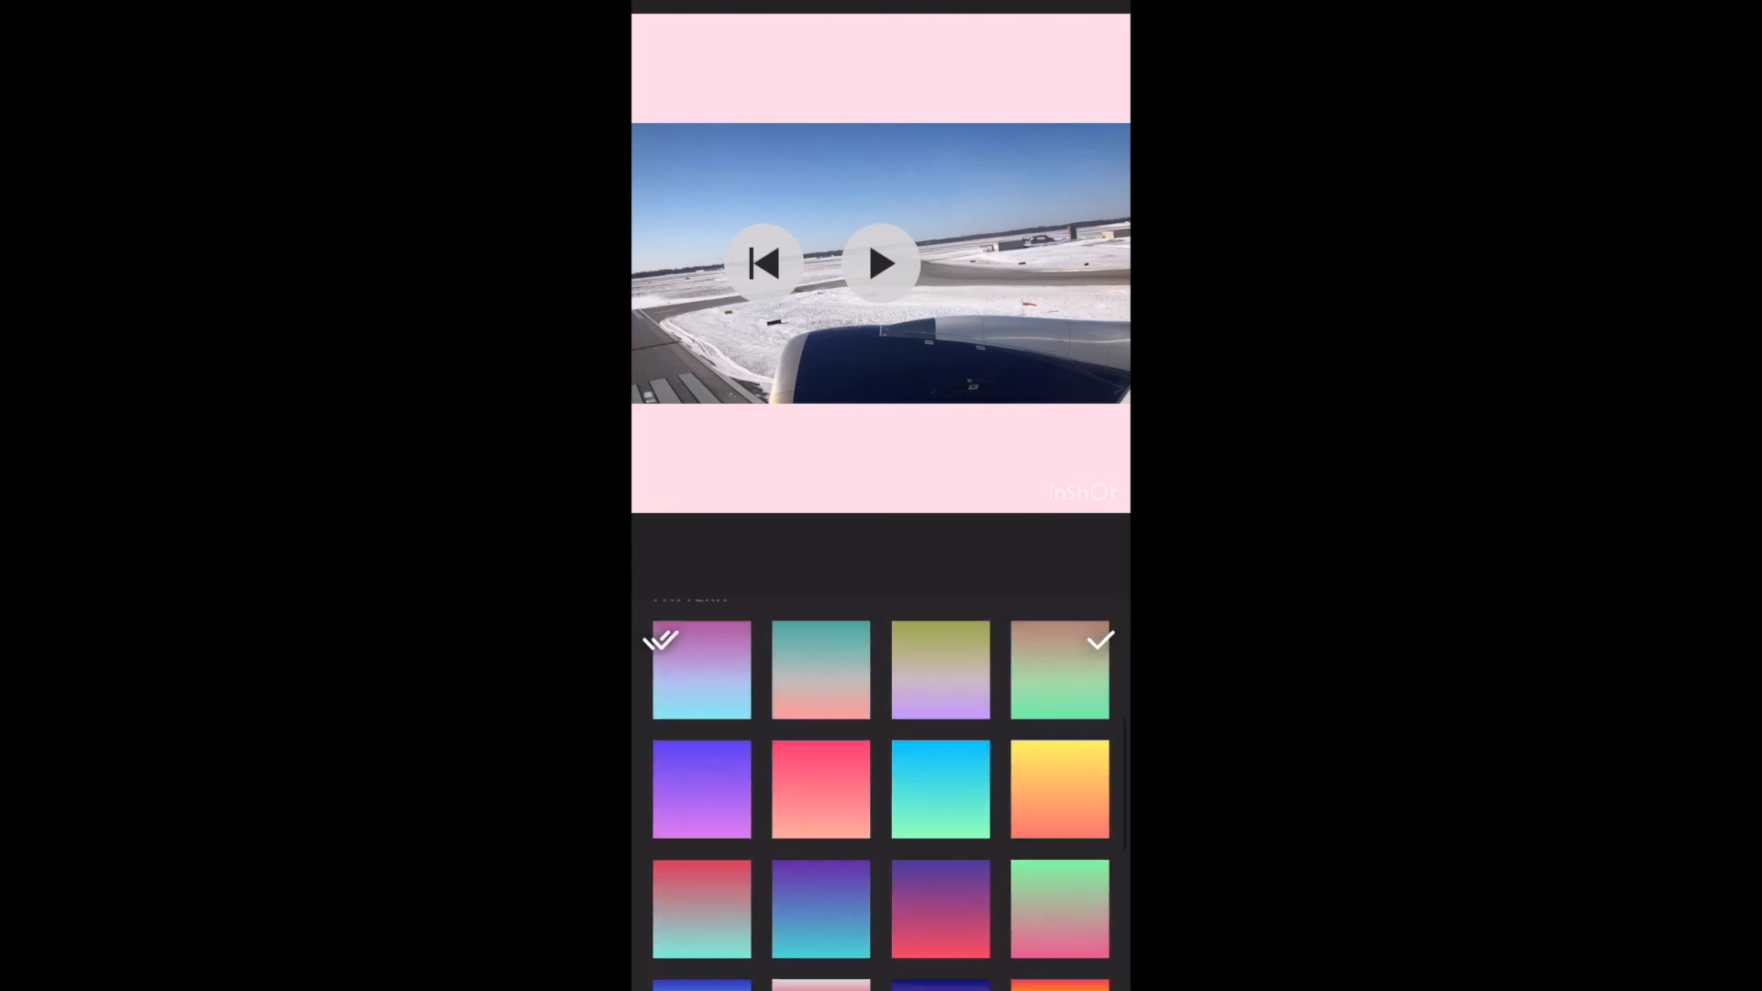
pyautogui.click(701, 668)
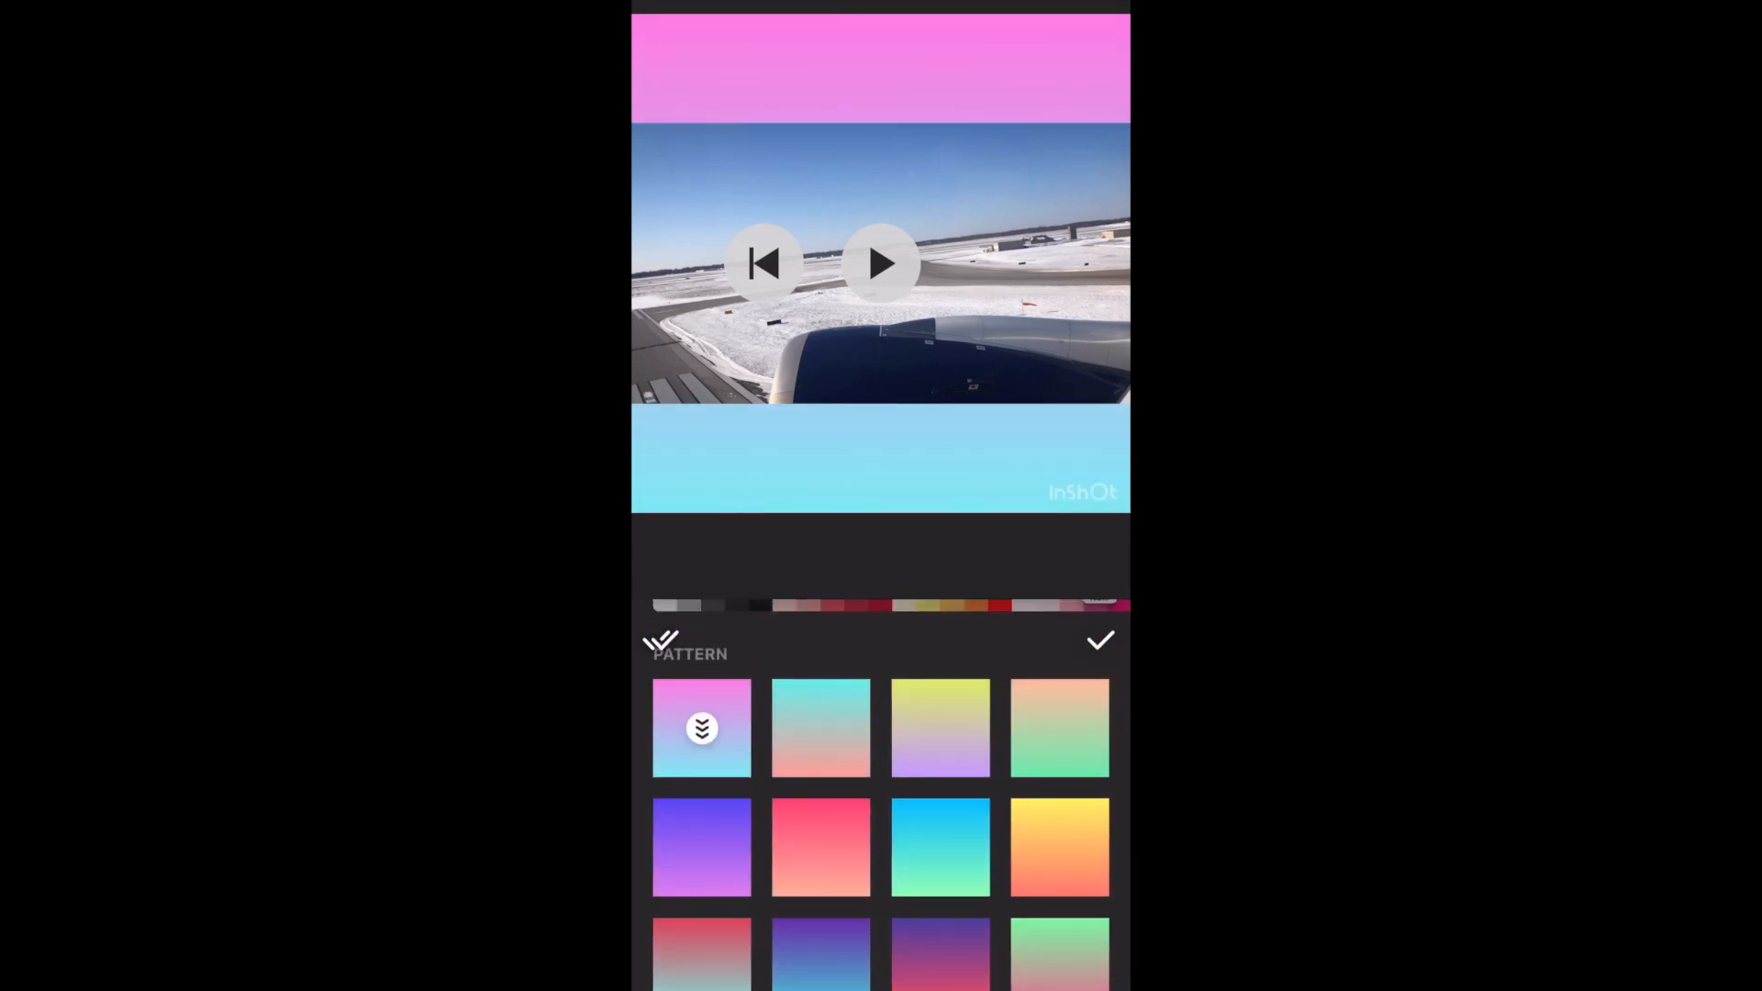
pyautogui.click(701, 729)
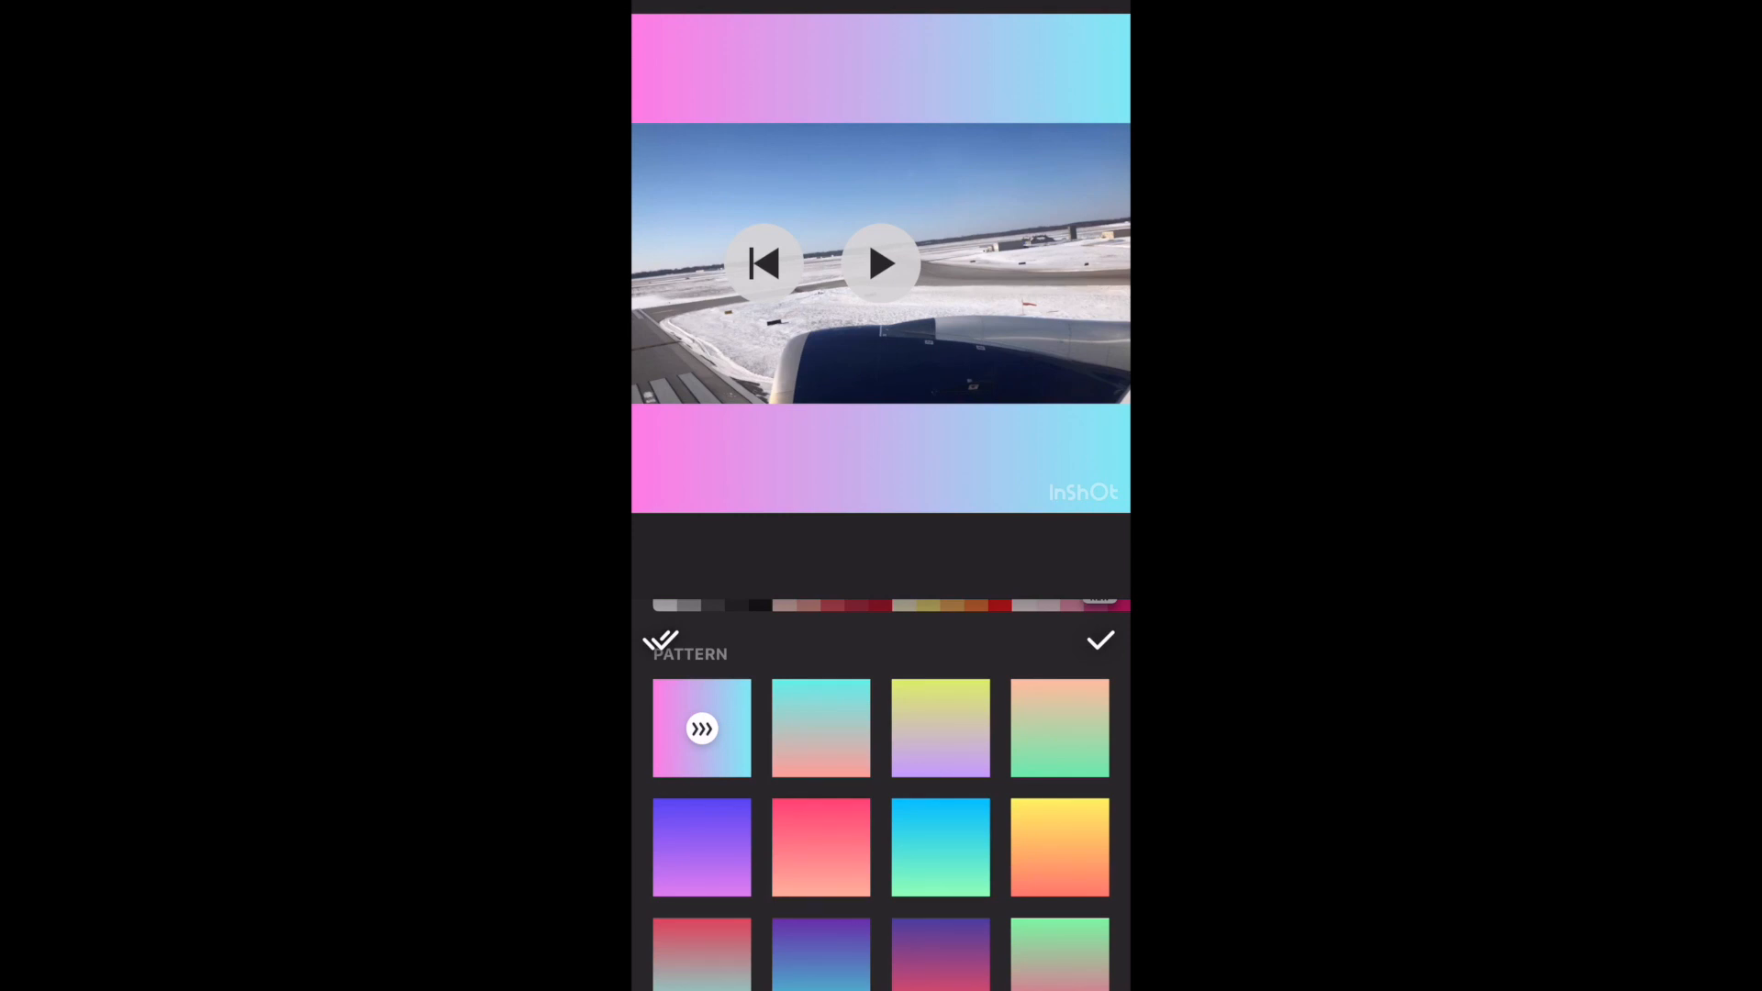
pyautogui.click(1099, 640)
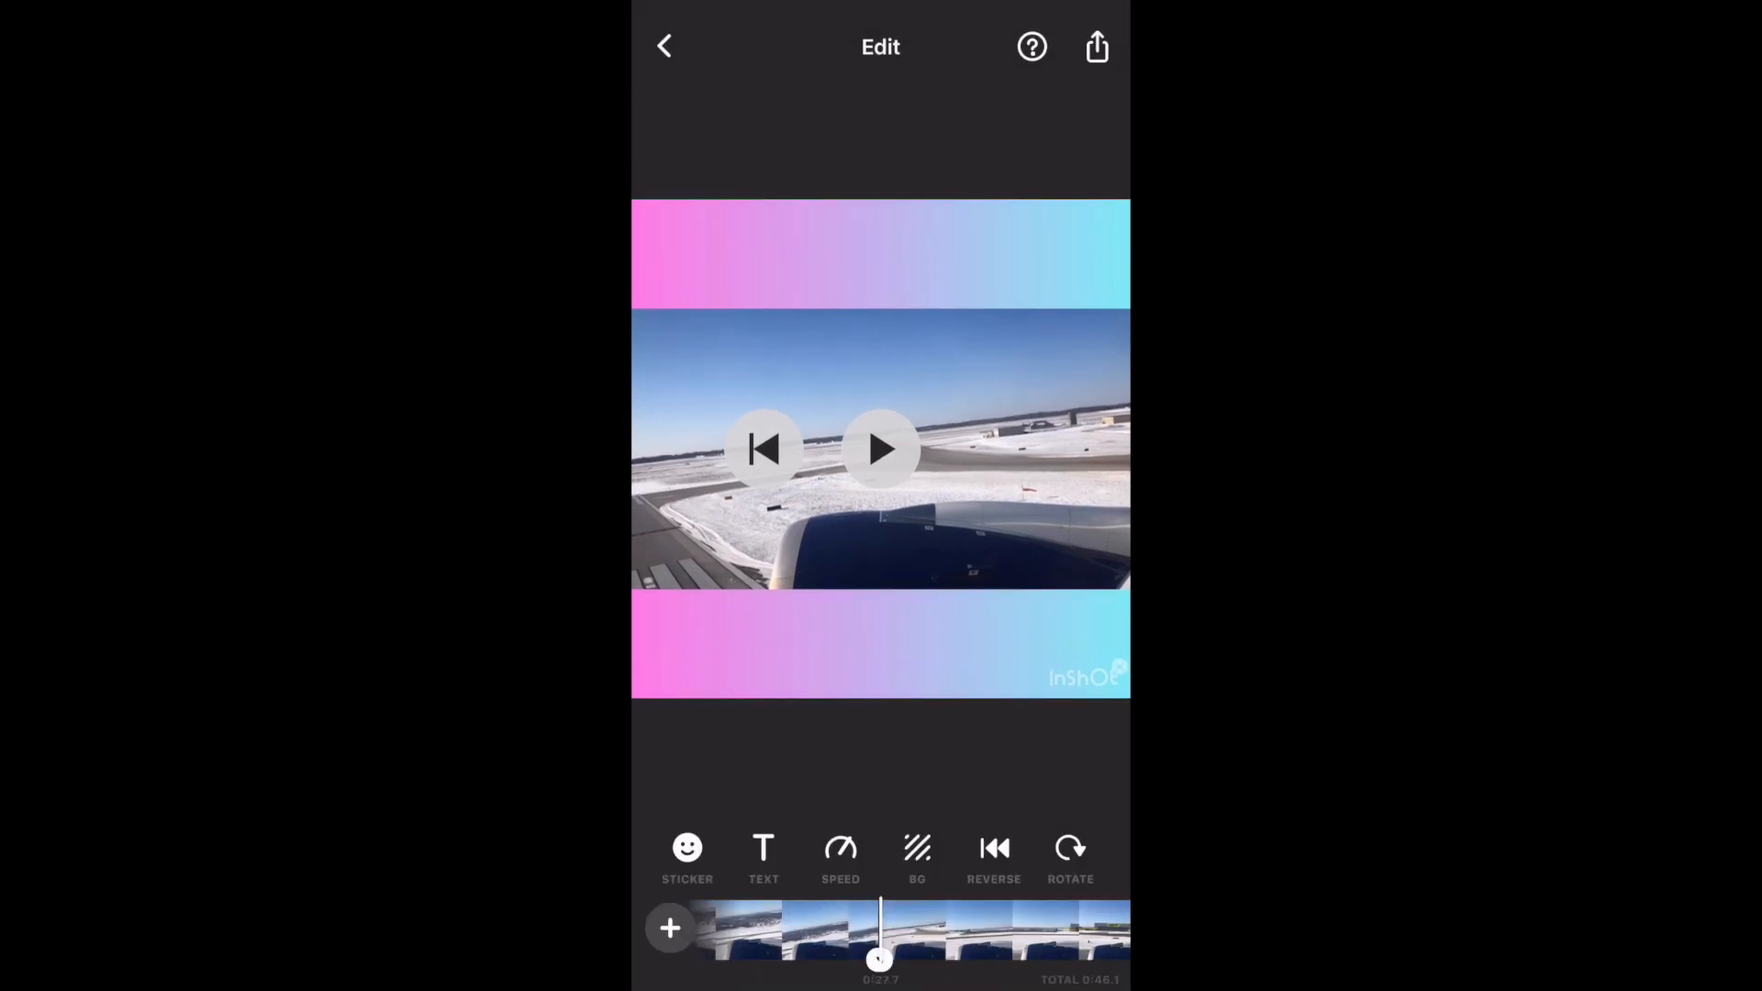
# Show the overview of the 11, 16 and 18-second clips and select the first 11-second one
pyautogui.click(1096, 46)
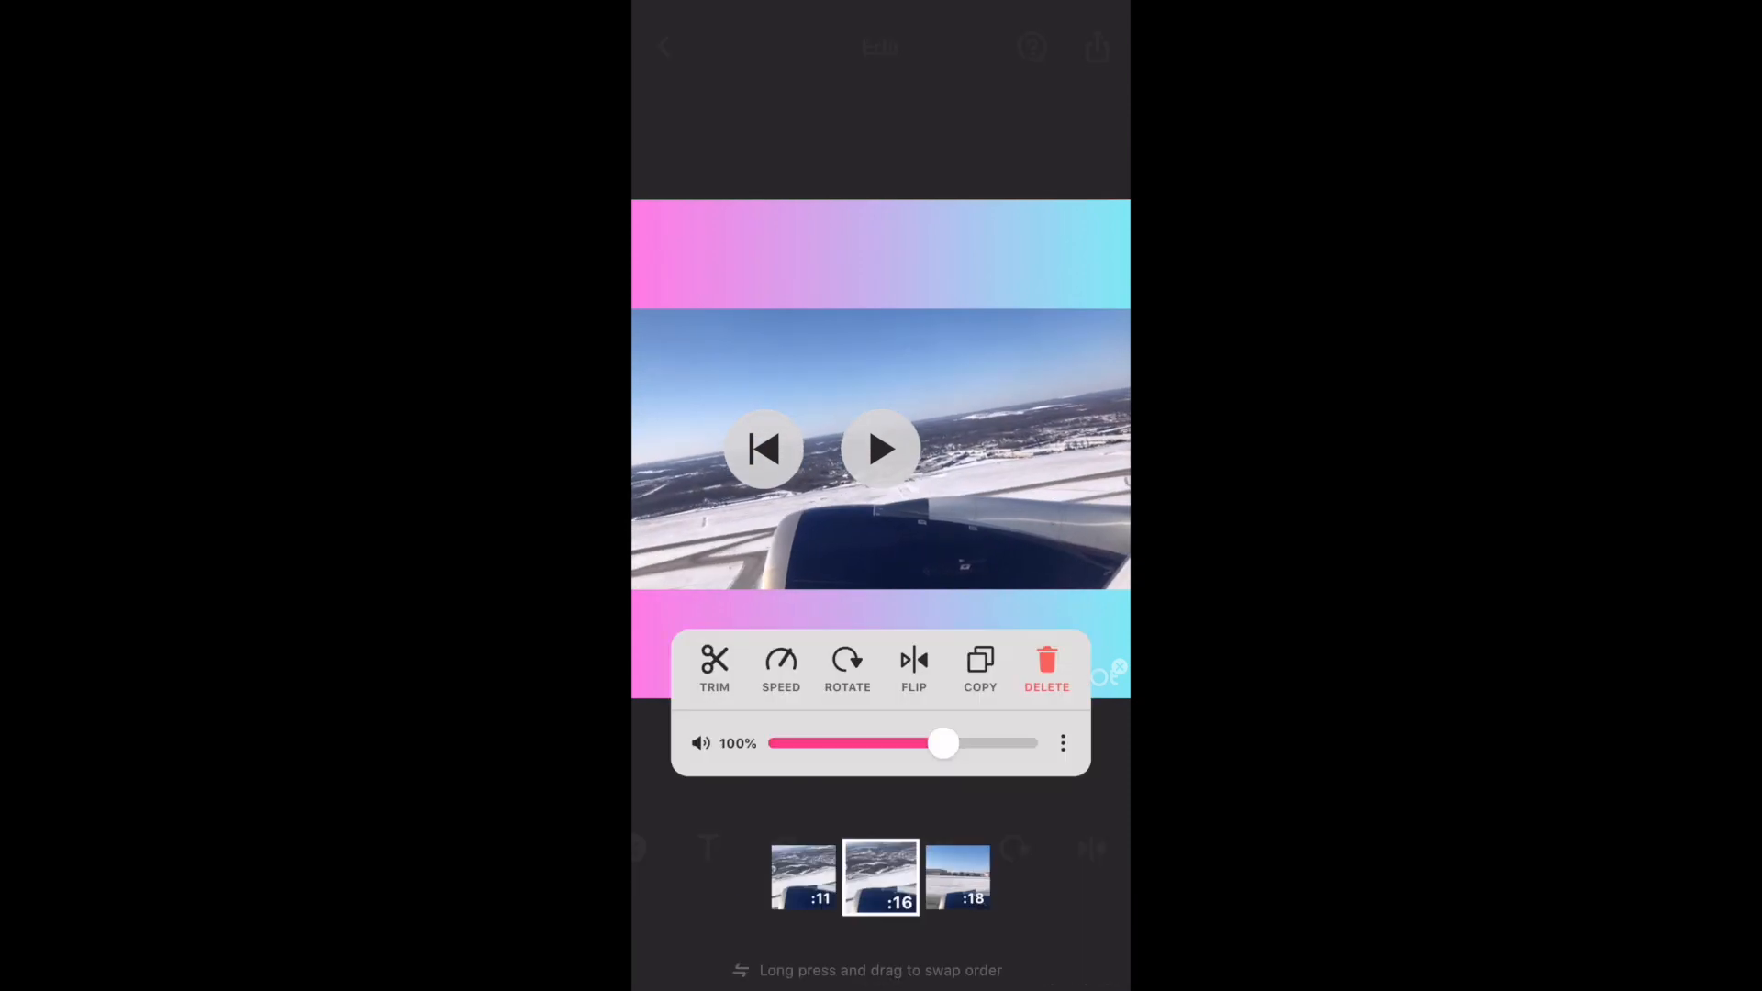
pyautogui.click(802, 877)
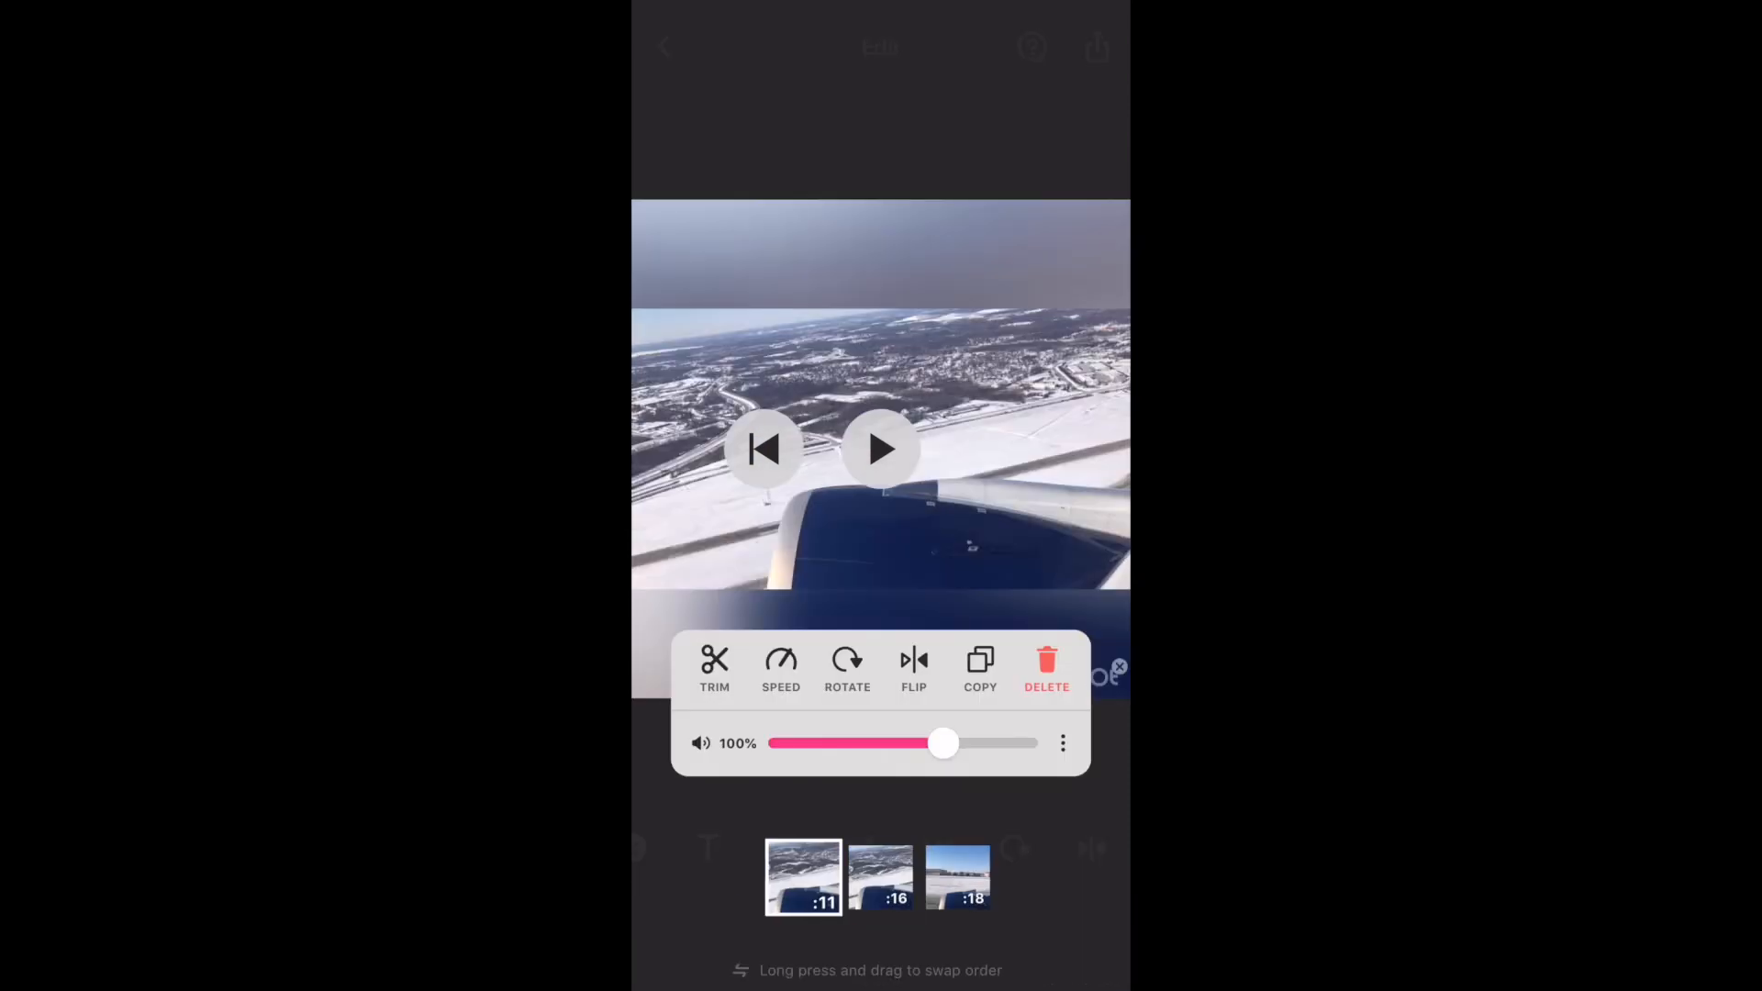